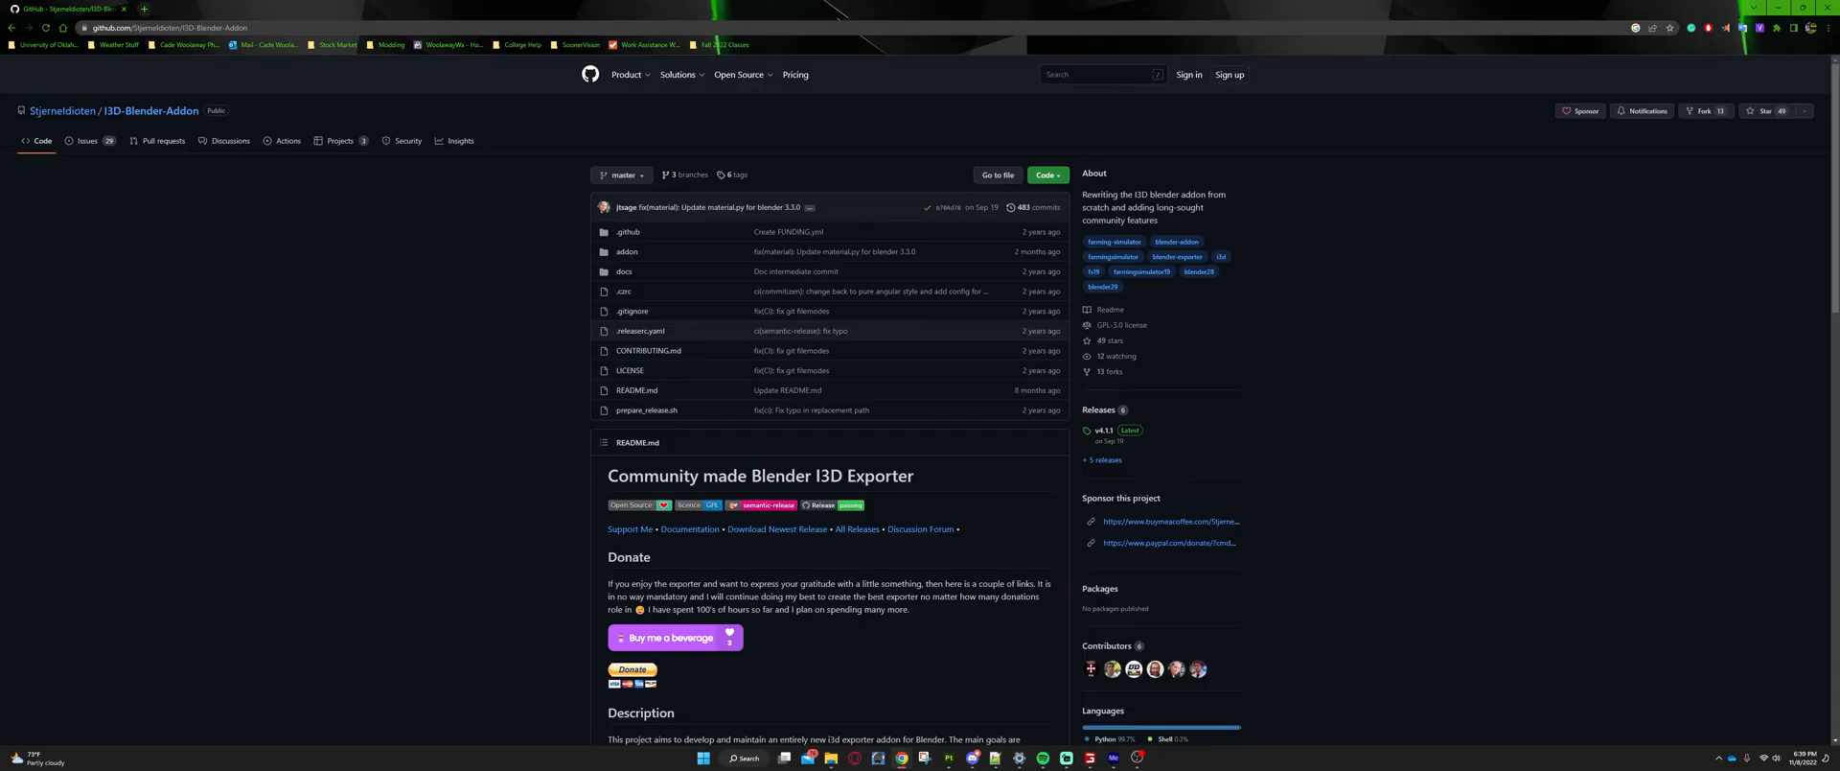
{"action": "mouse_move", "coordinate": [192, 121]}
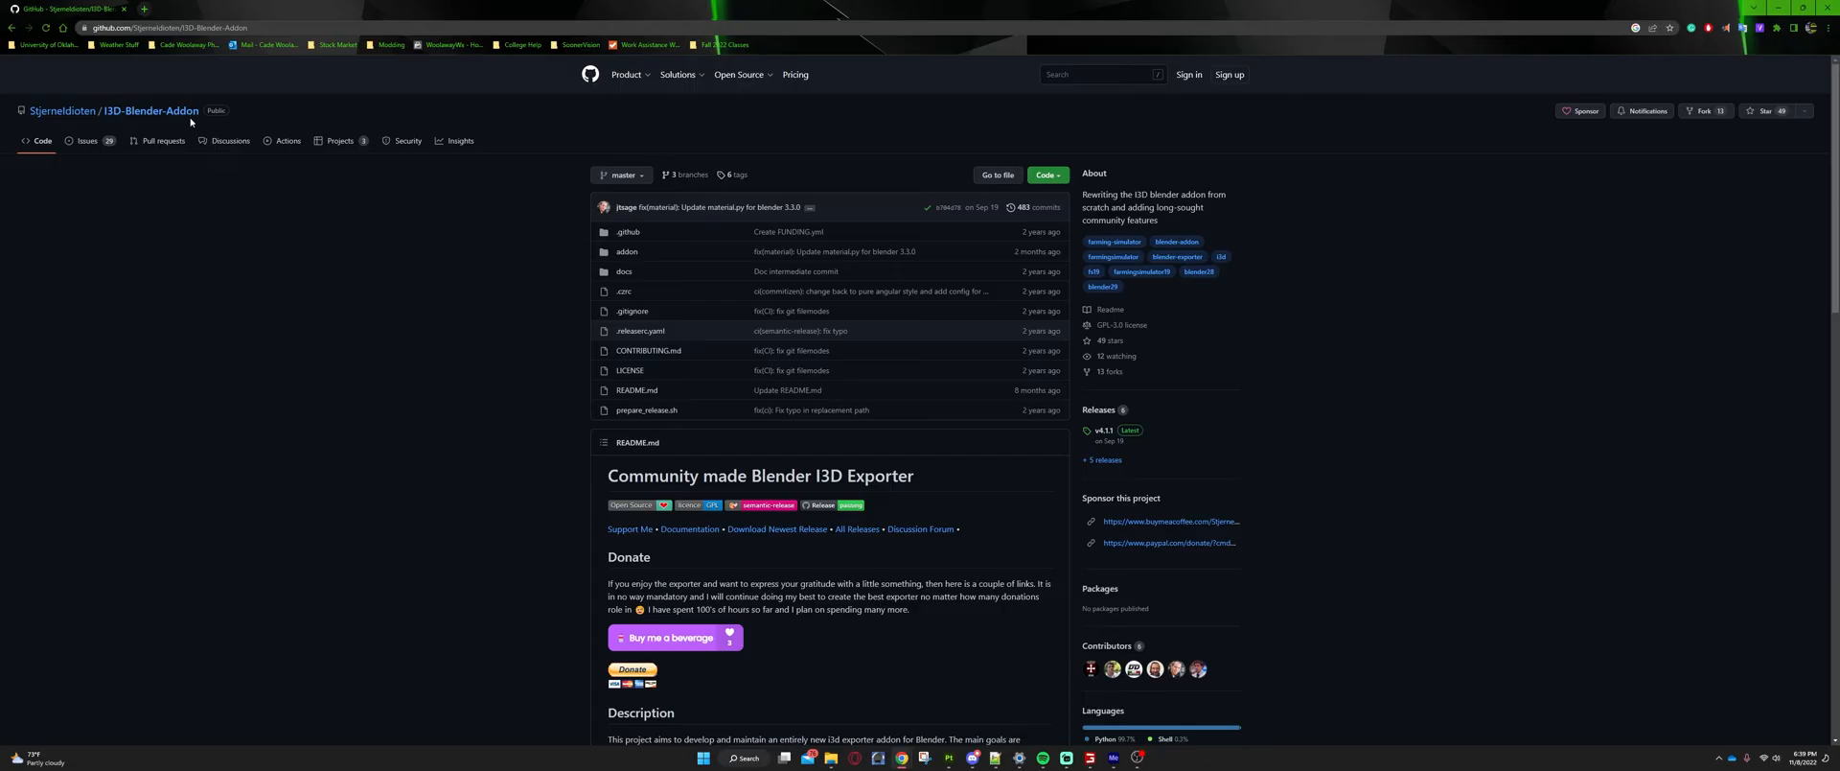
{"action": "mouse_move", "coordinate": [181, 87]}
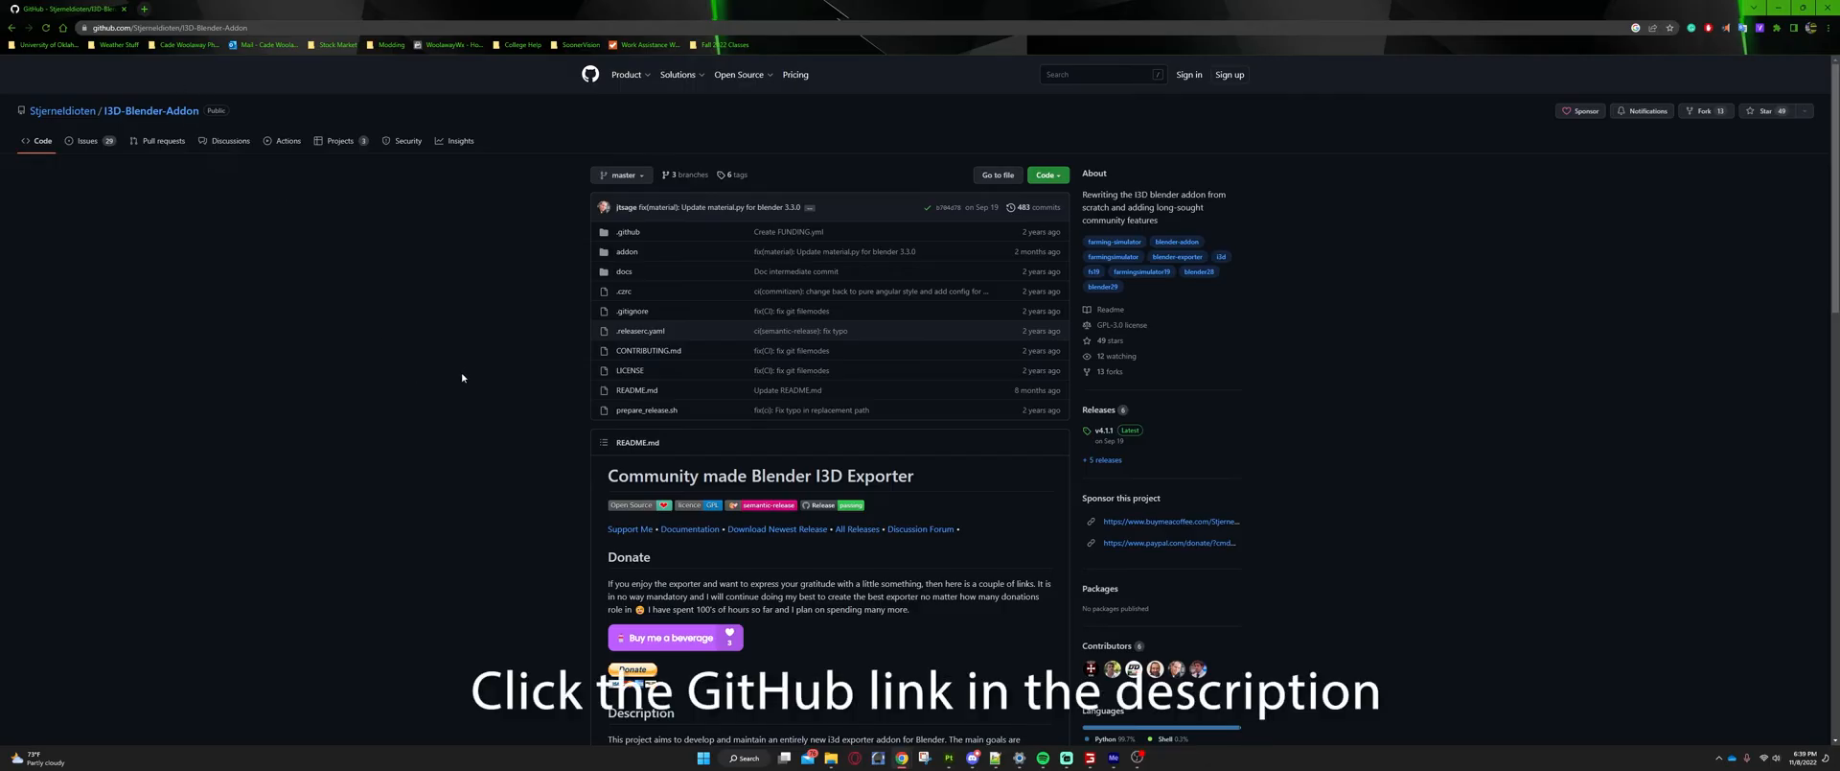
{"action": "mouse_move", "coordinate": [940, 130]}
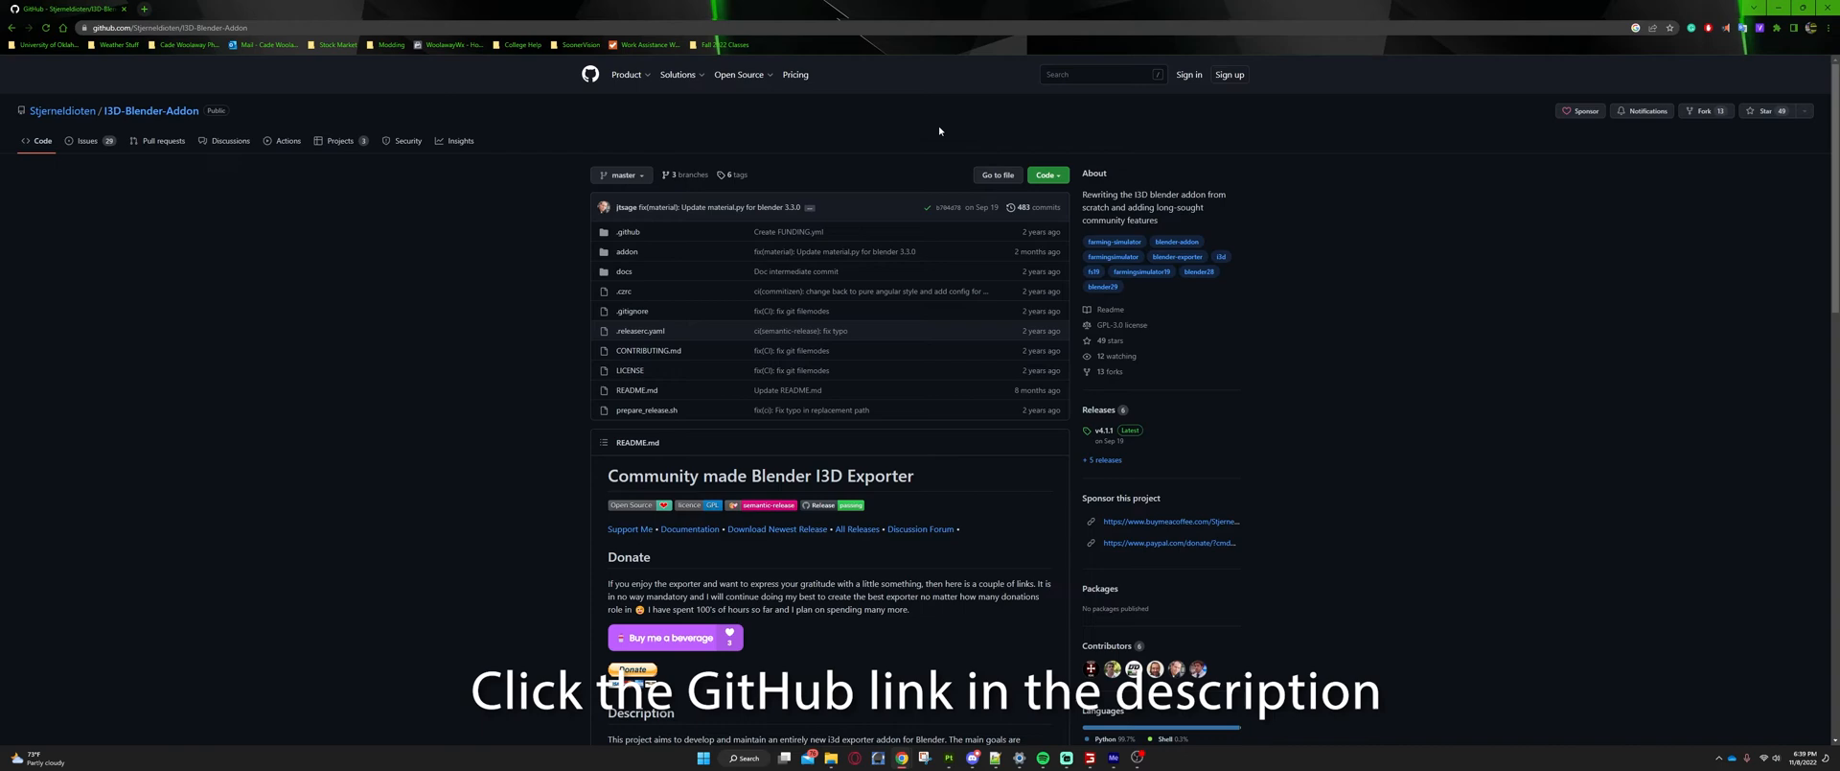
Download the 'Latest' exporter release zip listed for Blender 2.92 in the Installation table
{"action": "scroll", "scroll_direction": "down", "scroll_amount": 3}
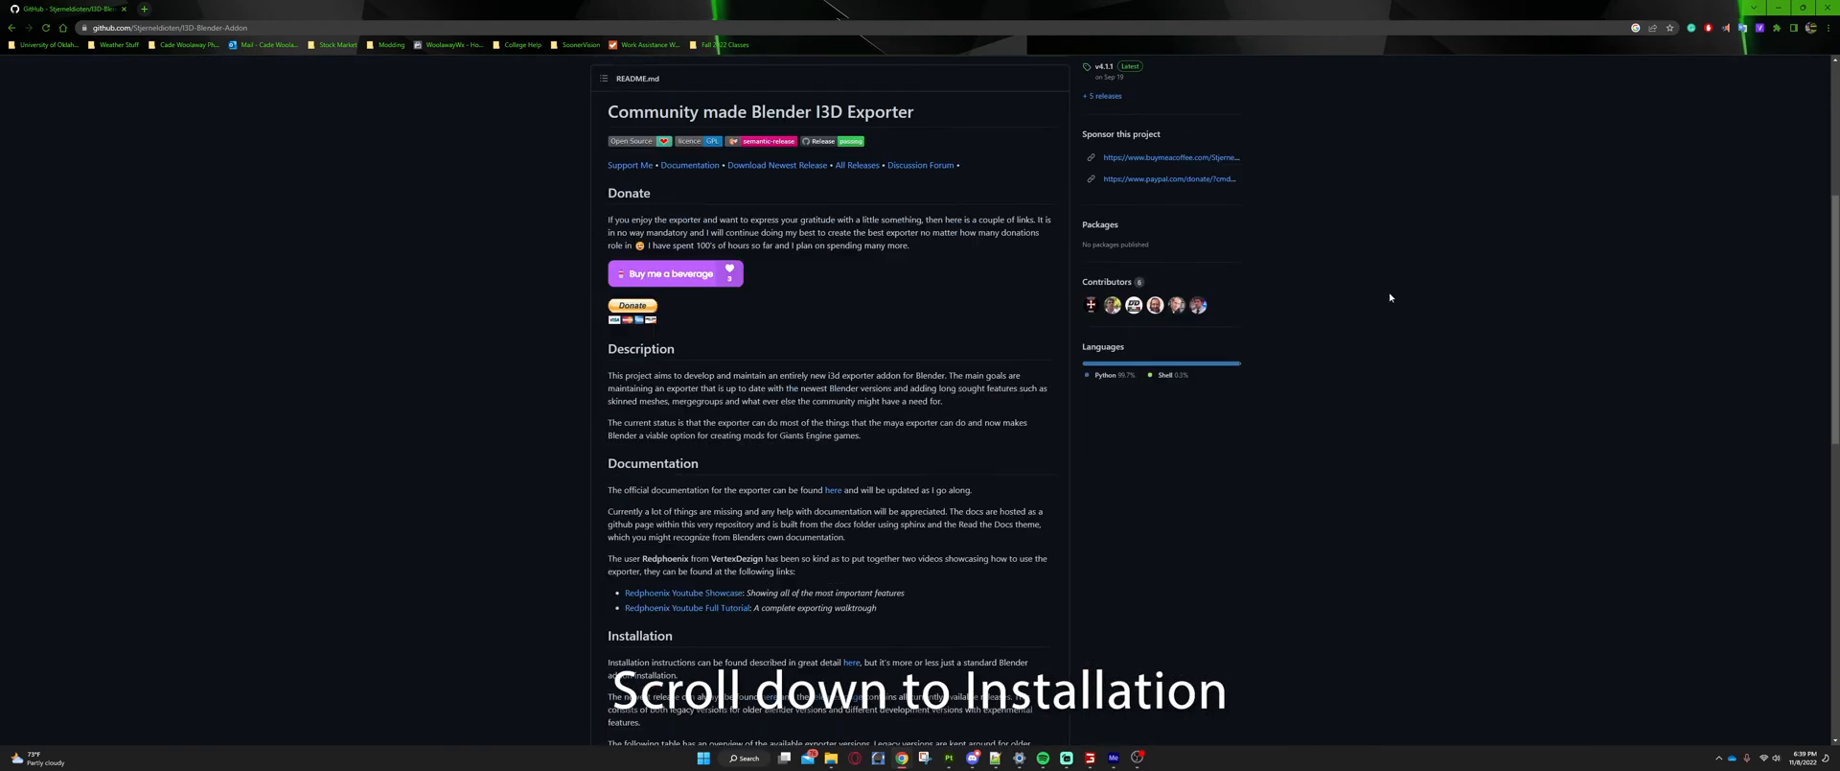
{"action": "scroll", "scroll_direction": "down", "scroll_amount": 3}
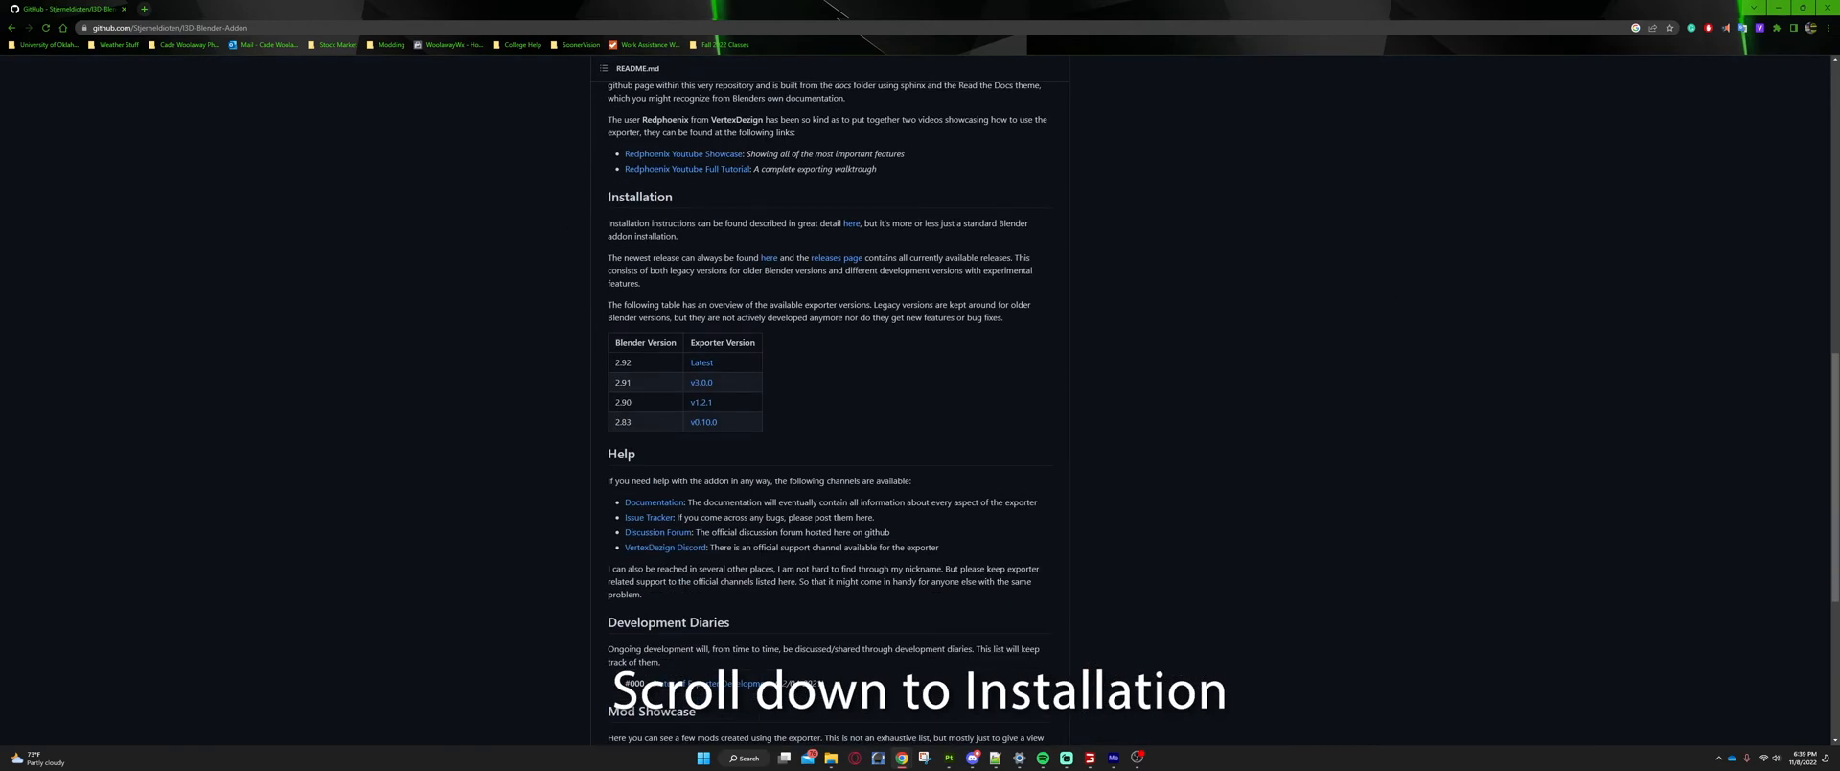
{"action": "mouse_move", "coordinate": [889, 422]}
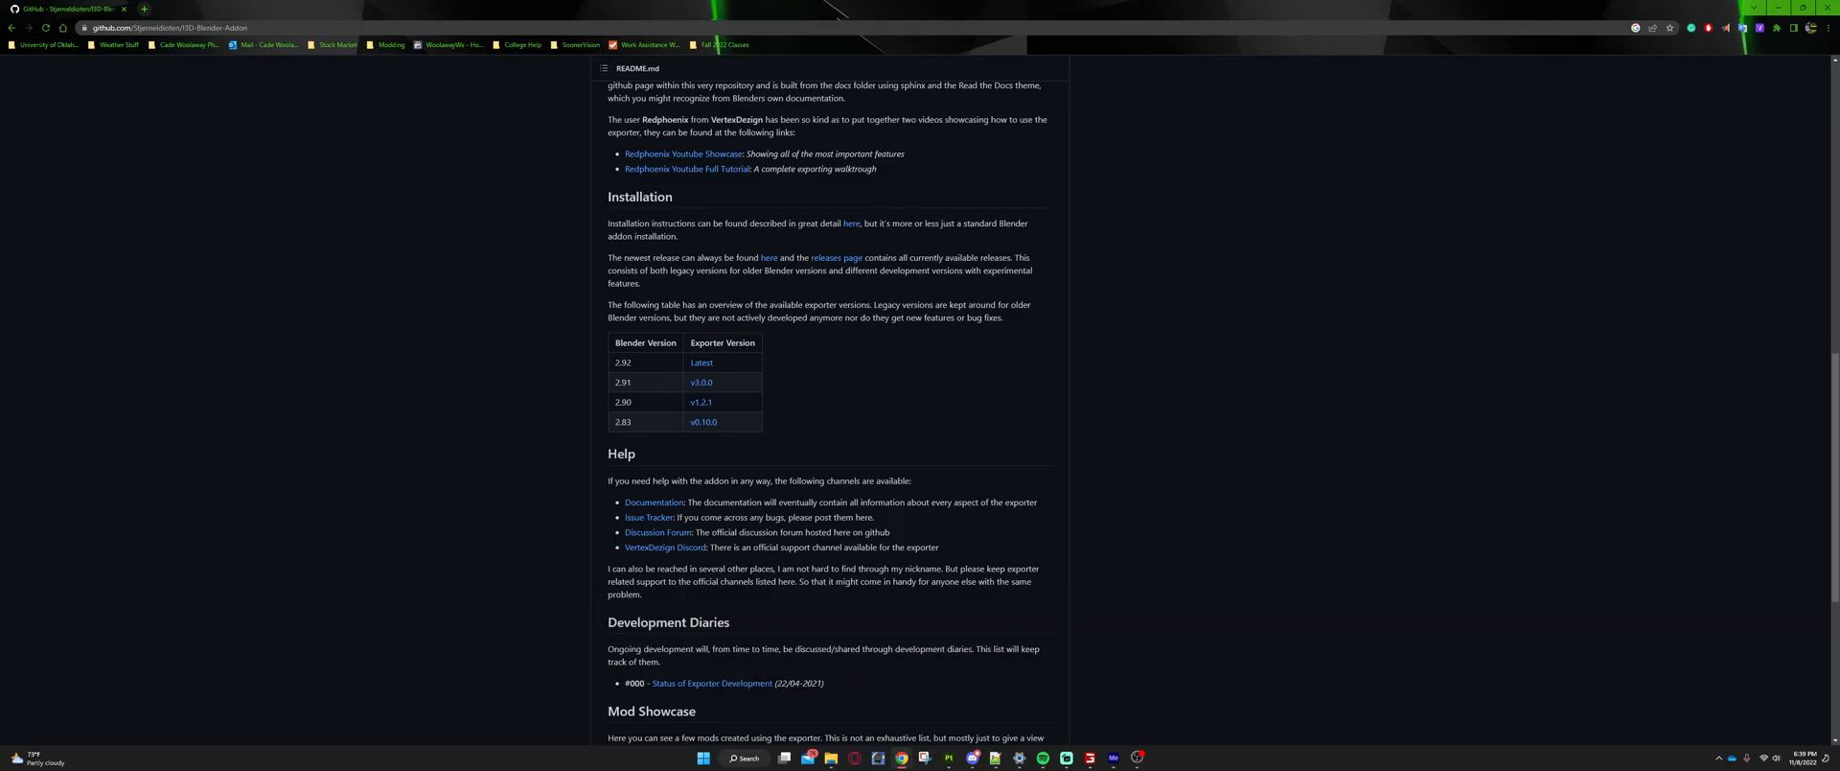
{"action": "mouse_move", "coordinate": [614, 382]}
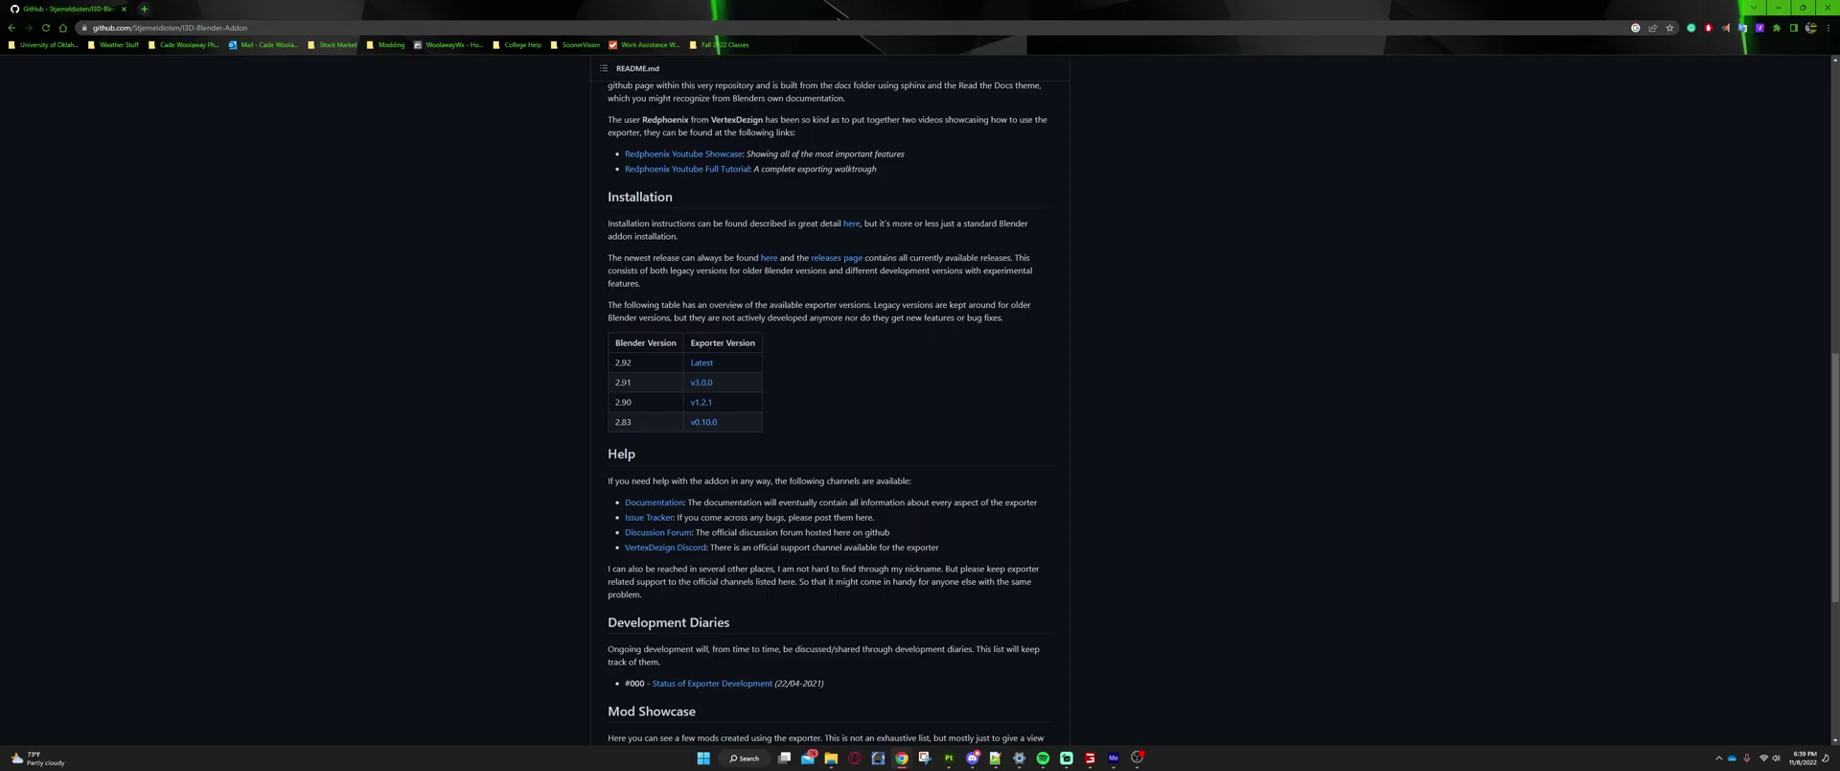
{"action": "mouse_move", "coordinate": [732, 368]}
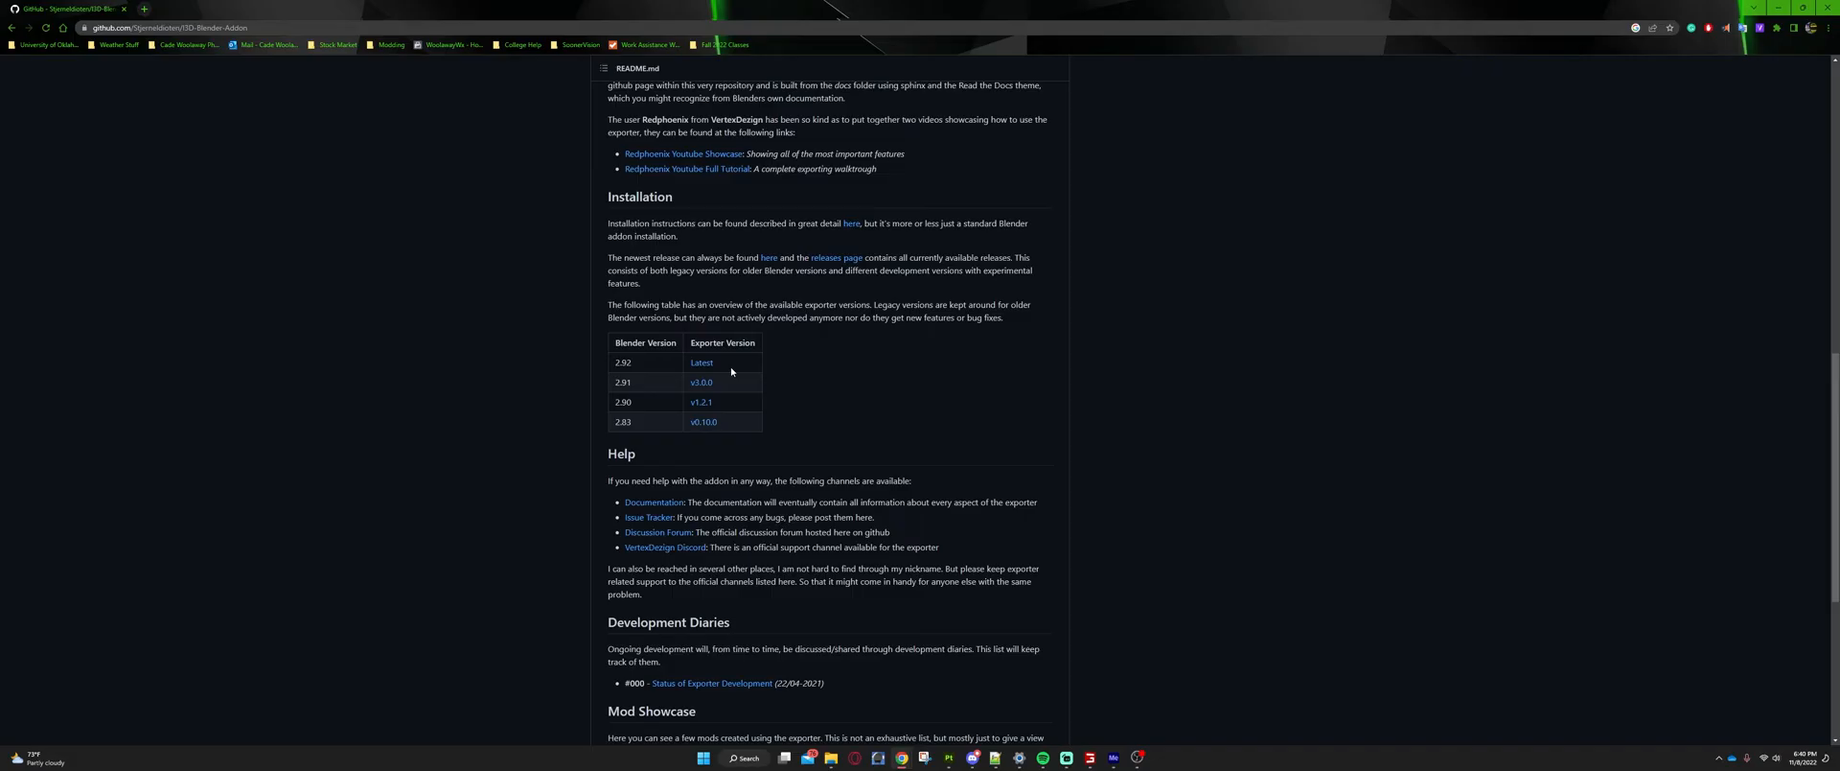
{"action": "mouse_move", "coordinate": [721, 362]}
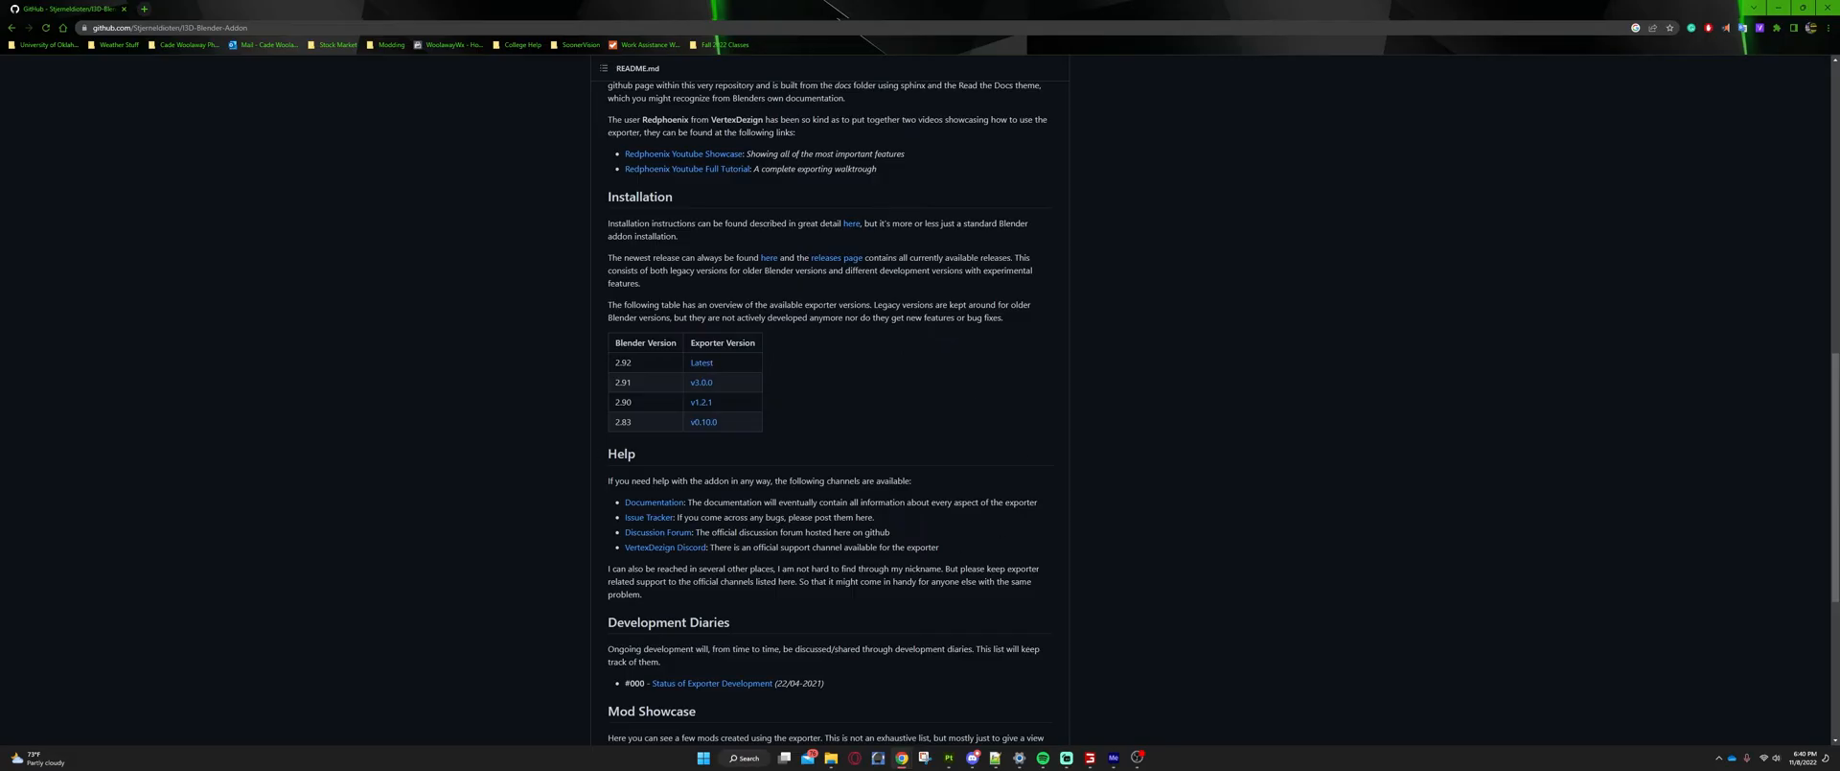
{"action": "mouse_move", "coordinate": [648, 382]}
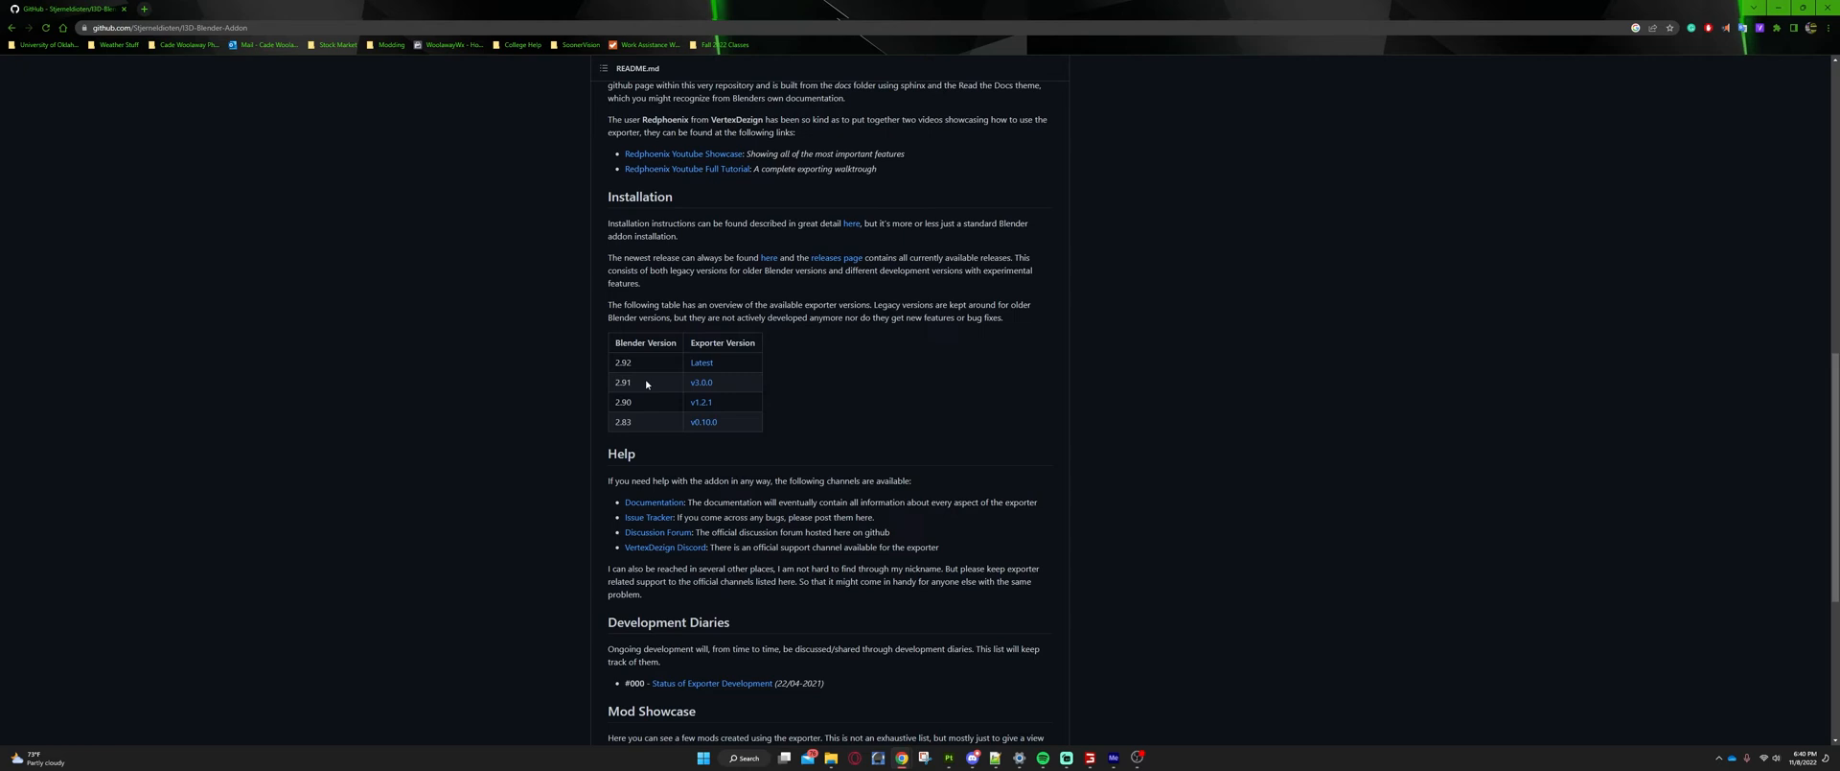
{"action": "mouse_move", "coordinate": [648, 384]}
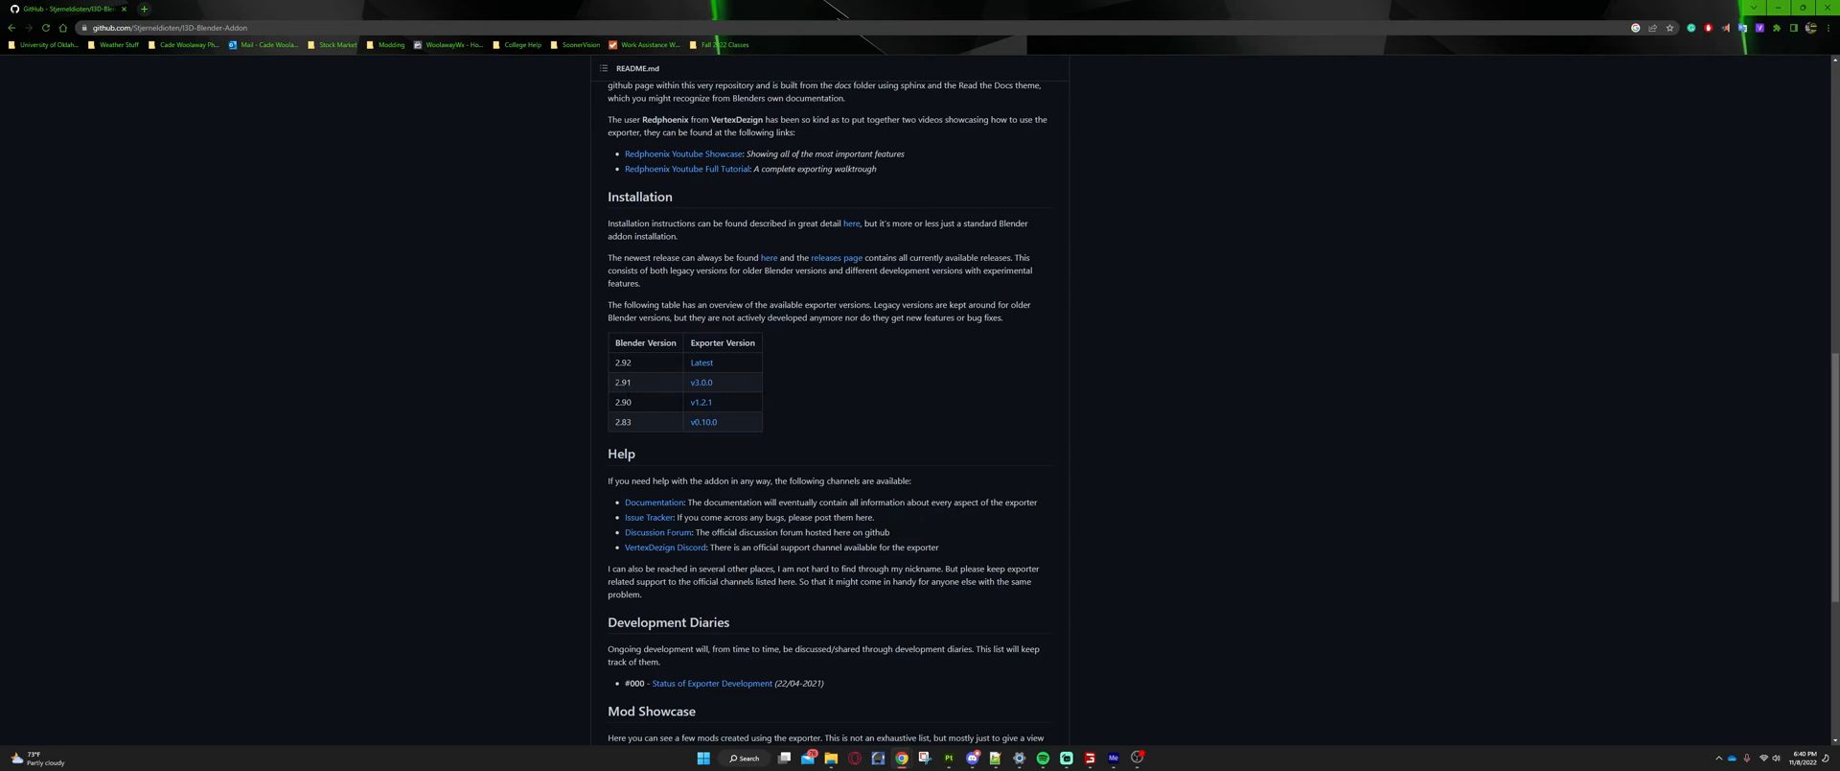
{"action": "mouse_move", "coordinate": [631, 434]}
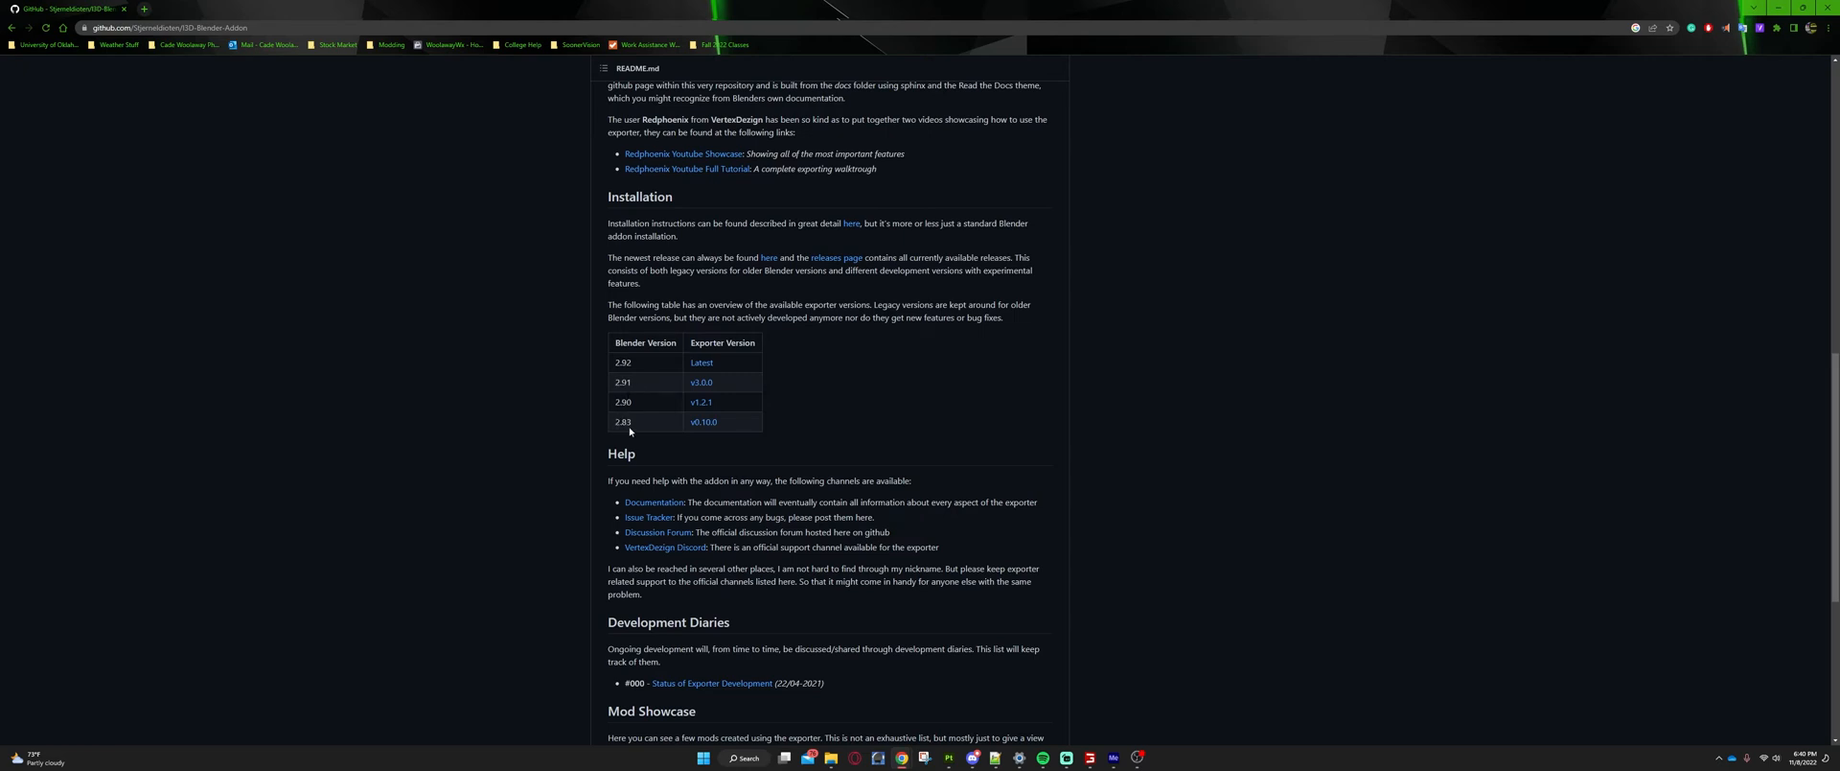
{"action": "mouse_move", "coordinate": [701, 427]}
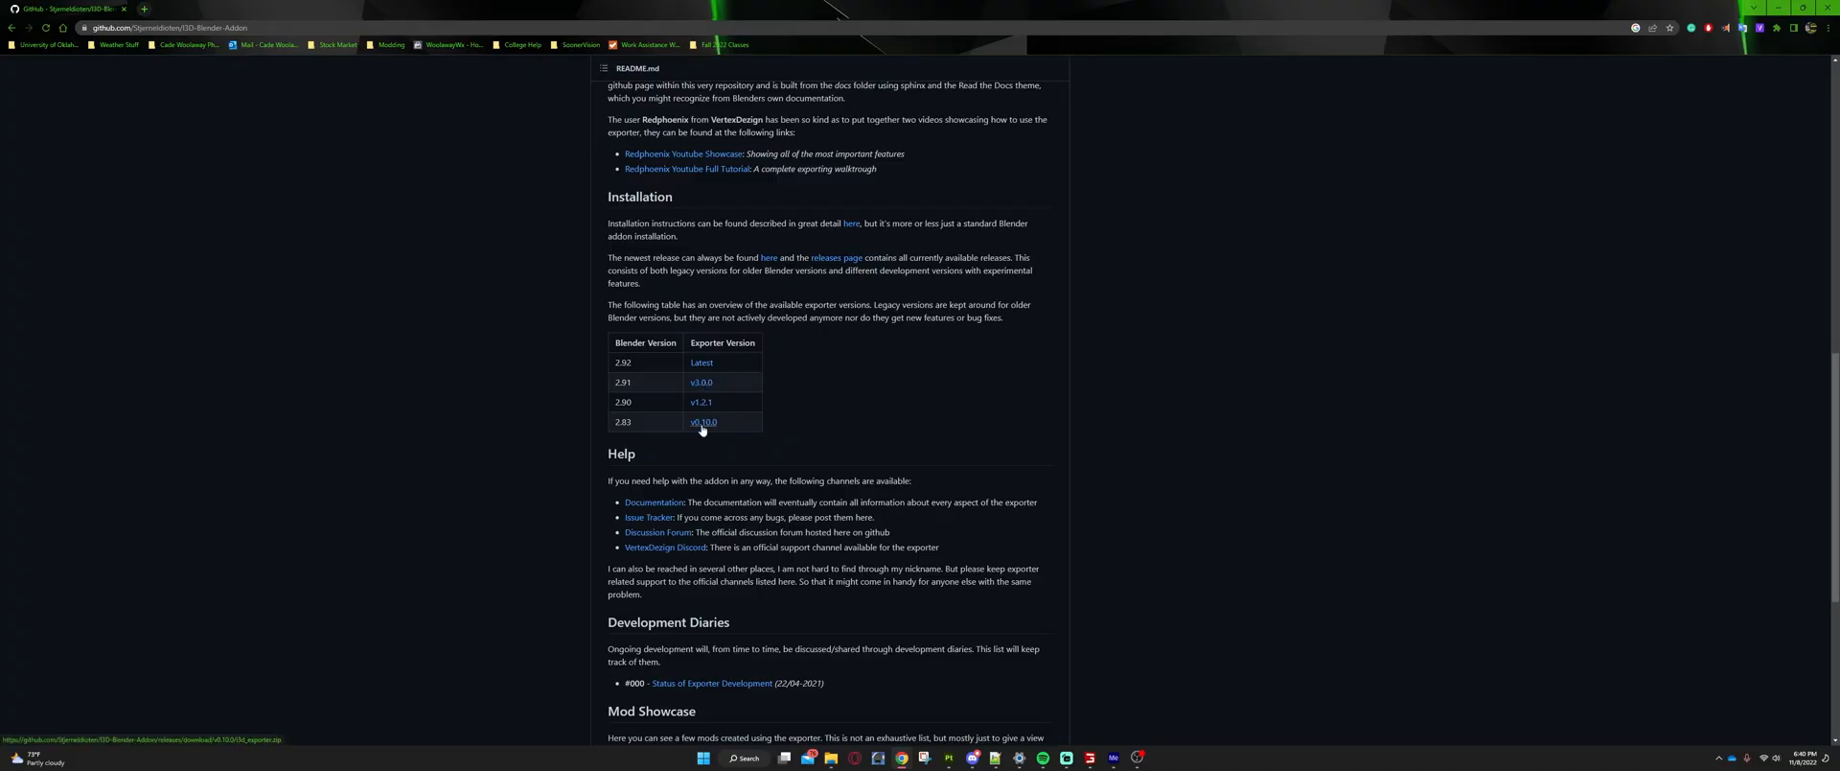
{"action": "mouse_move", "coordinate": [706, 395]}
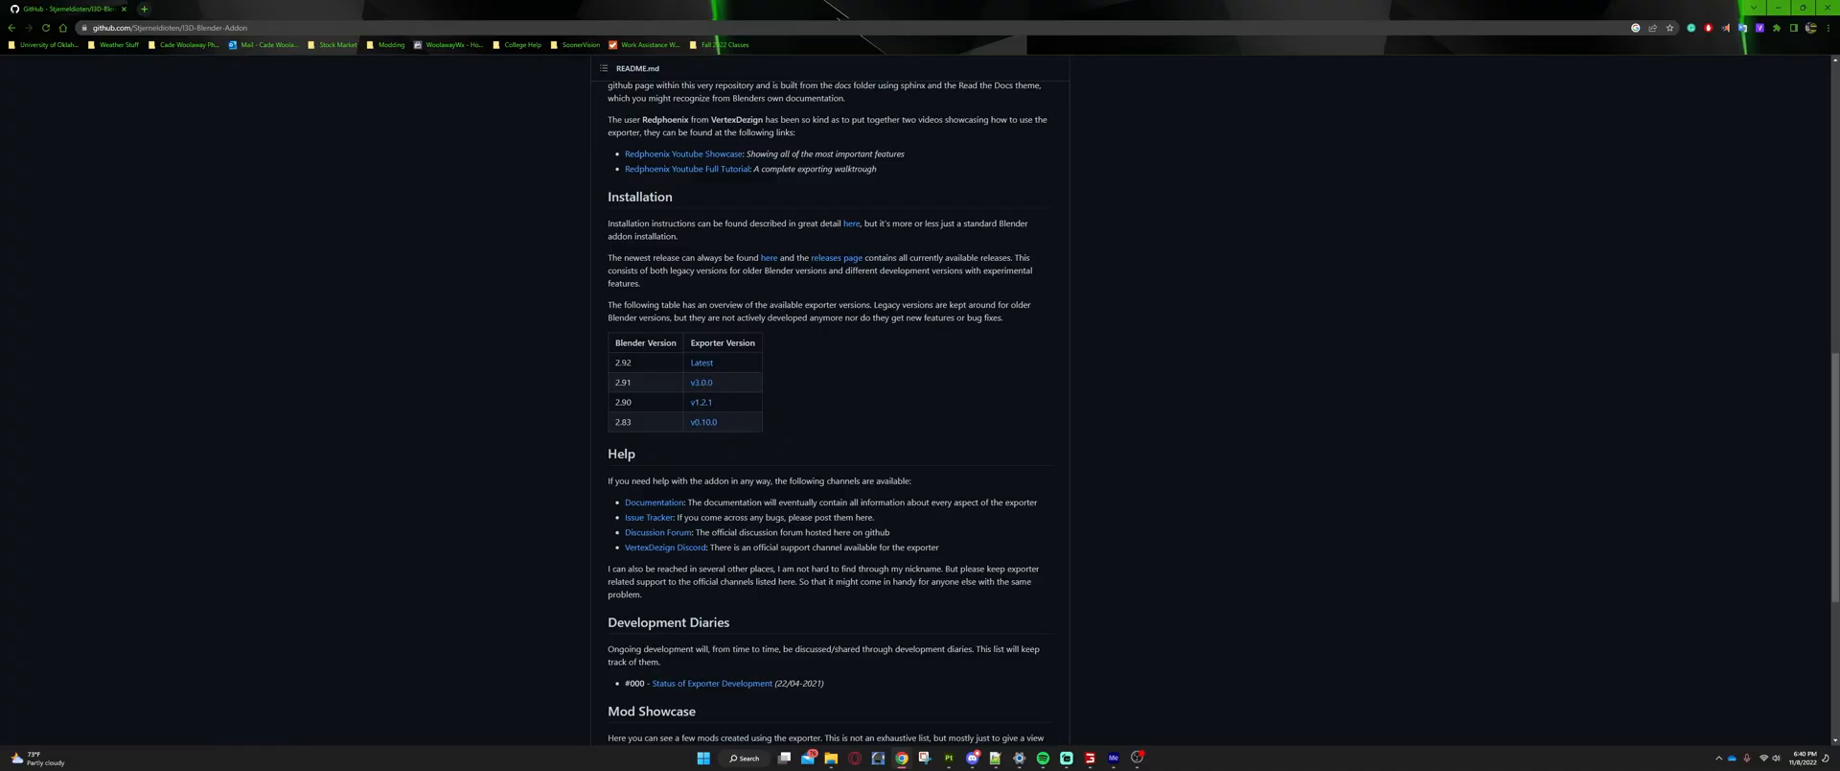
{"action": "double_click", "coordinate": [621, 363]}
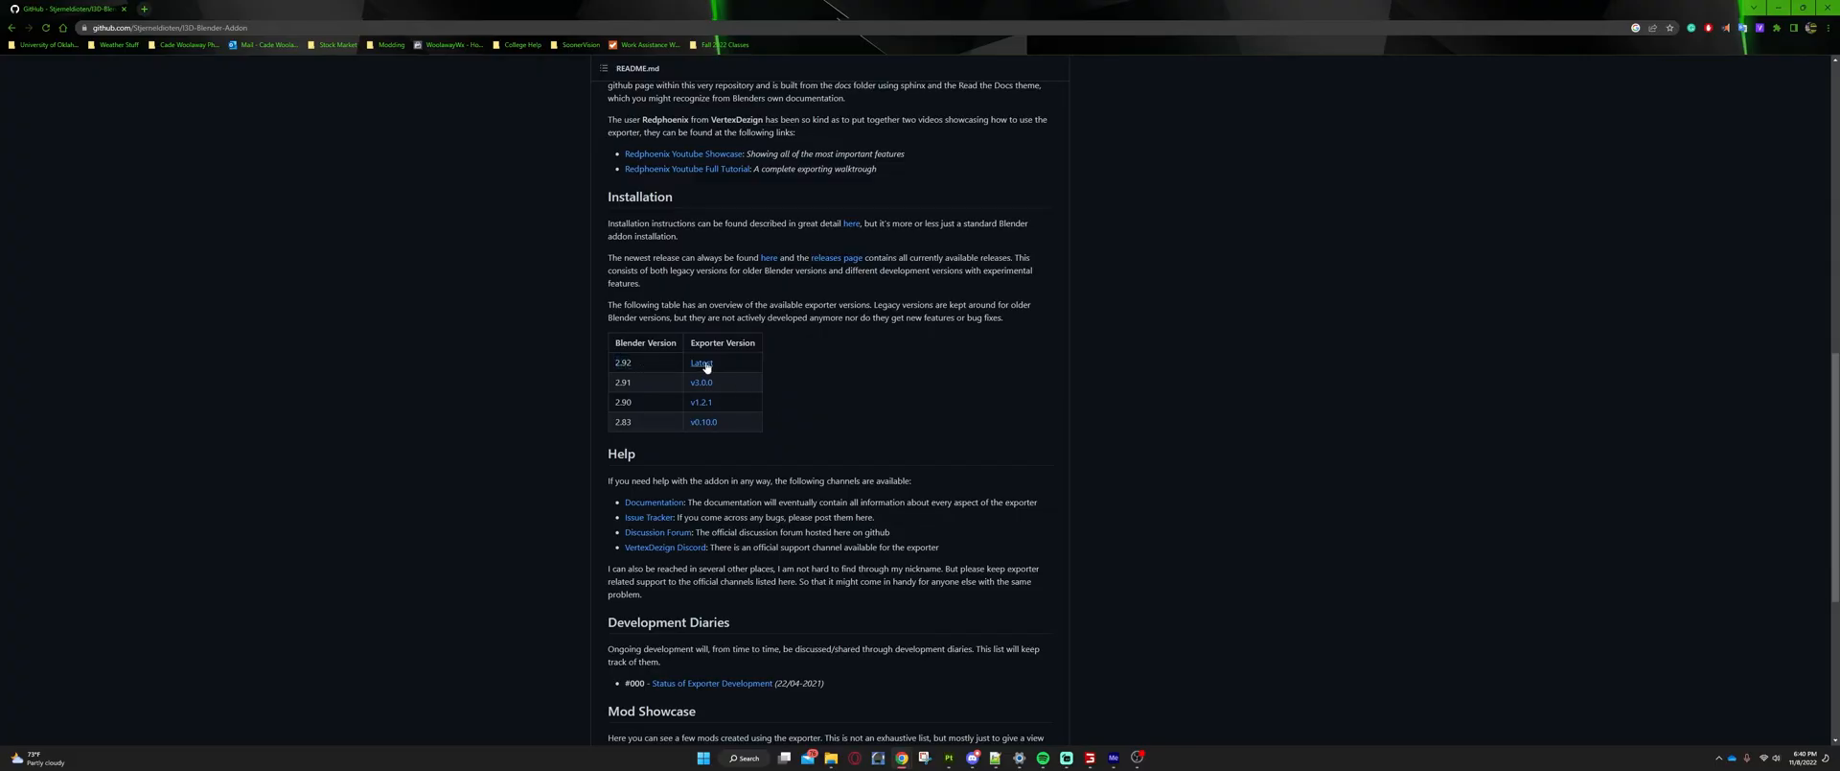
{"action": "left_click", "coordinate": [702, 362]}
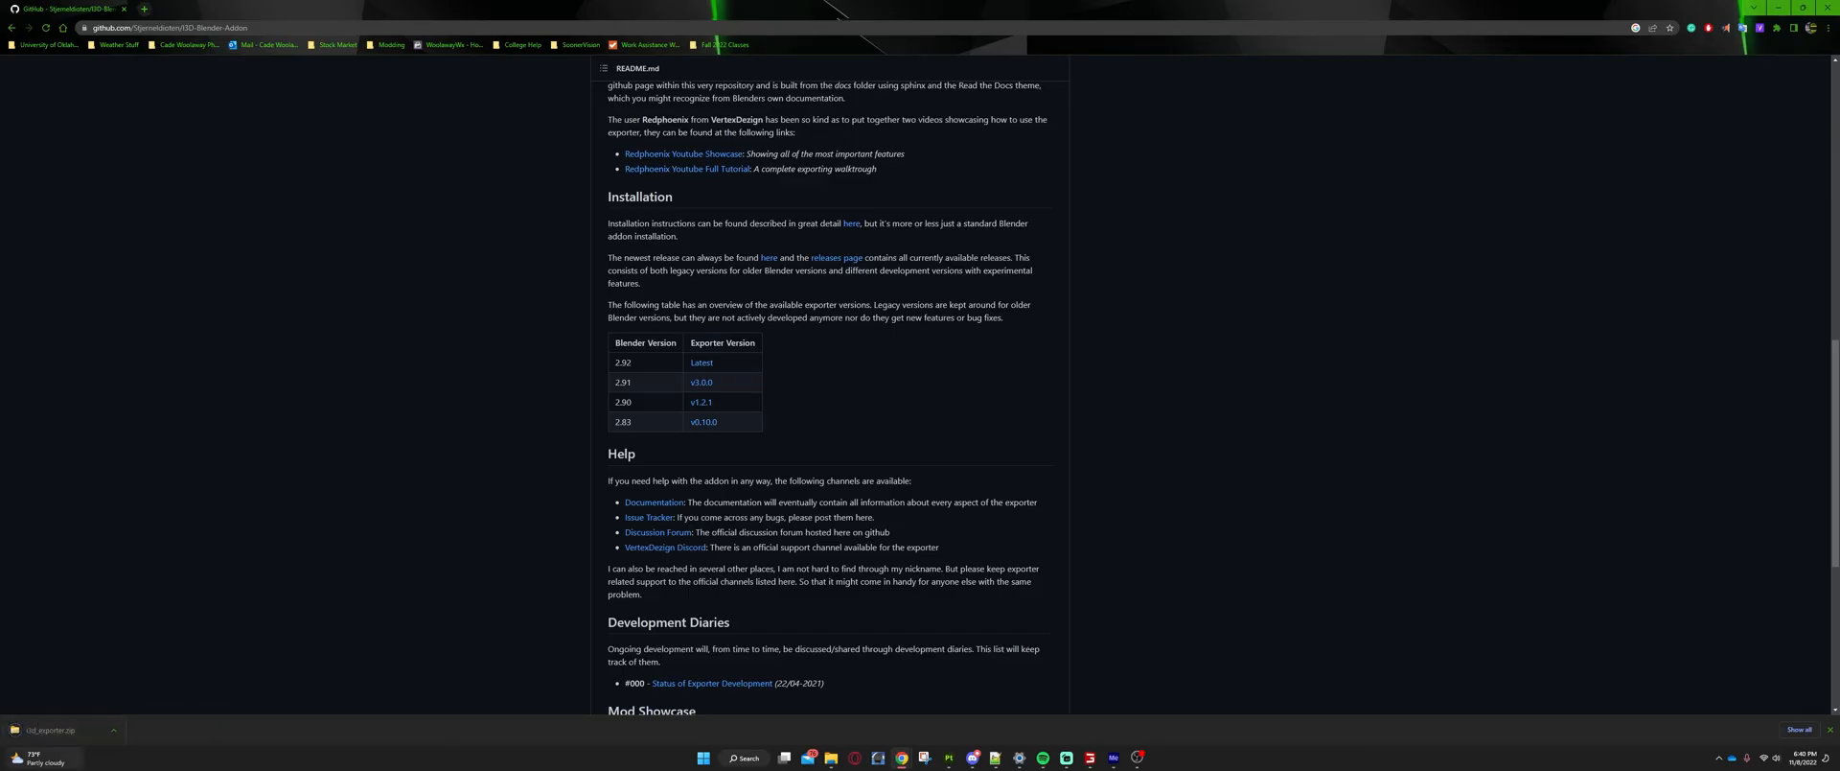
{"action": "mouse_move", "coordinate": [230, 575]}
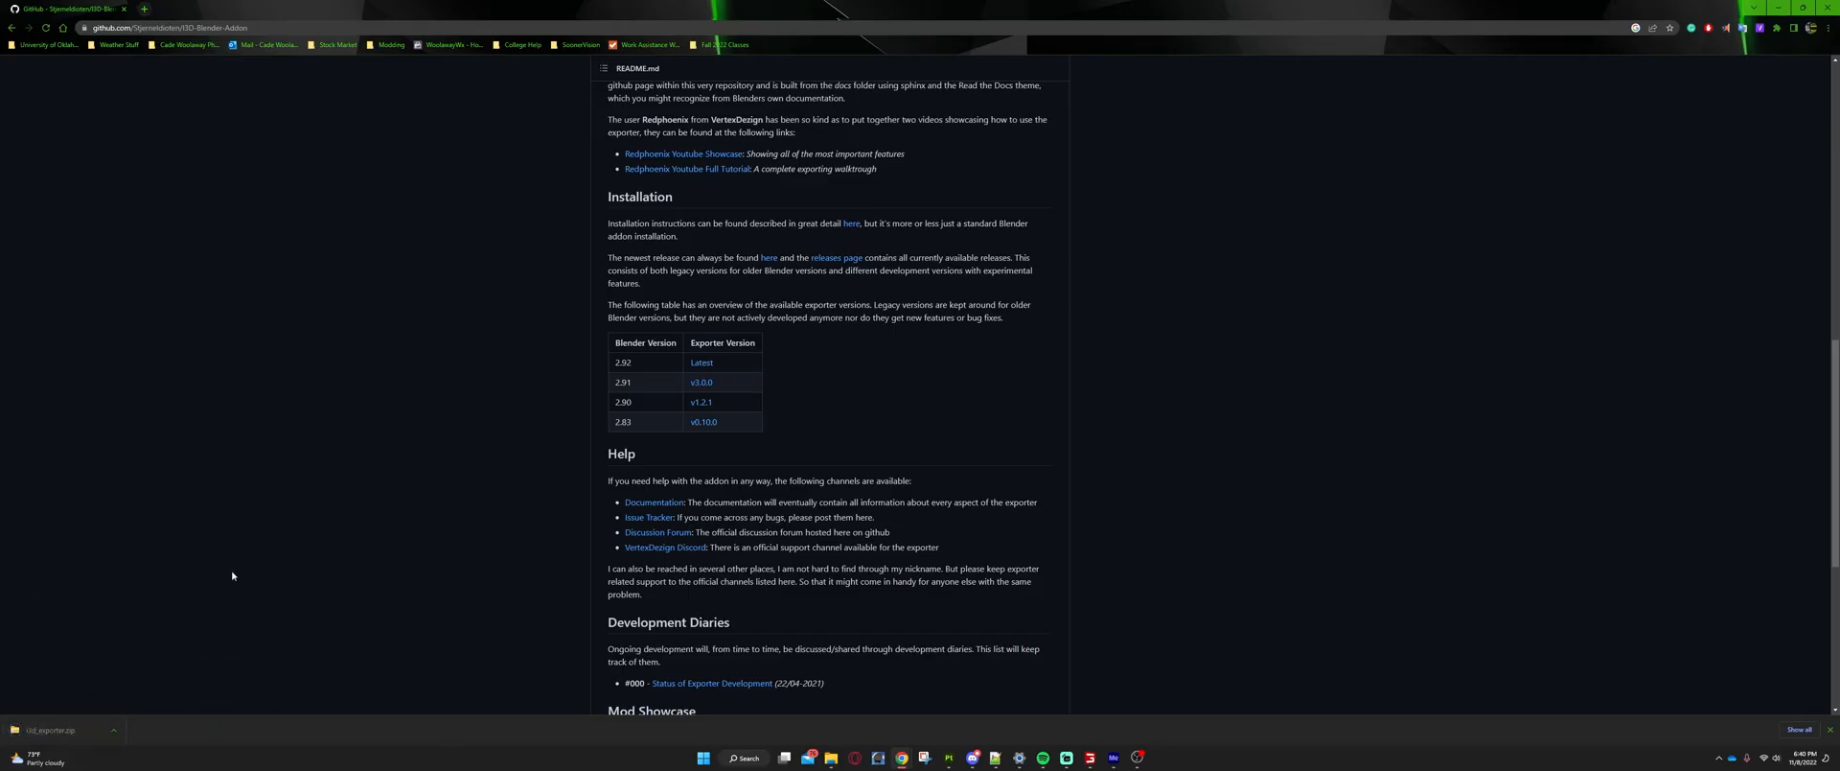
{"action": "mouse_move", "coordinate": [334, 533]}
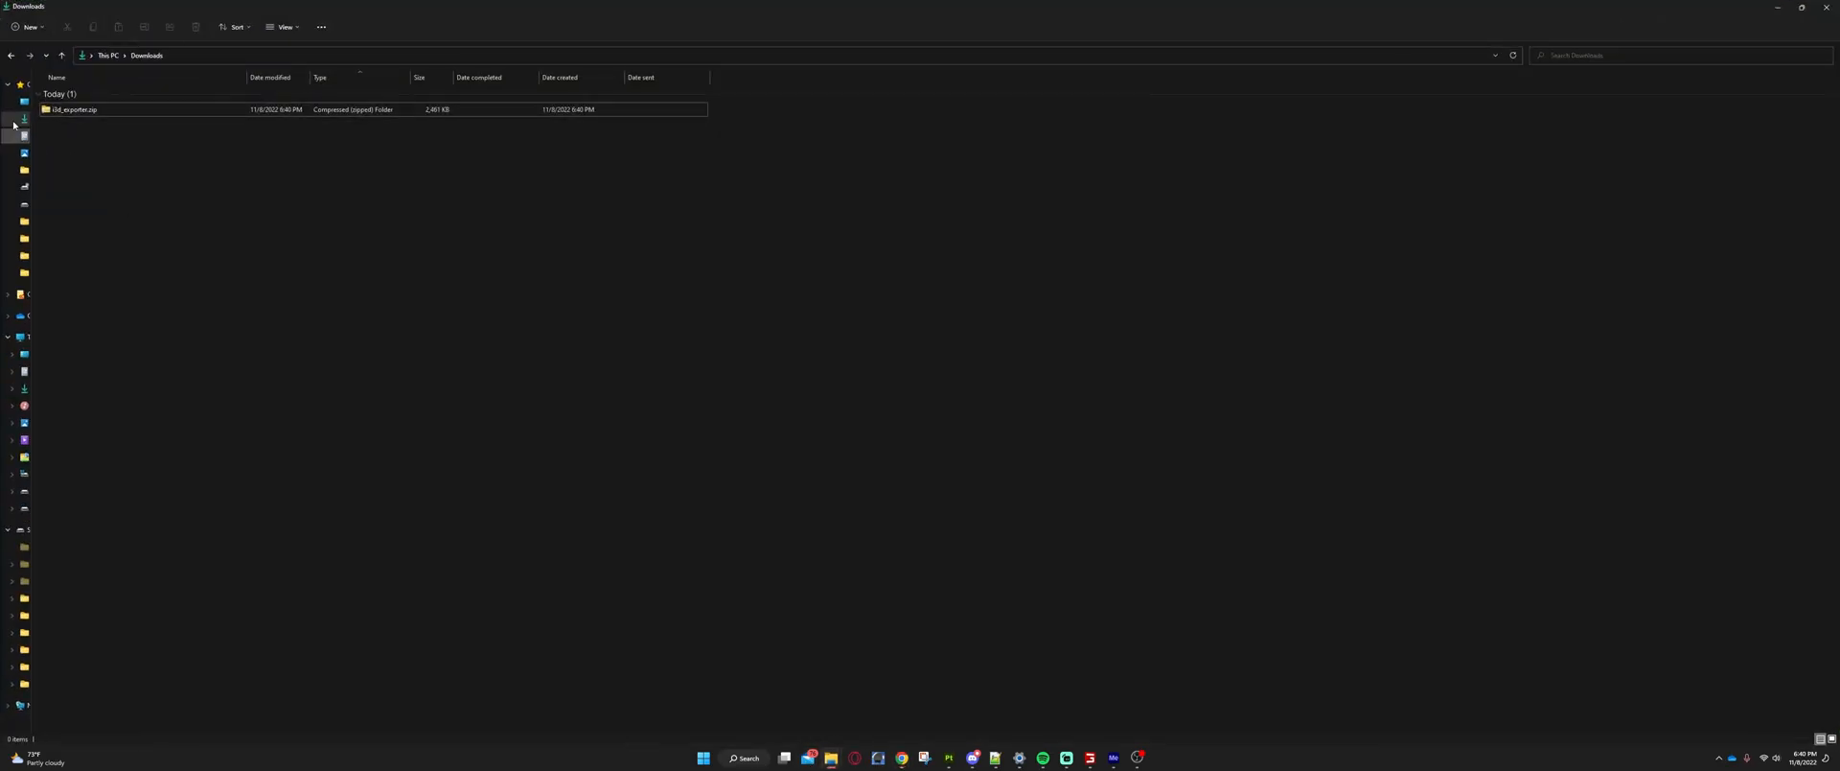
{"action": "mouse_move", "coordinate": [67, 117]}
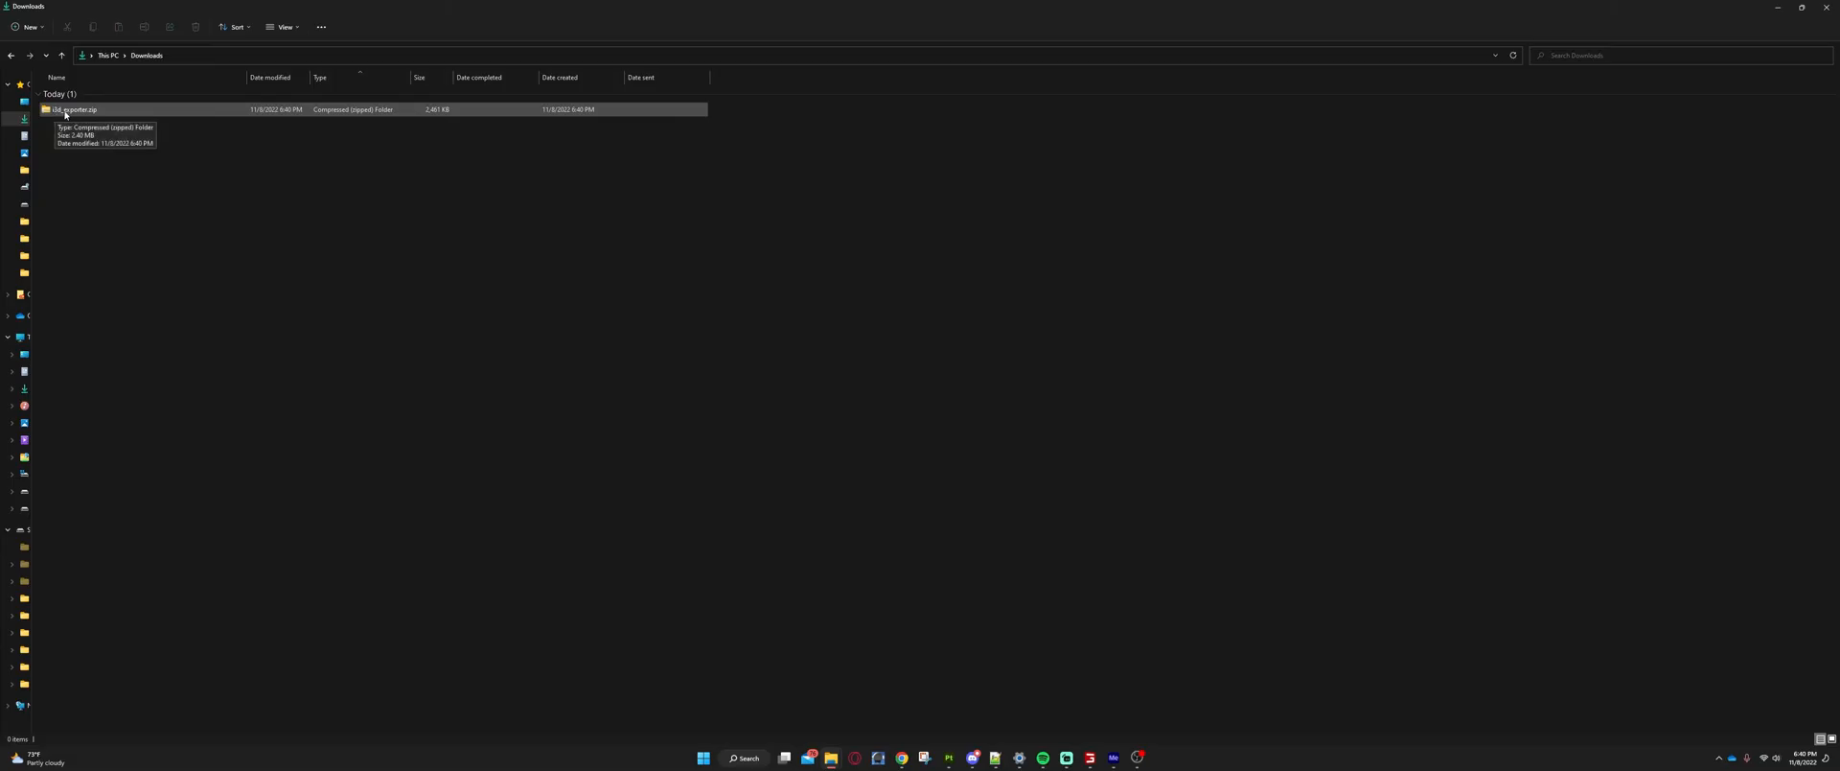
{"action": "mouse_move", "coordinate": [207, 230]}
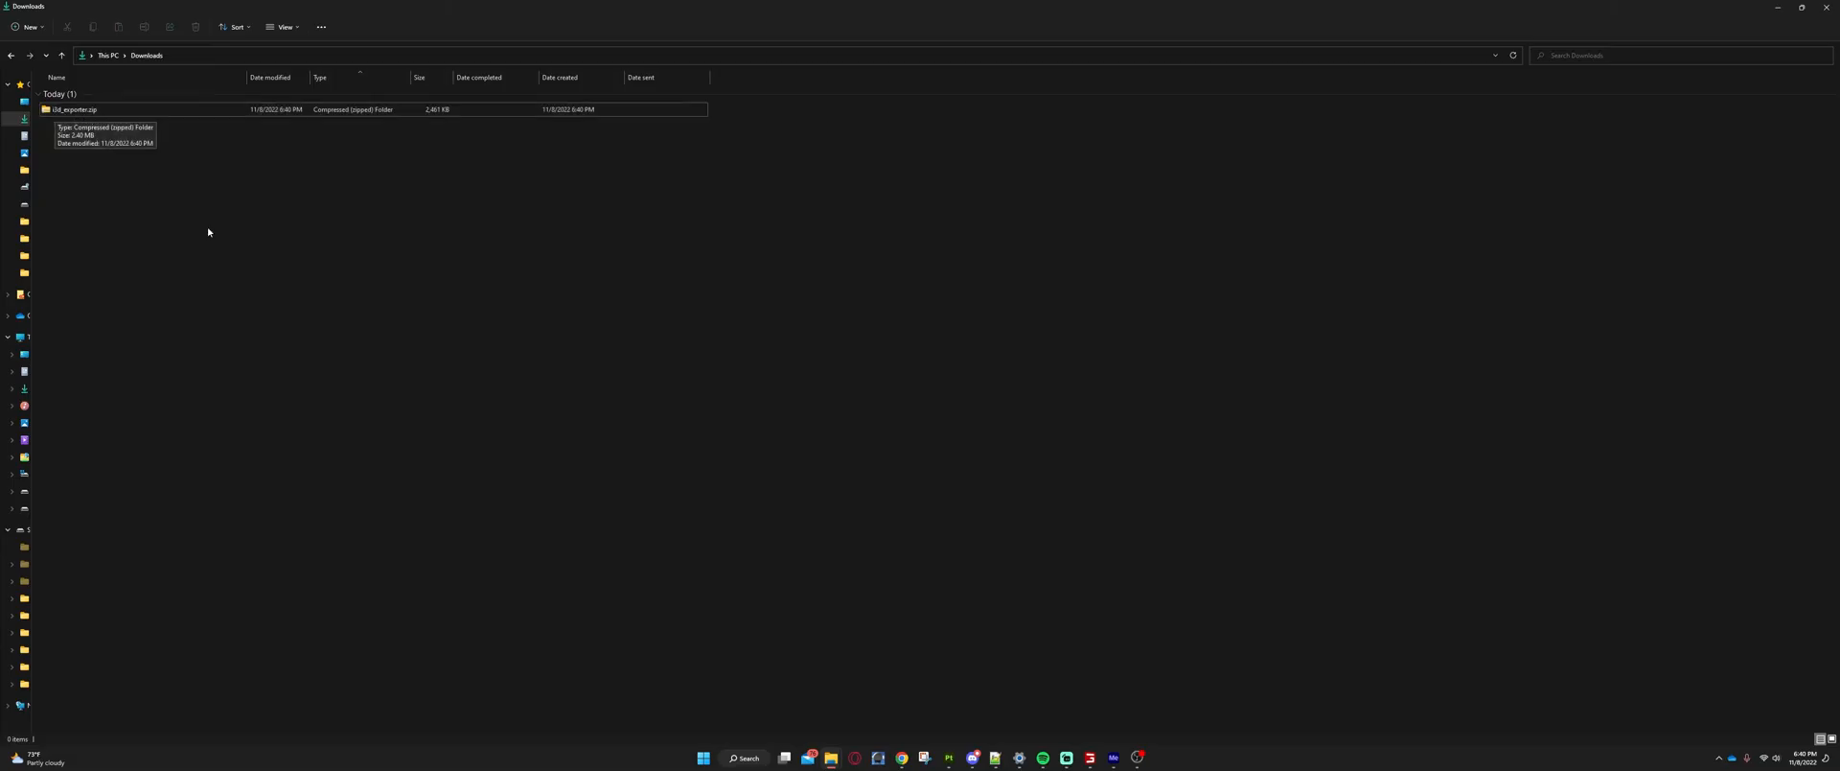
{"action": "mouse_move", "coordinate": [869, 403]}
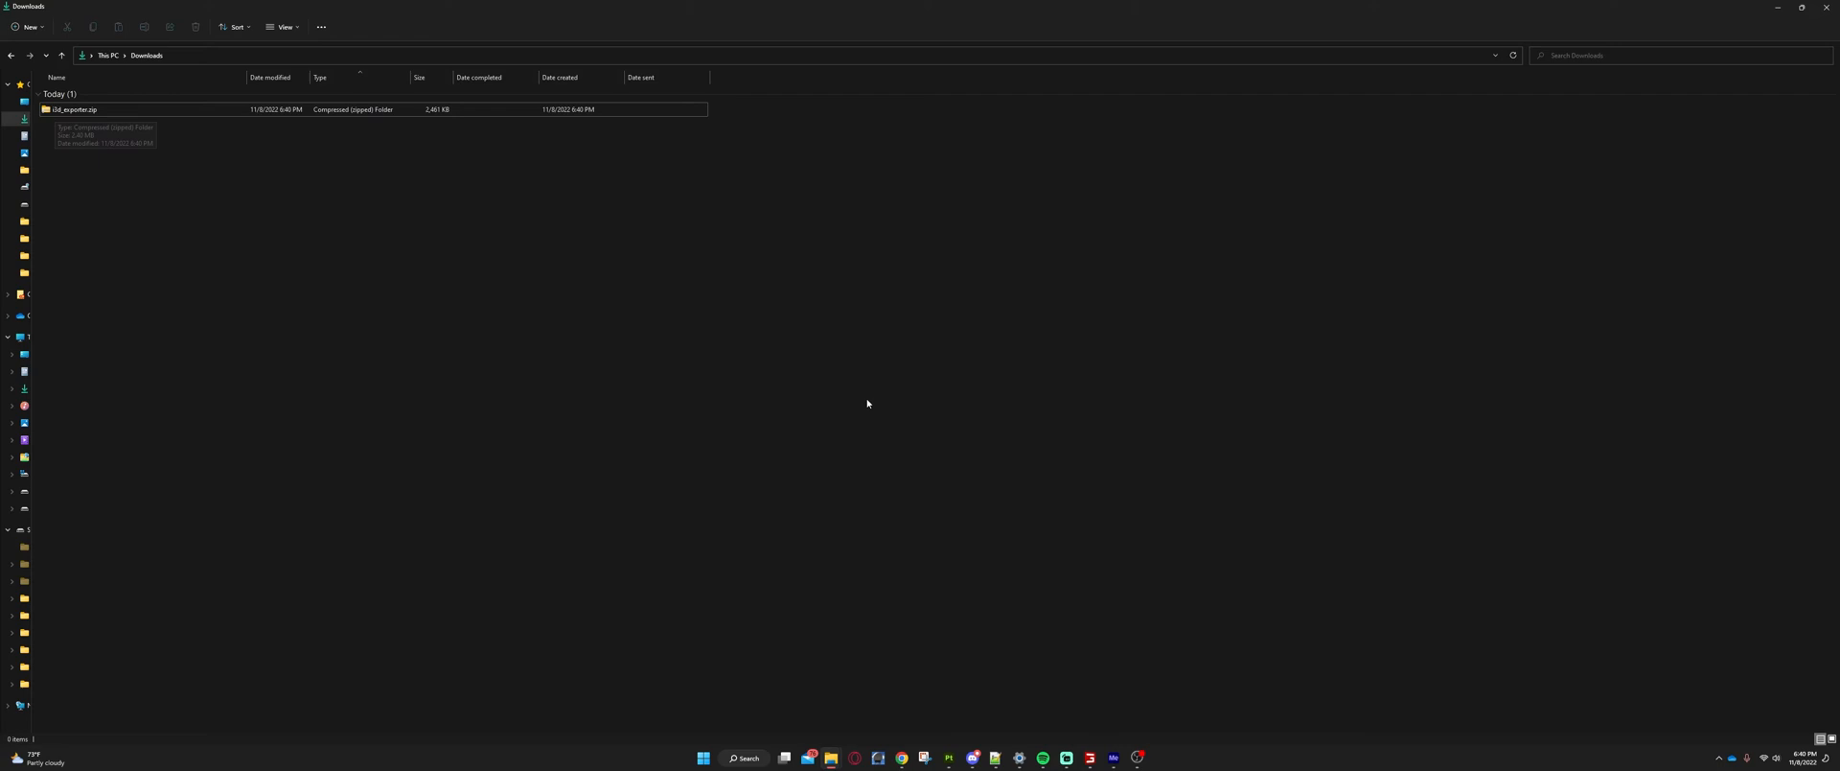
{"action": "mouse_move", "coordinate": [149, 141]}
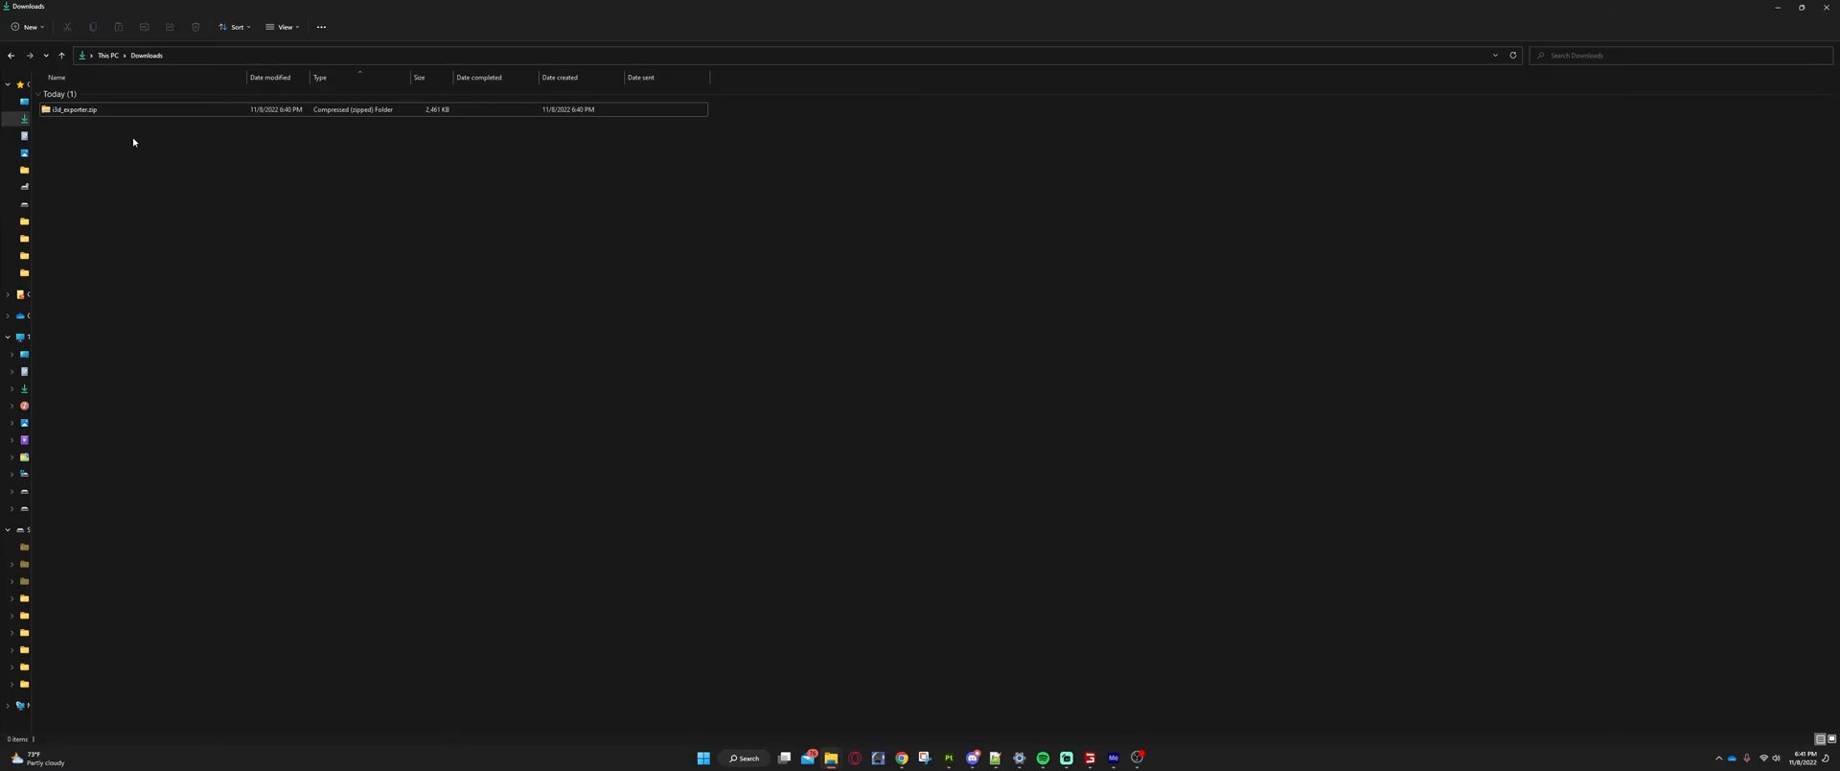
{"action": "mouse_move", "coordinate": [230, 220]}
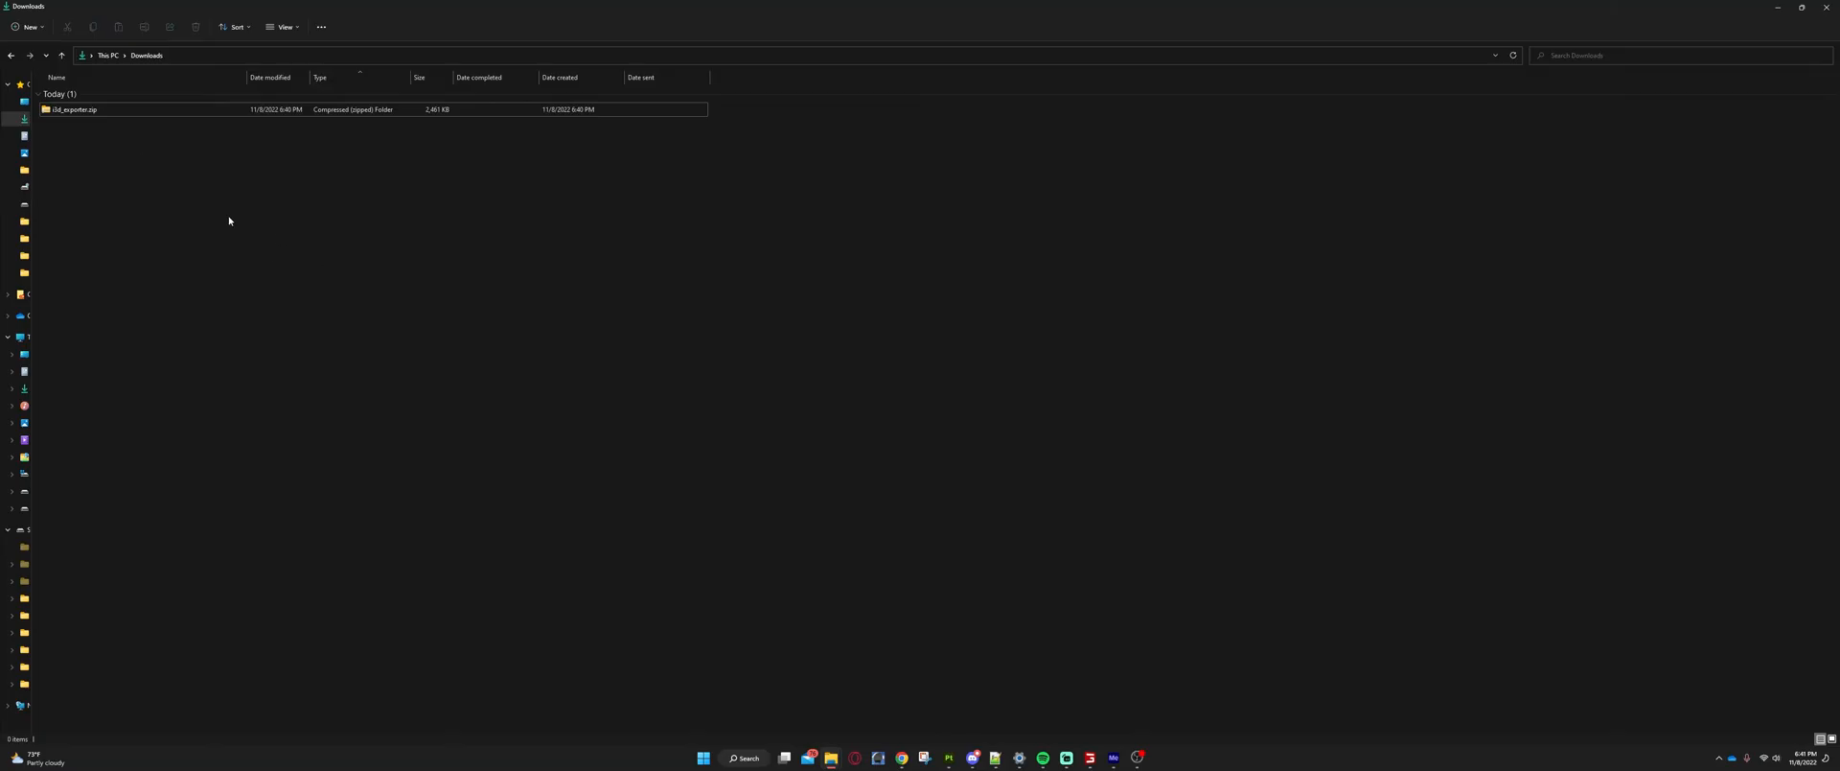
{"action": "mouse_move", "coordinate": [81, 119]}
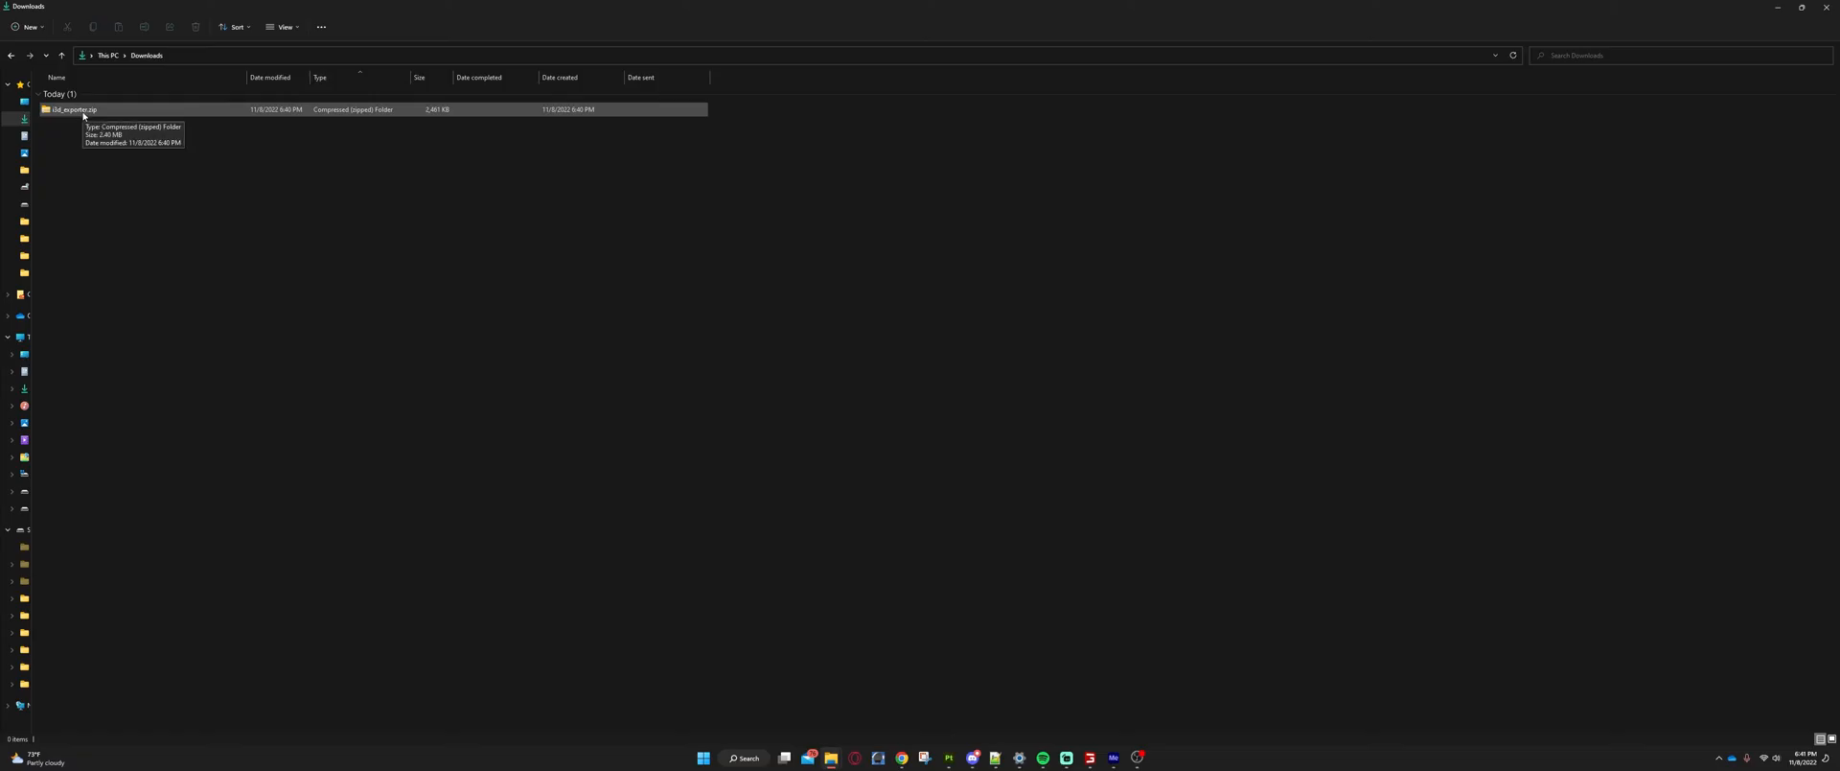
Launch Blender from the Windows Start search by searching 'blen'
{"action": "left_click", "coordinate": [744, 757]}
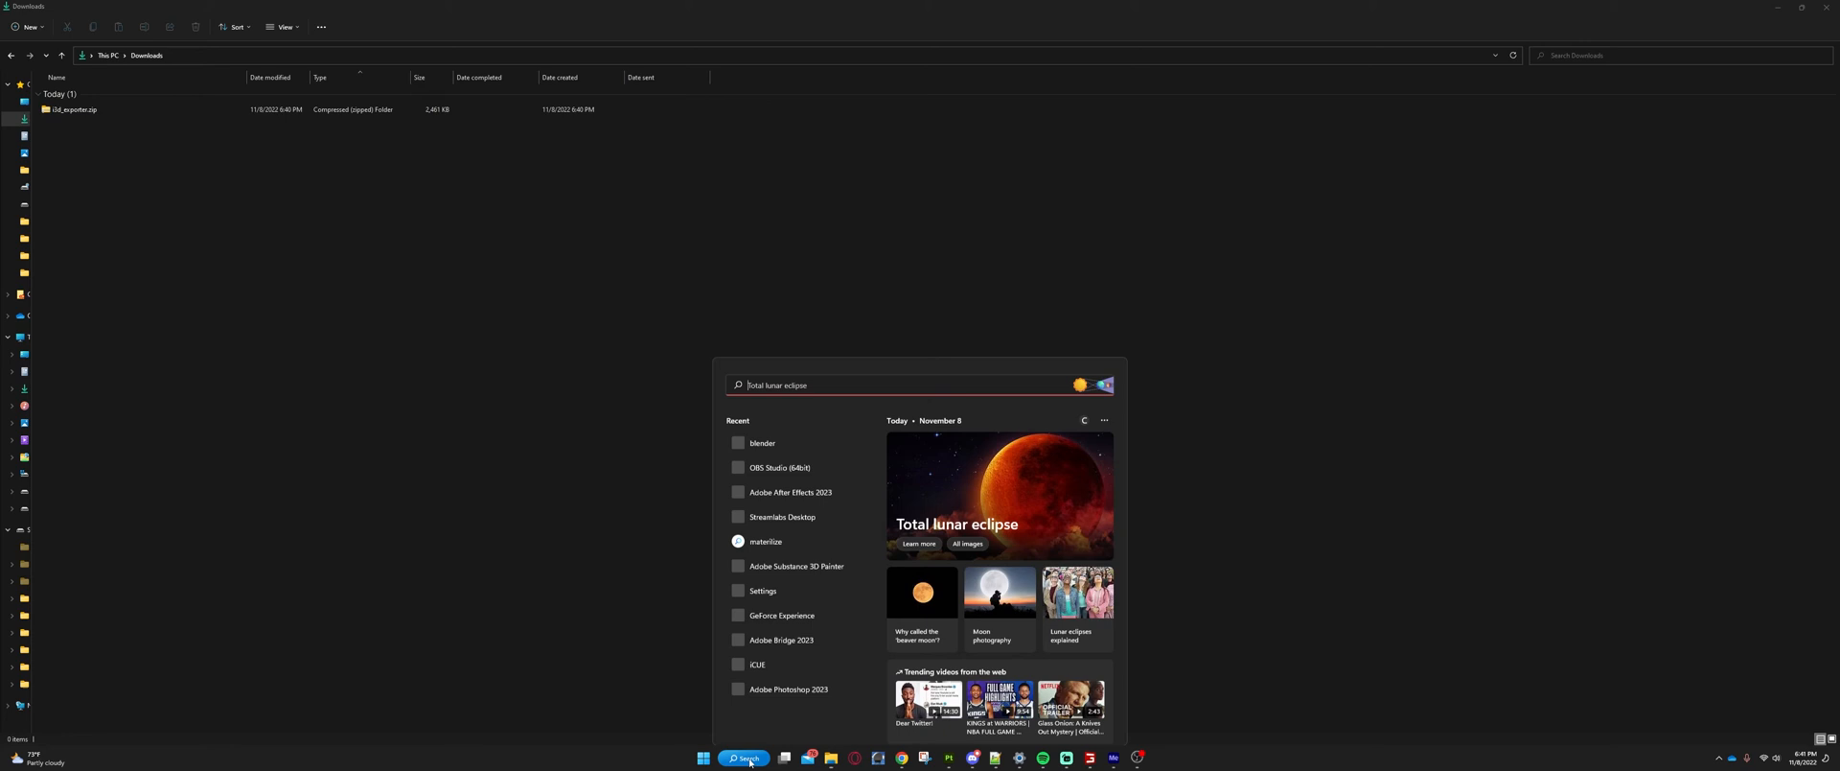
{"action": "type", "text": "blen"}
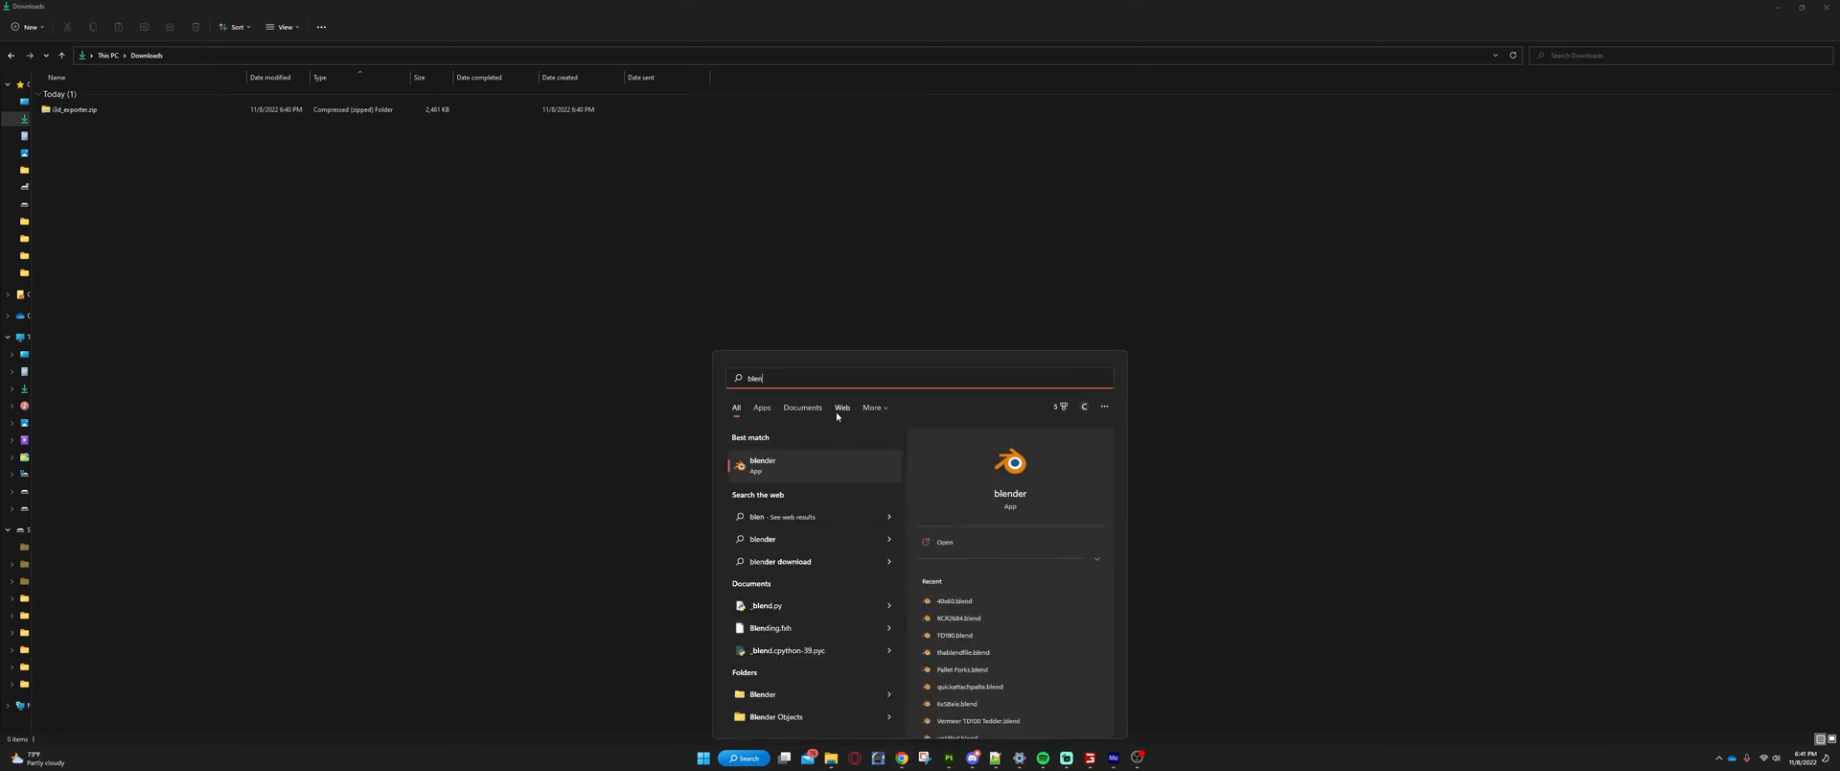
{"action": "left_click", "coordinate": [763, 462]}
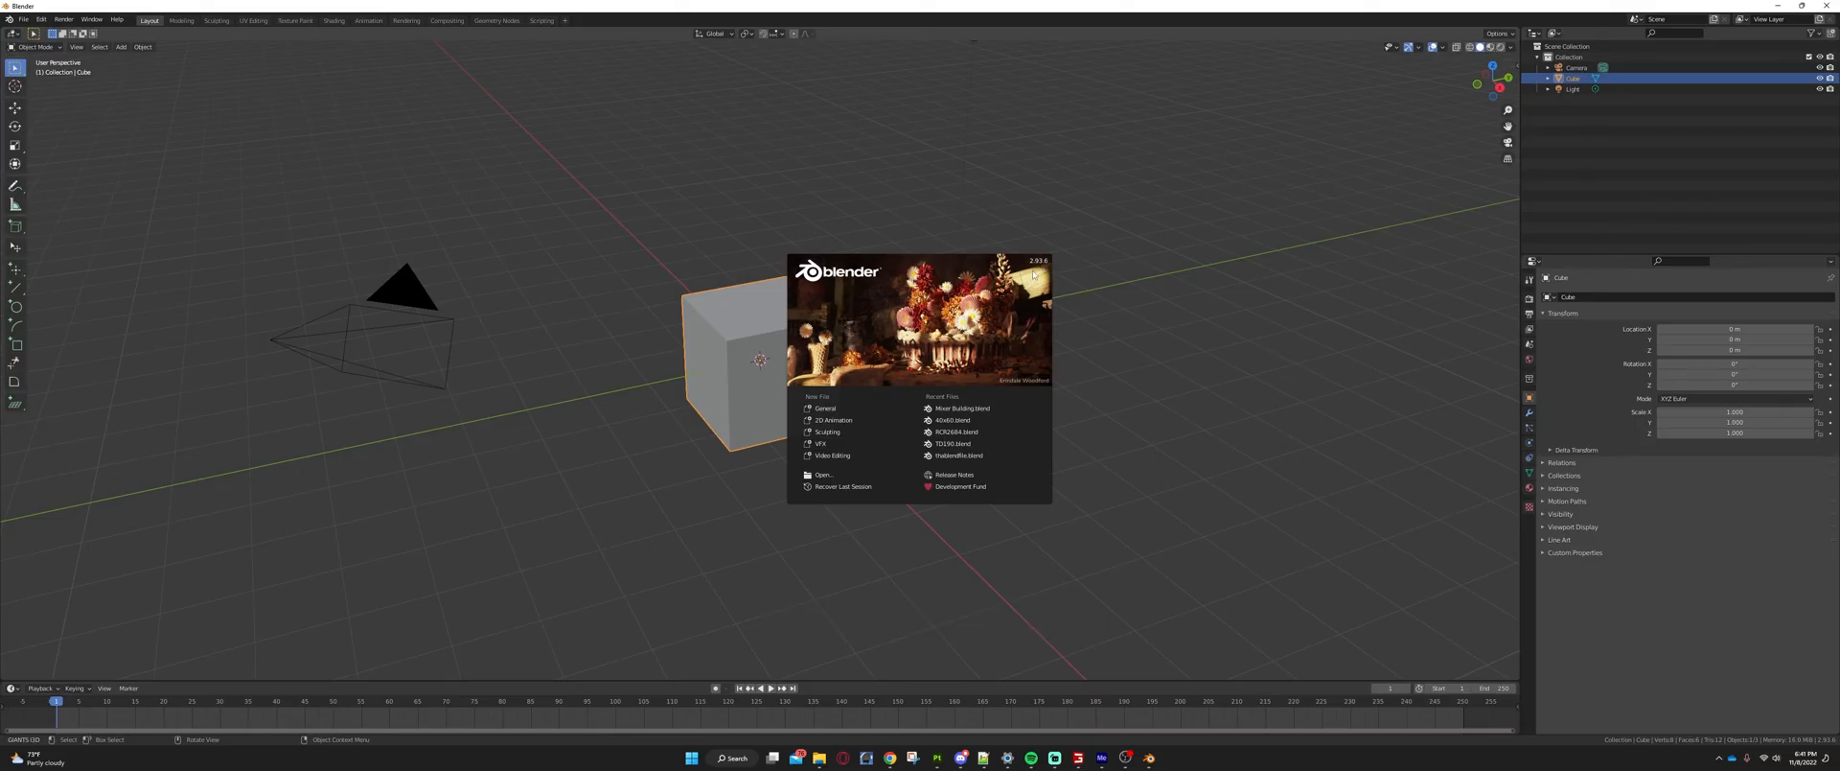
{"action": "mouse_move", "coordinate": [801, 417]}
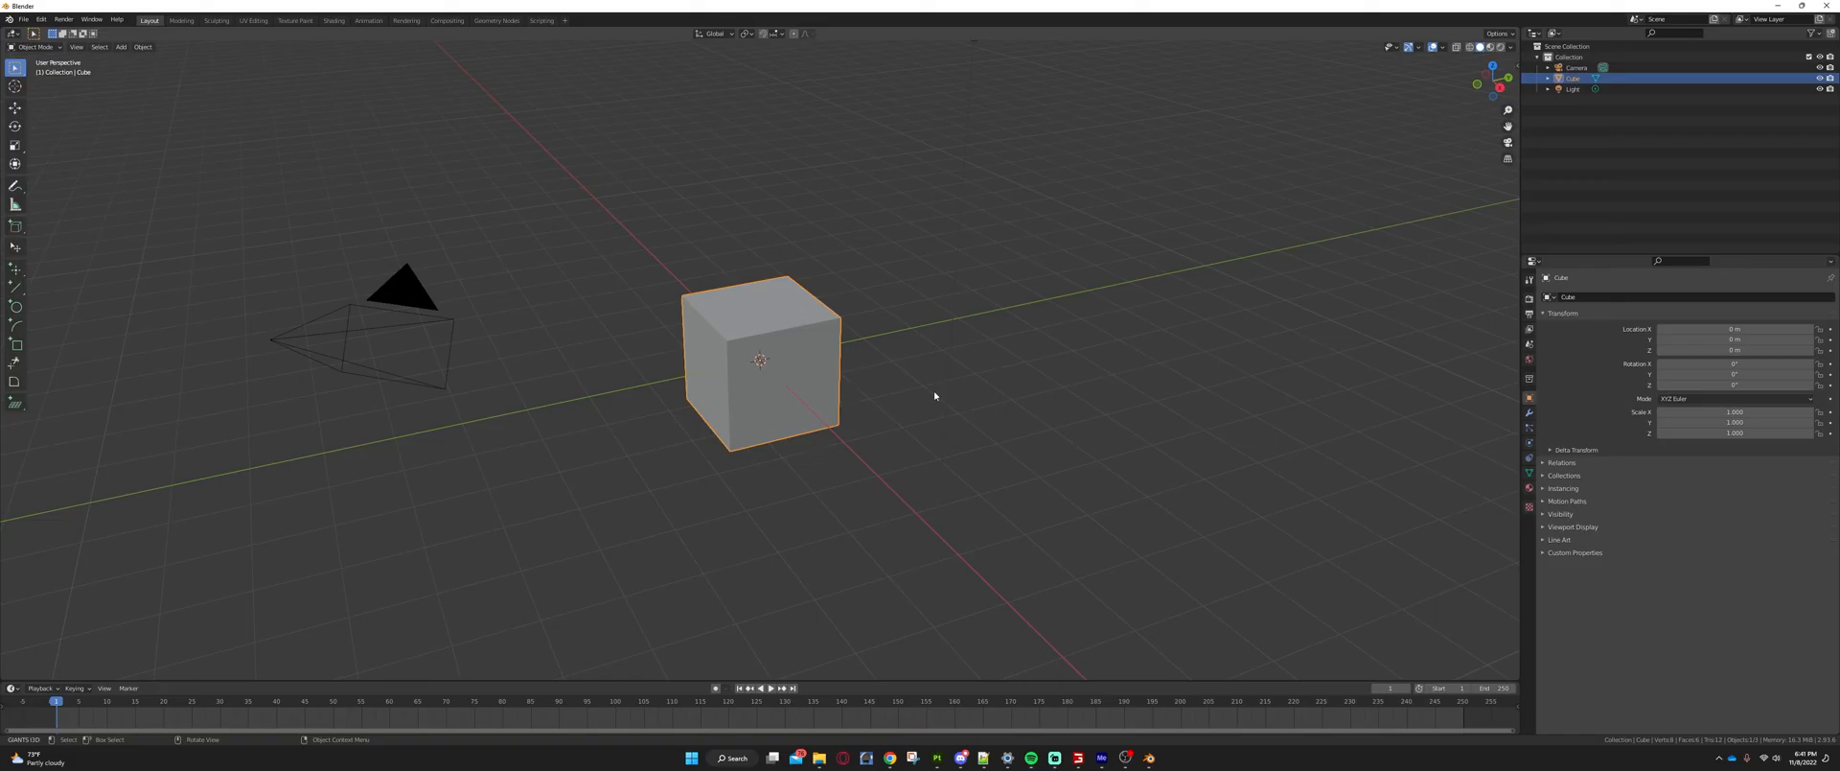
{"action": "mouse_move", "coordinate": [753, 307]}
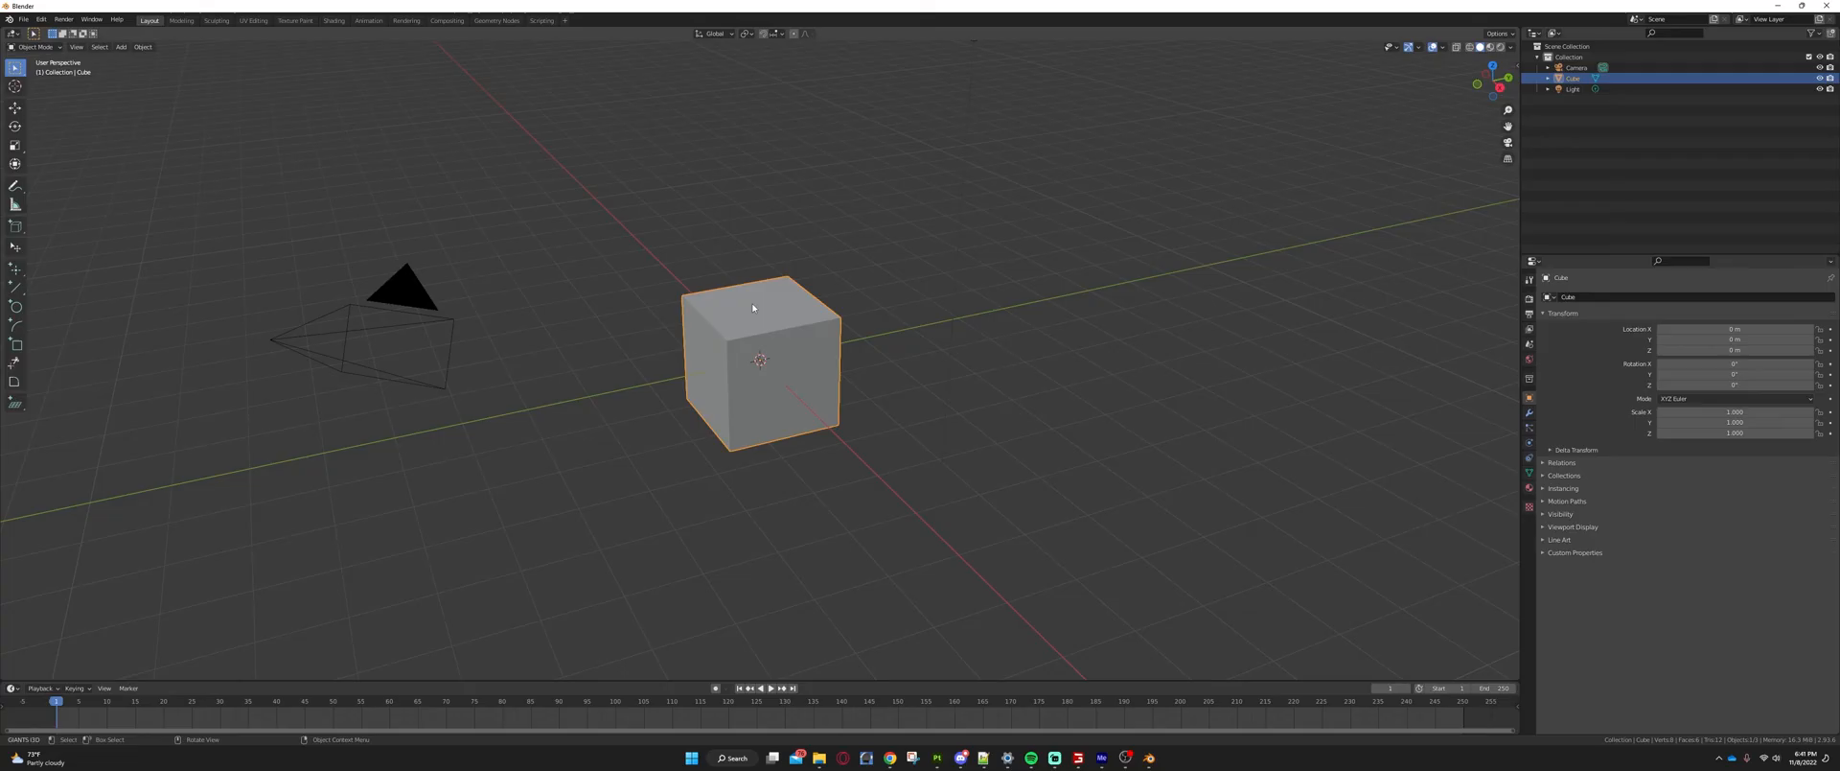
{"action": "mouse_move", "coordinate": [761, 308]}
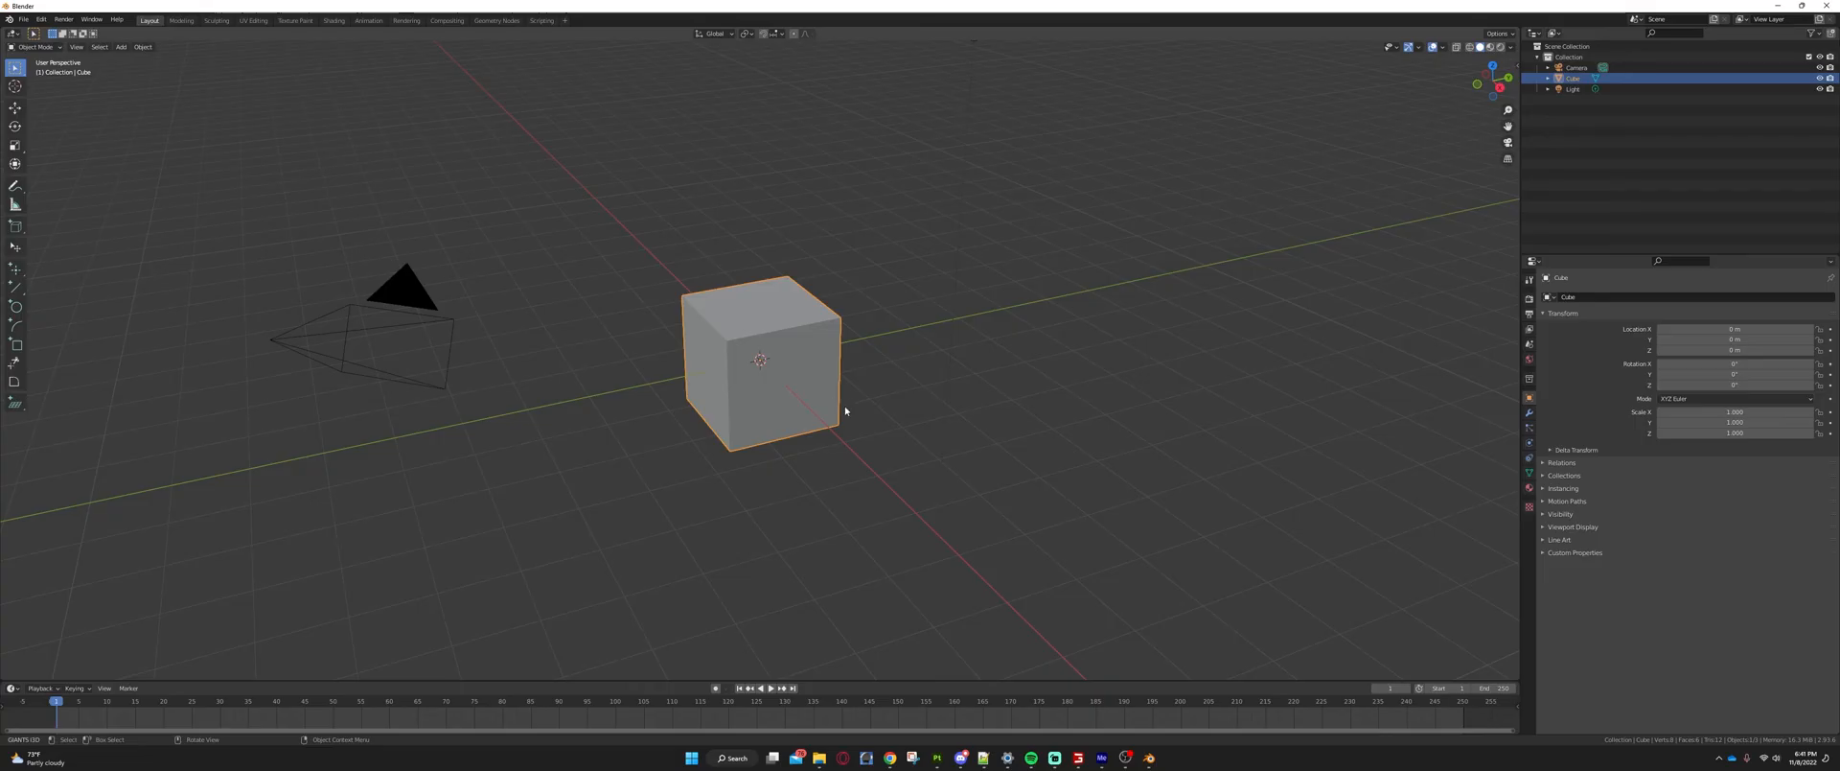
{"action": "mouse_move", "coordinate": [809, 372]}
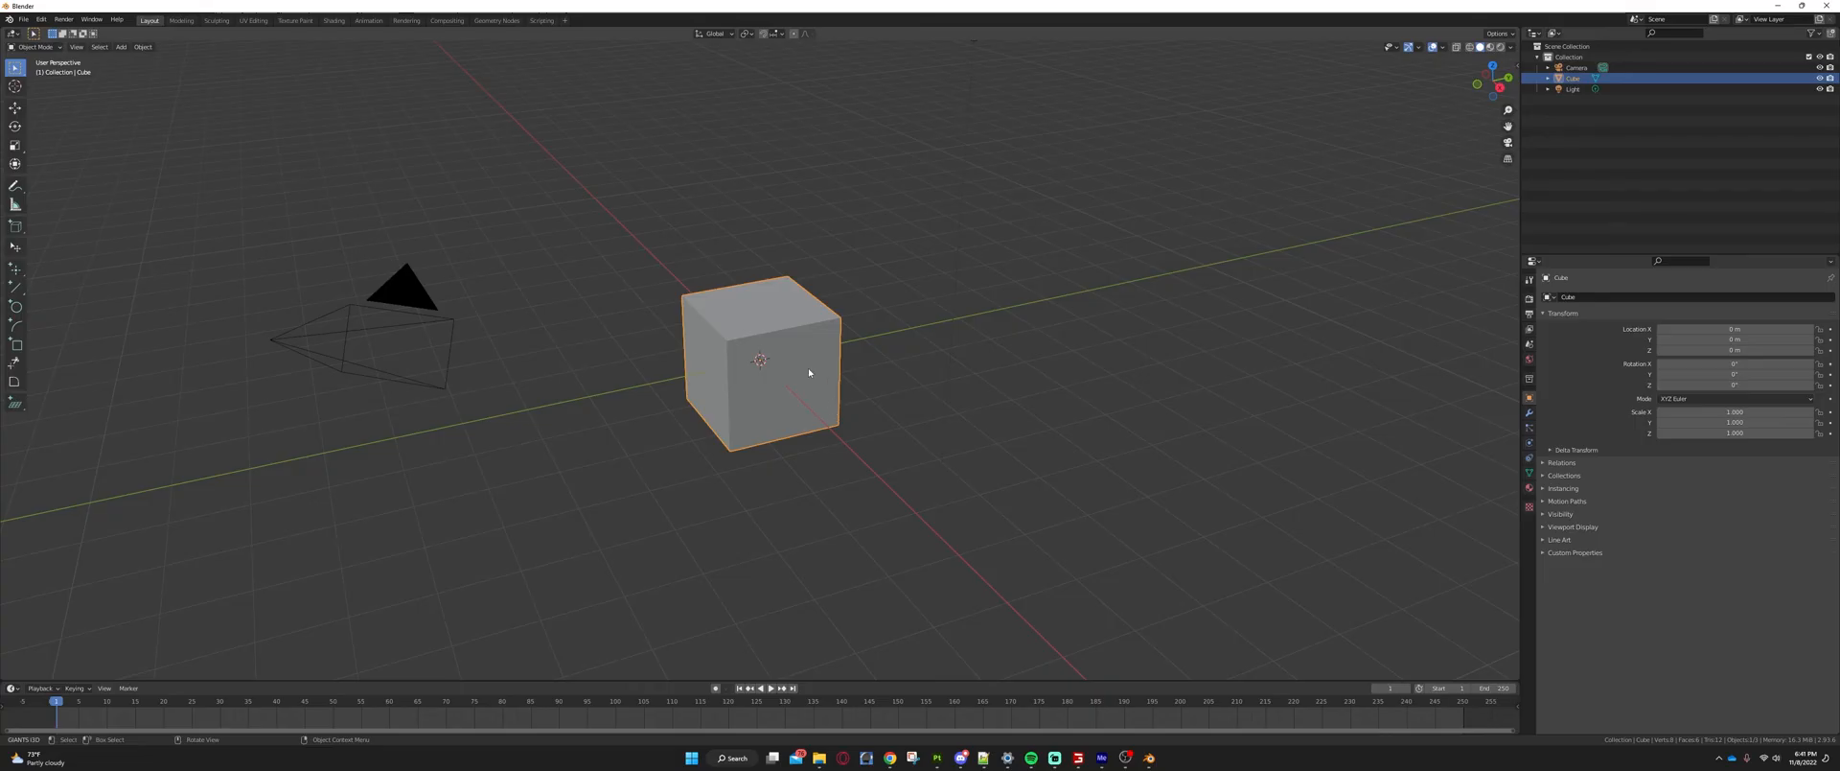
{"action": "mouse_move", "coordinate": [809, 353]}
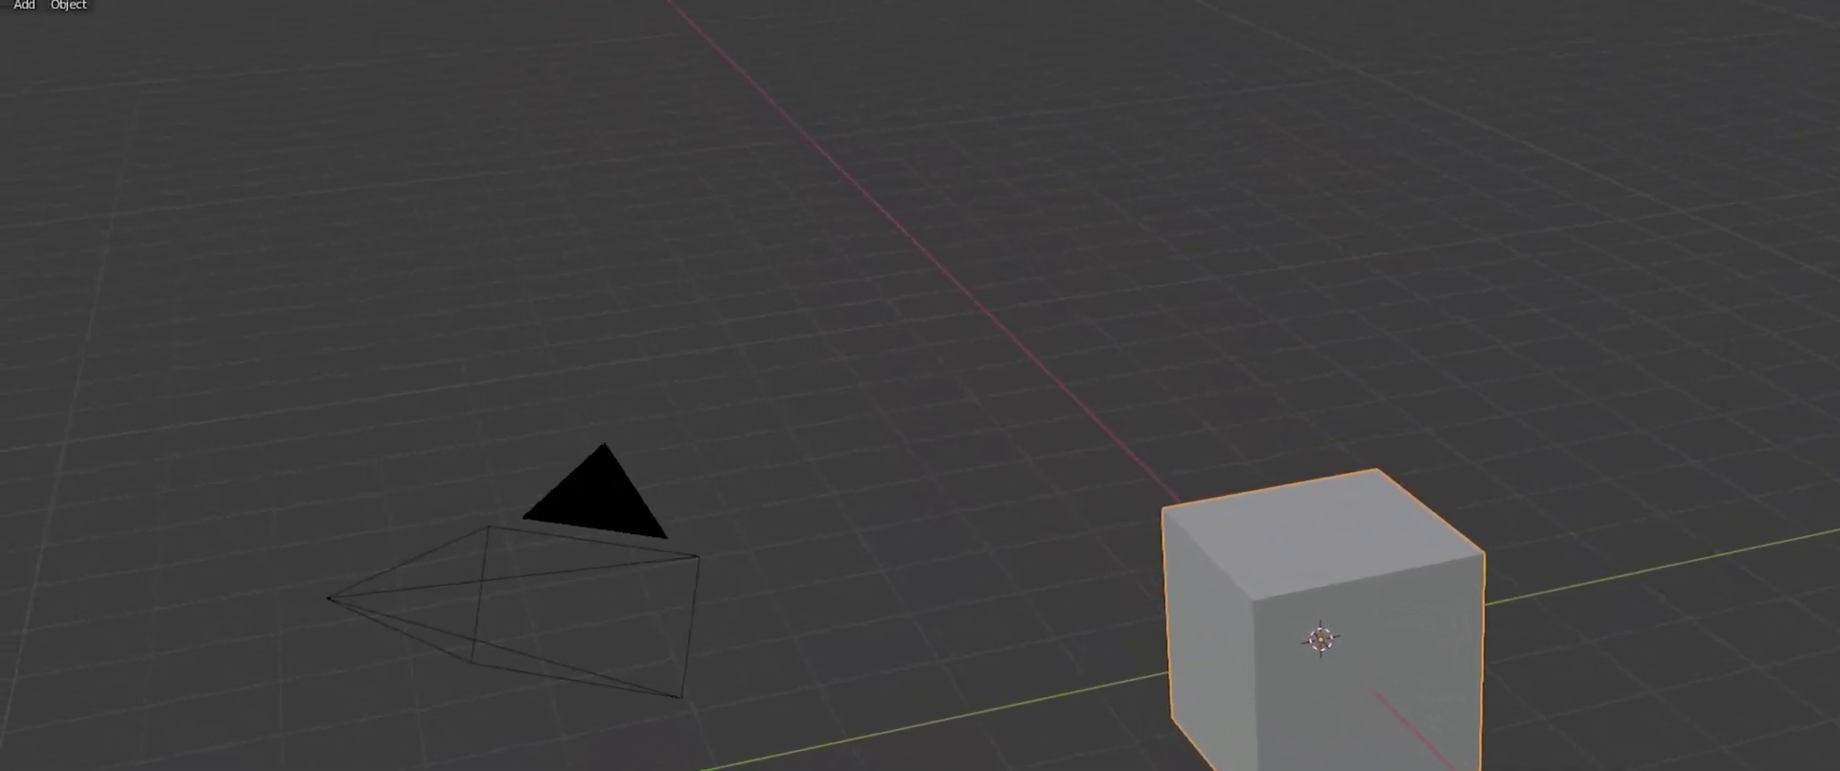
{"action": "left_click", "coordinate": [62, 48]}
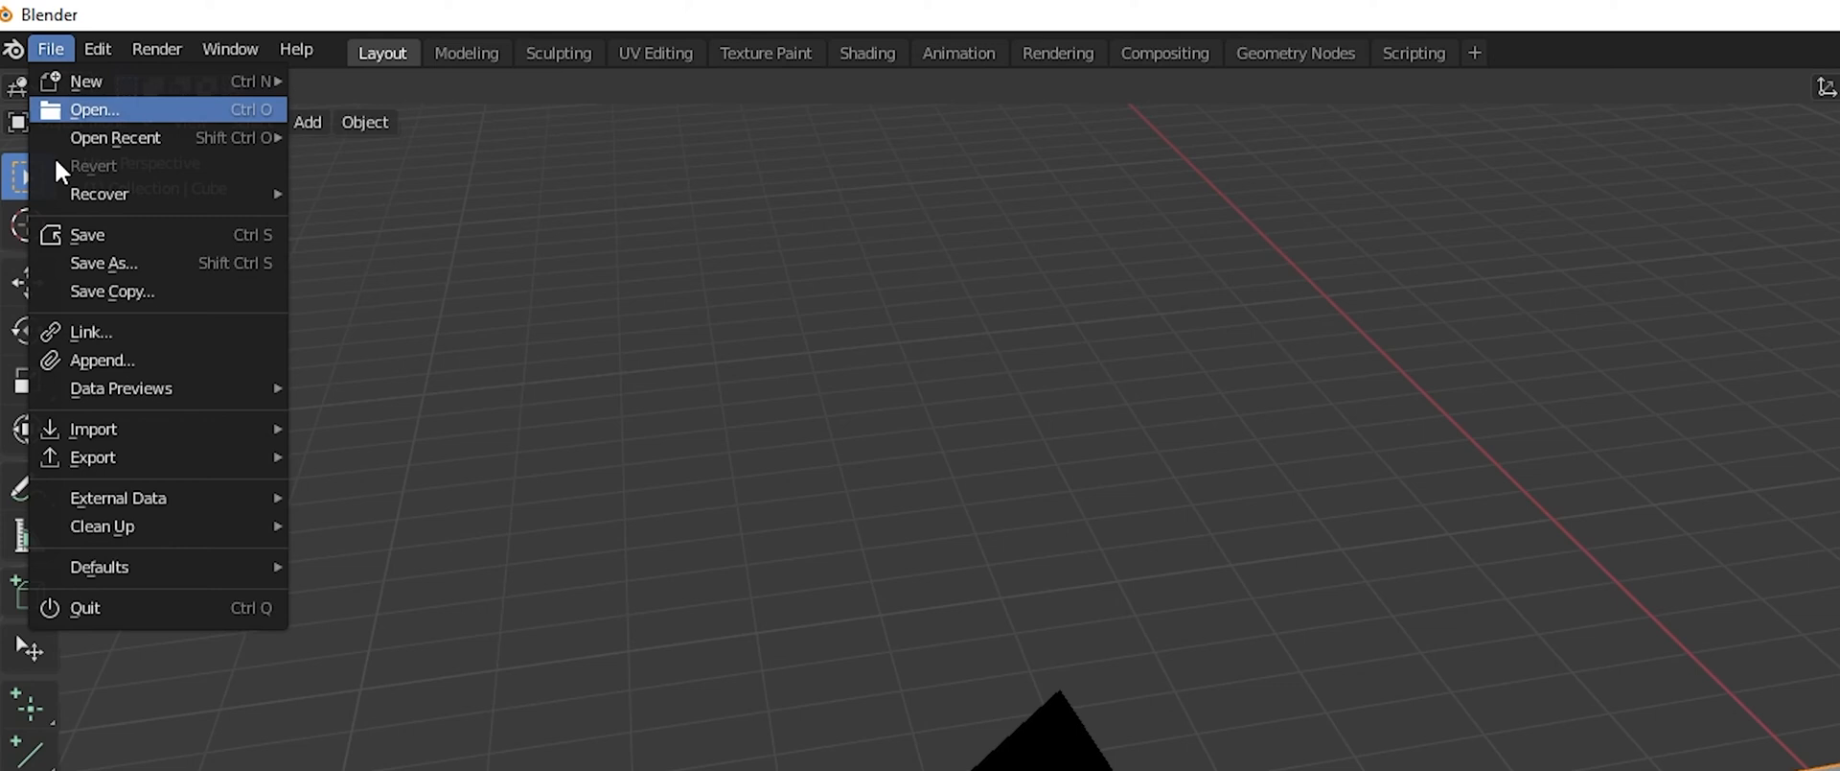
{"action": "left_click", "coordinate": [92, 457]}
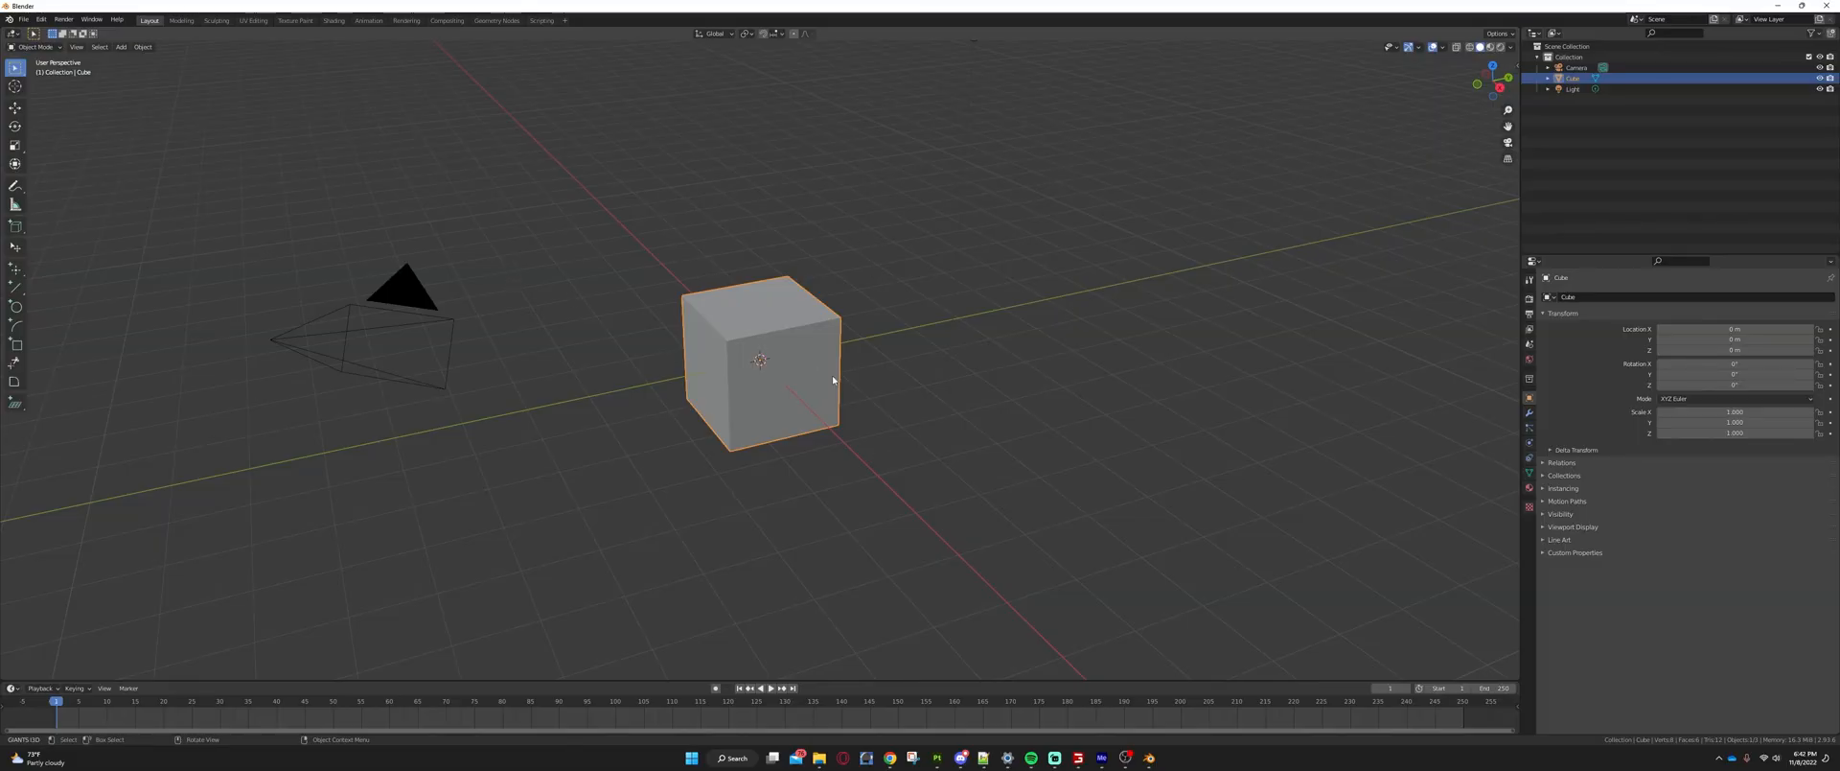
{"action": "mouse_move", "coordinate": [836, 391]}
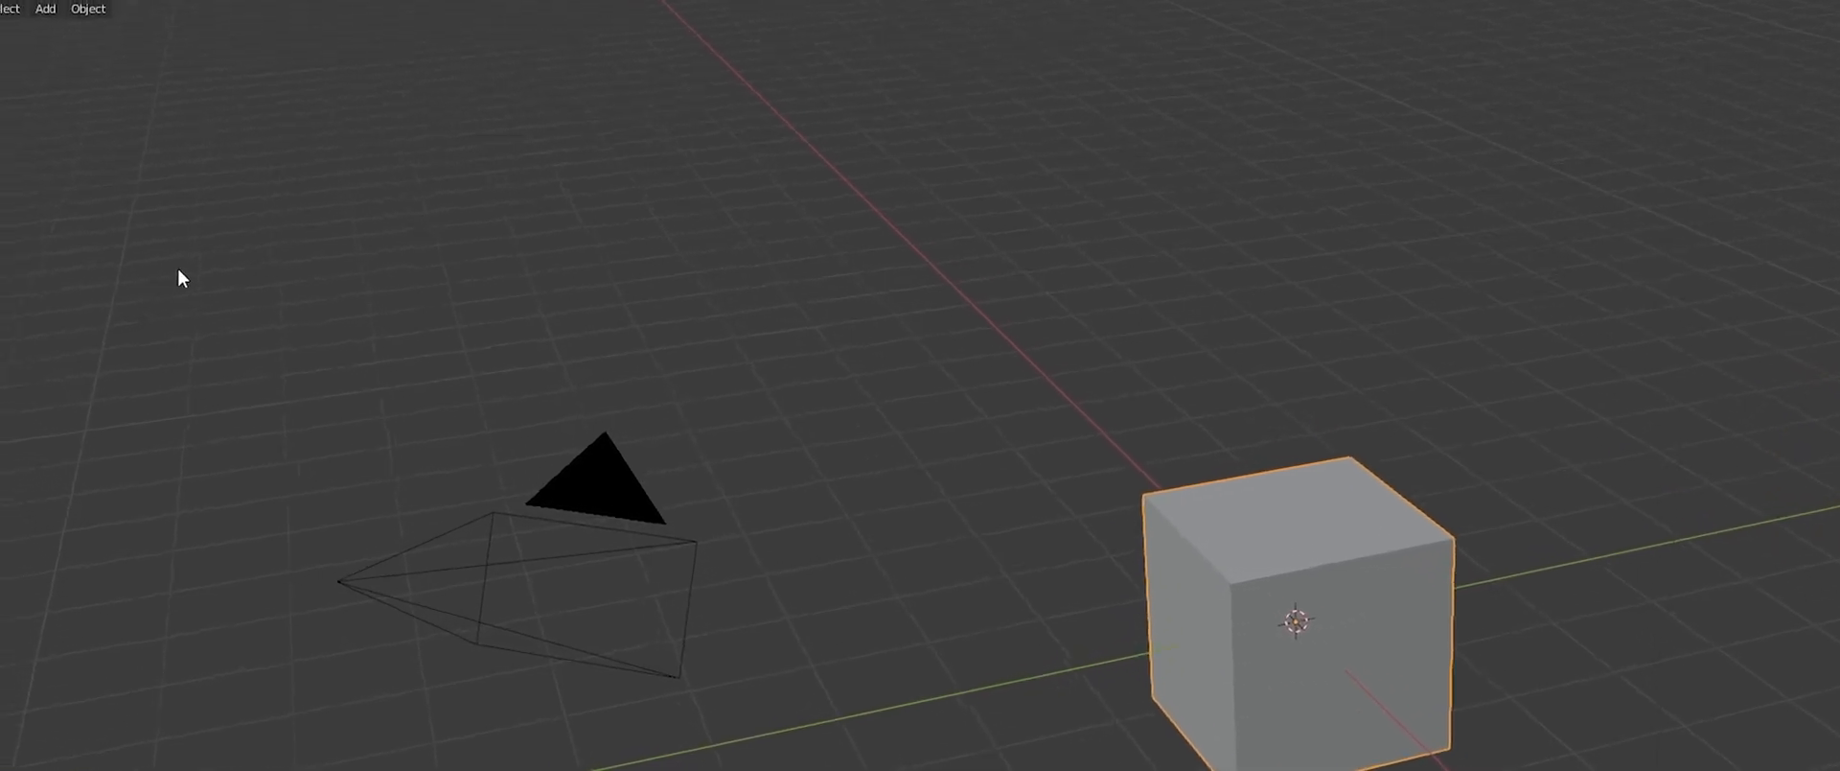
Bring up Edit > Preferences on the Add-ons section after a first aborted attempt
{"action": "left_click", "coordinate": [100, 42]}
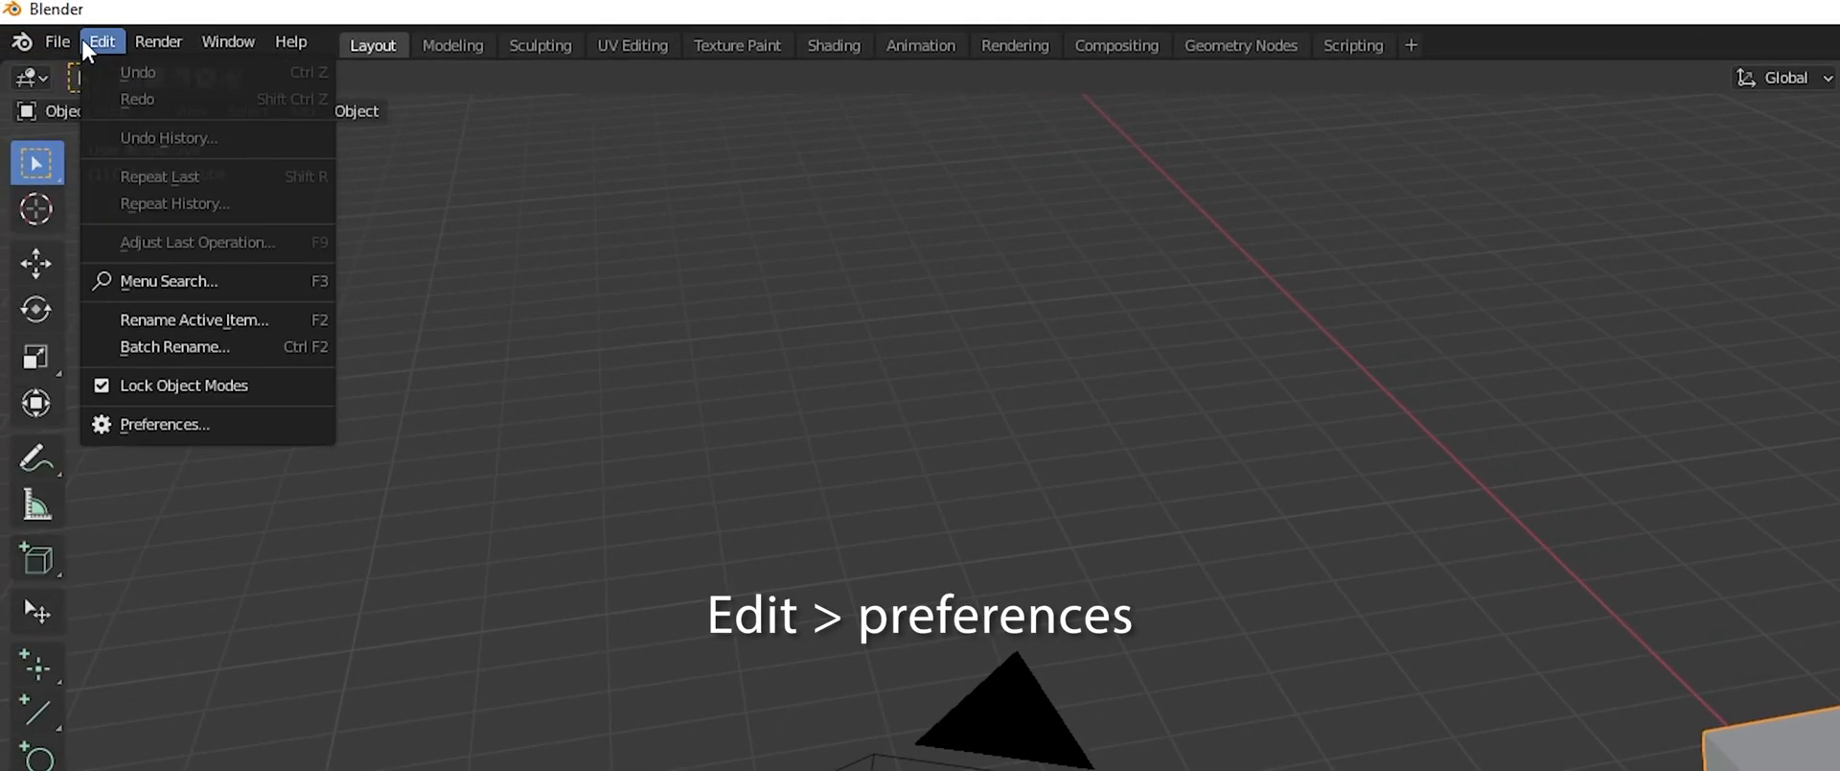
{"action": "left_click", "coordinate": [64, 42]}
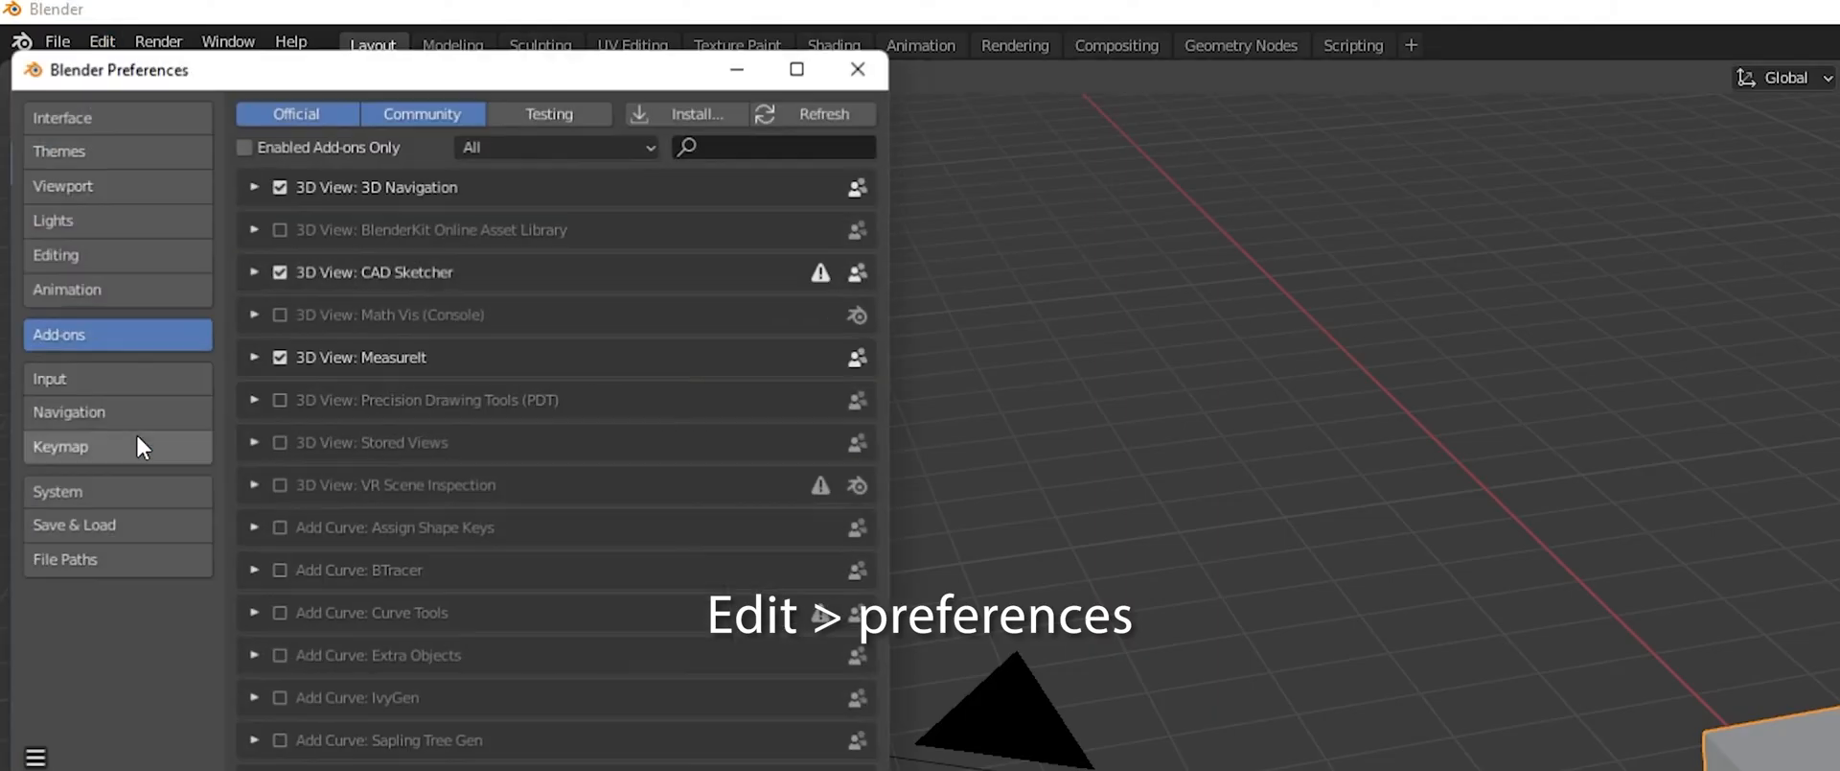
{"action": "left_click", "coordinate": [855, 69]}
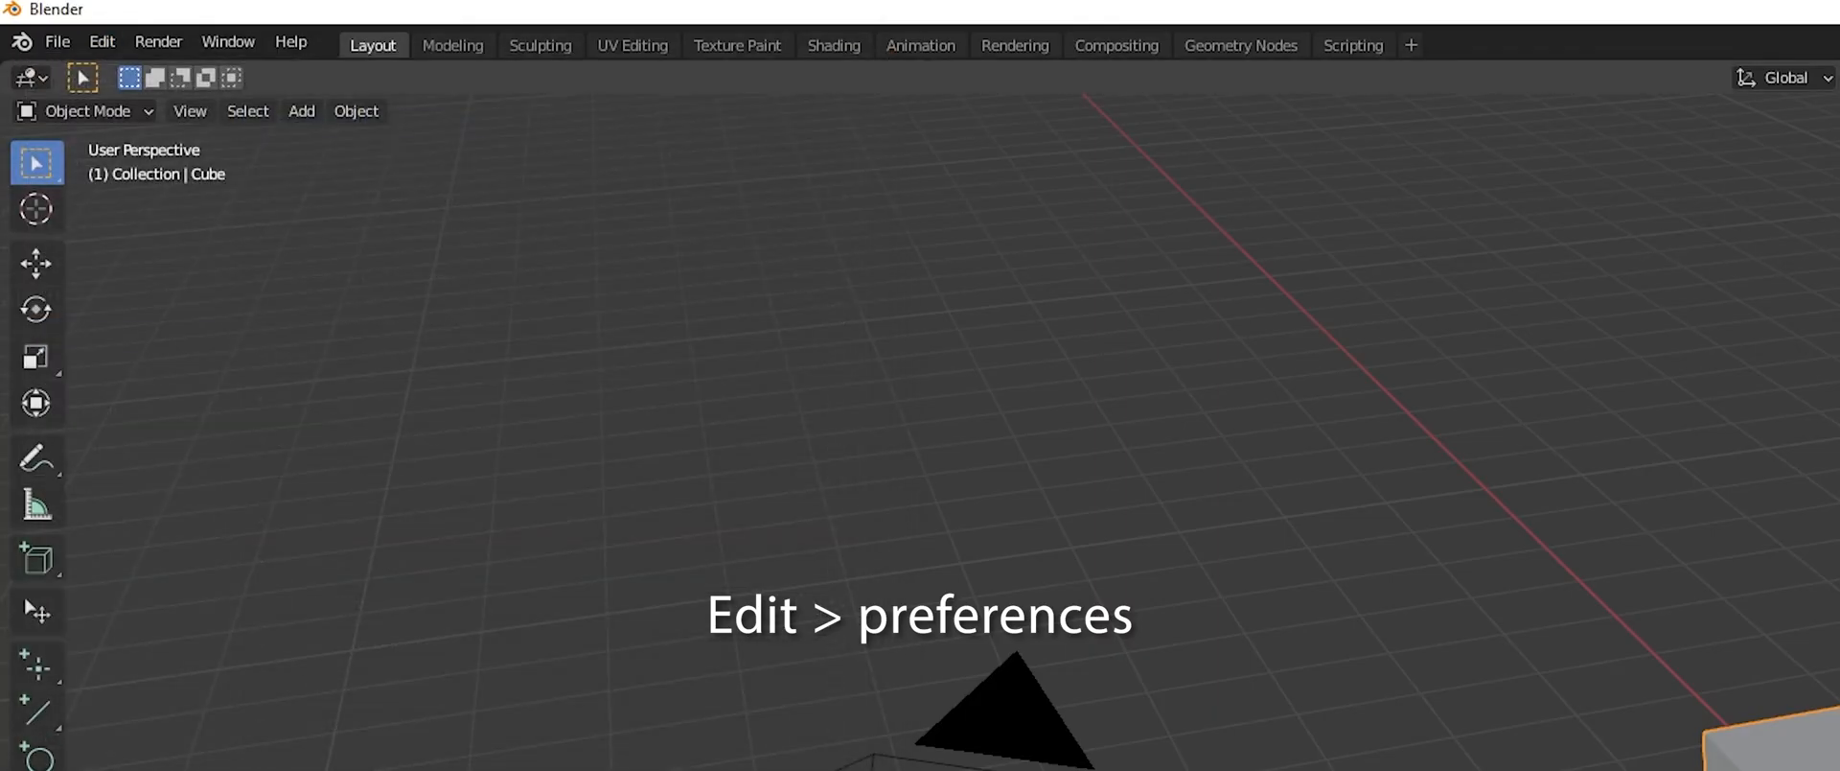
{"action": "left_click", "coordinate": [109, 42]}
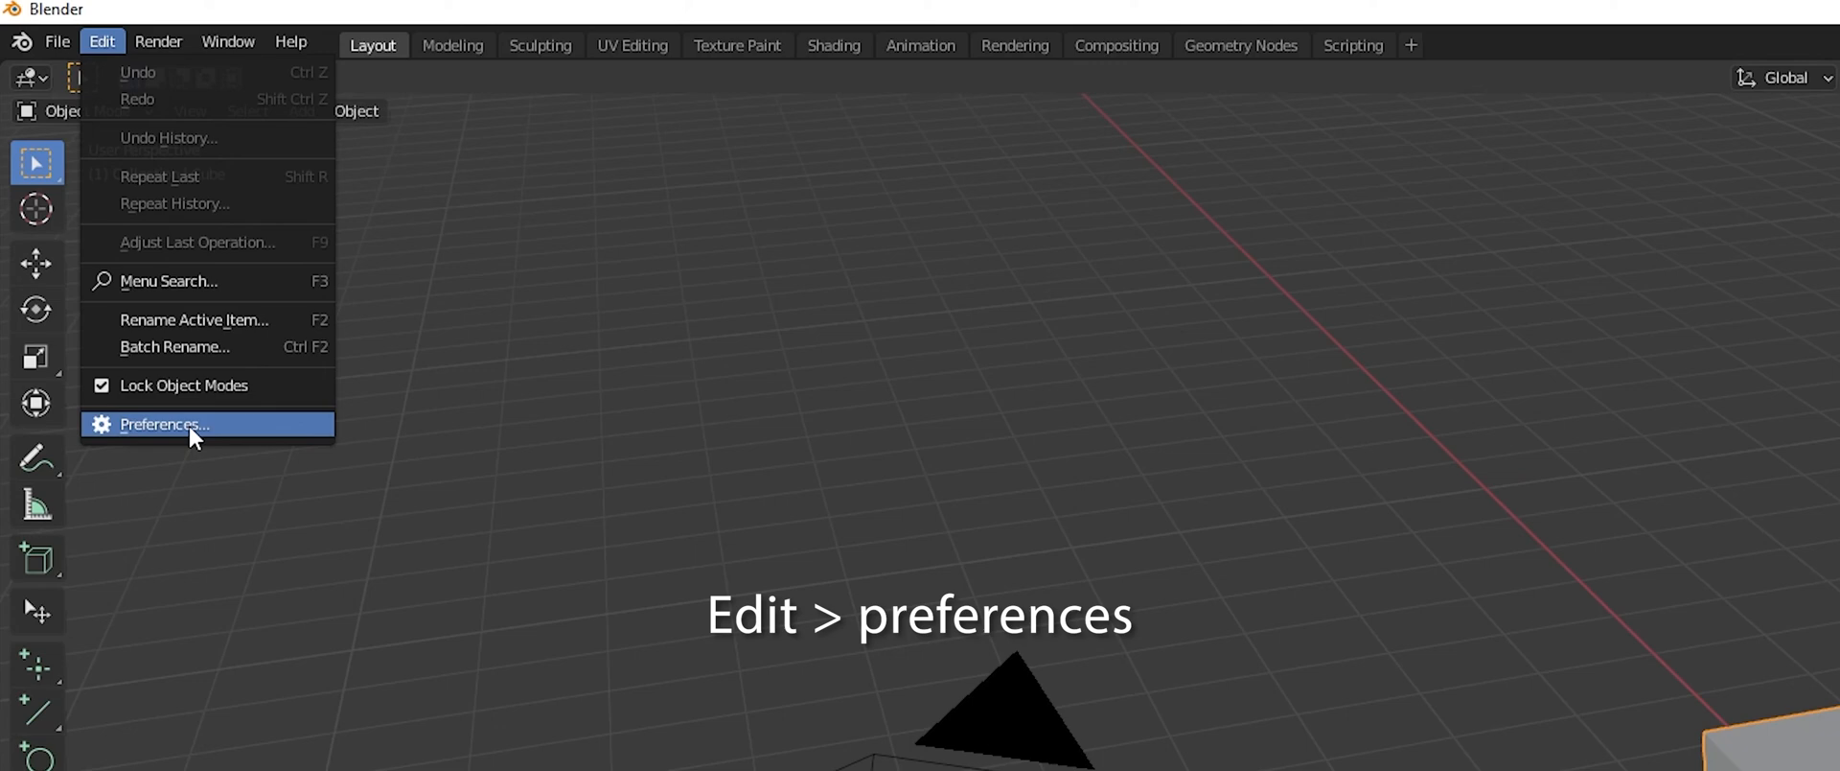
{"action": "left_click", "coordinate": [176, 423]}
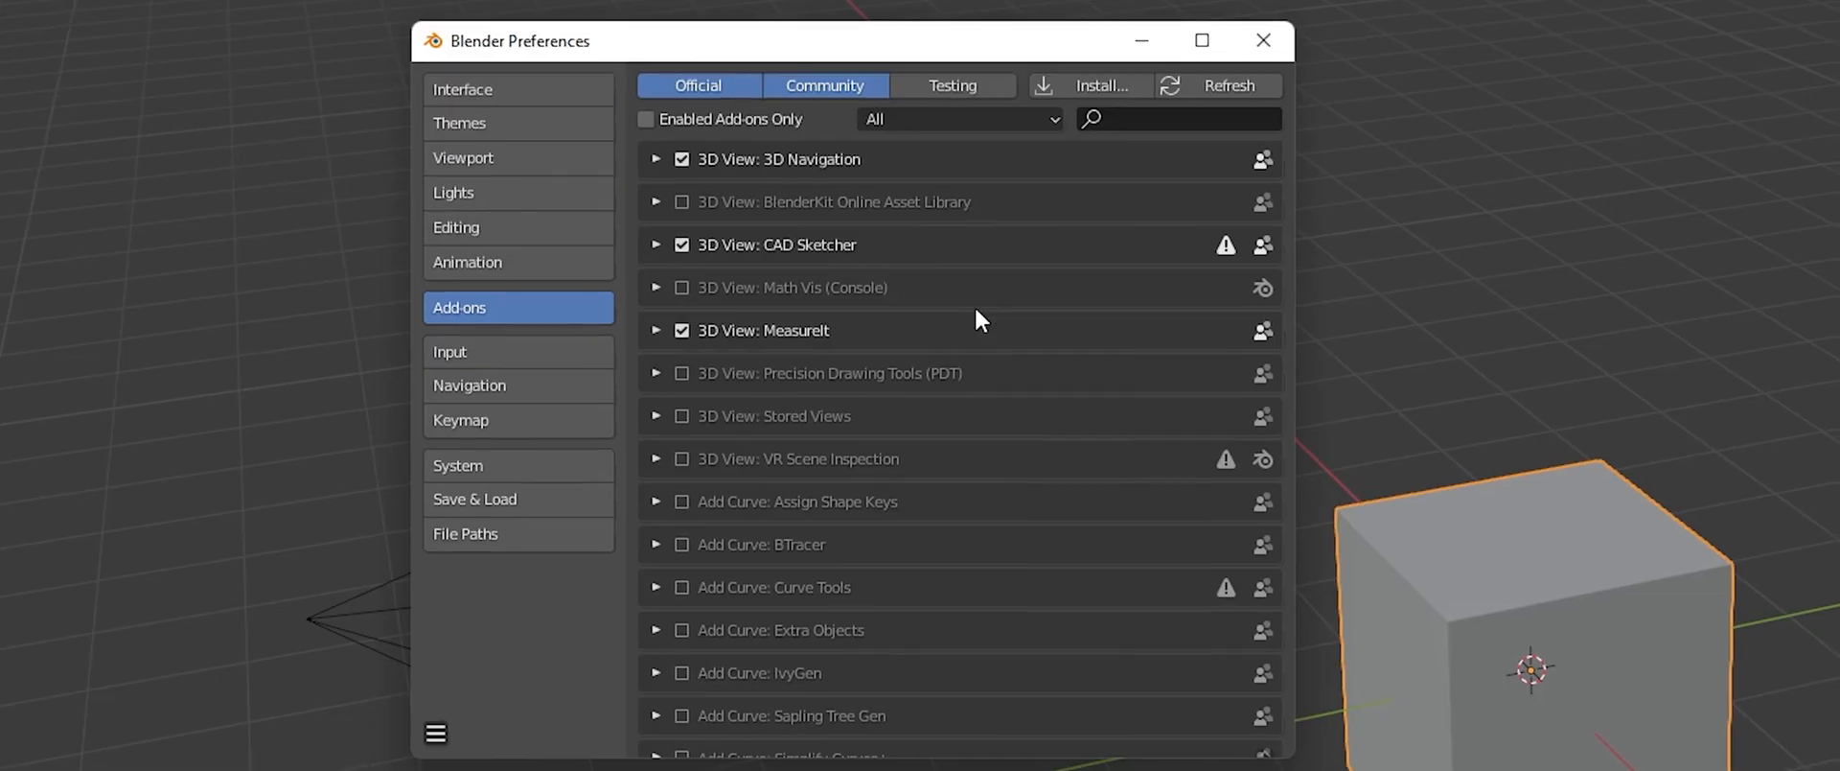
{"action": "mouse_move", "coordinate": [832, 426]}
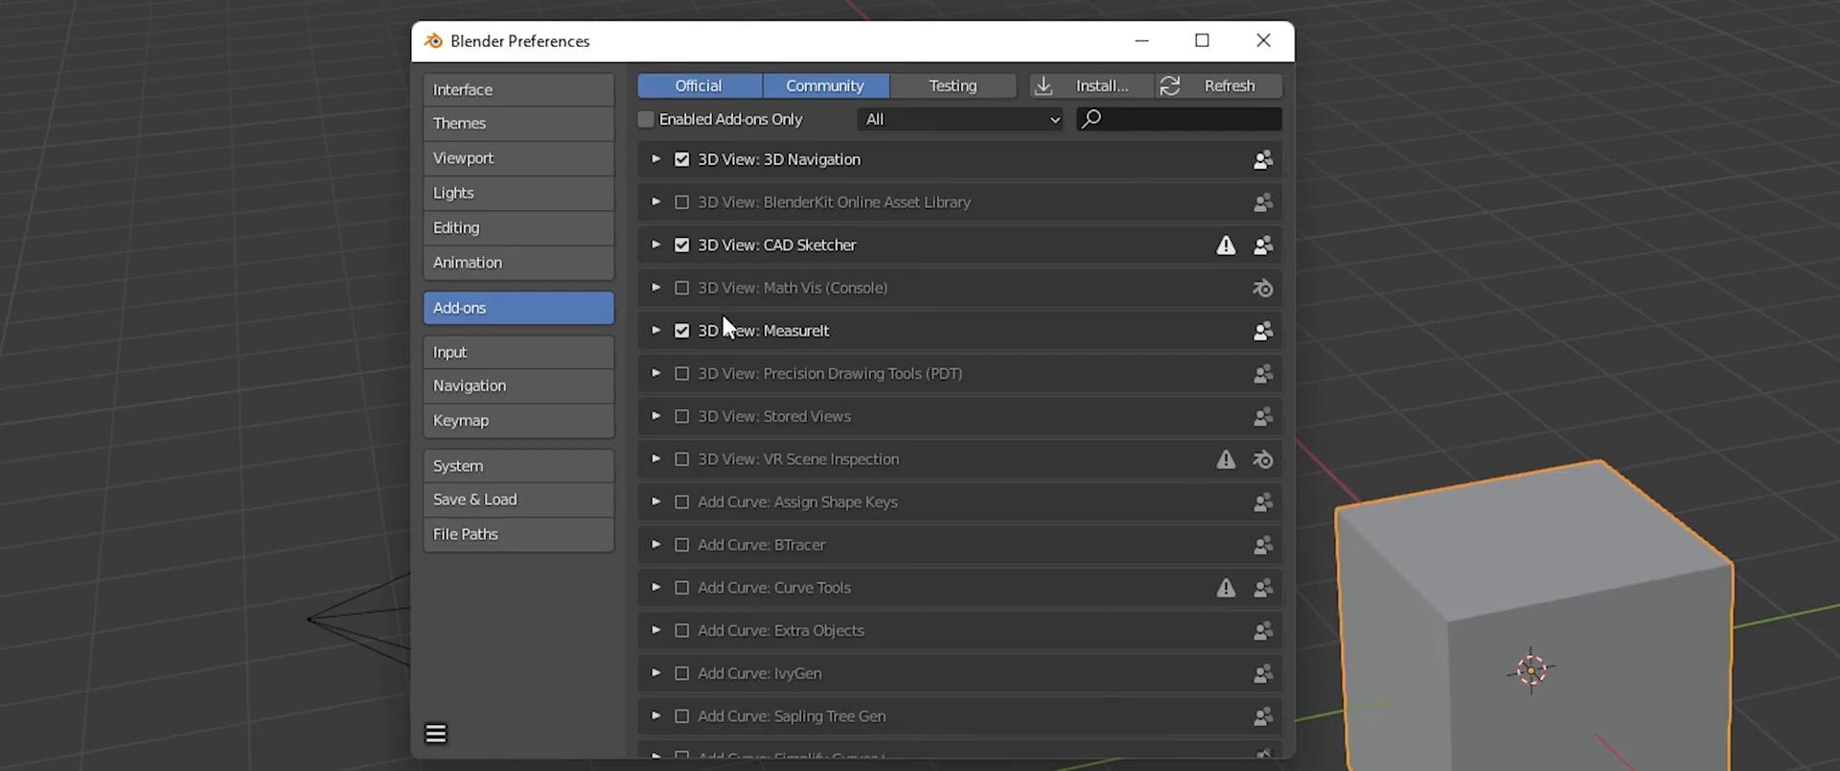
{"action": "mouse_move", "coordinate": [614, 700]}
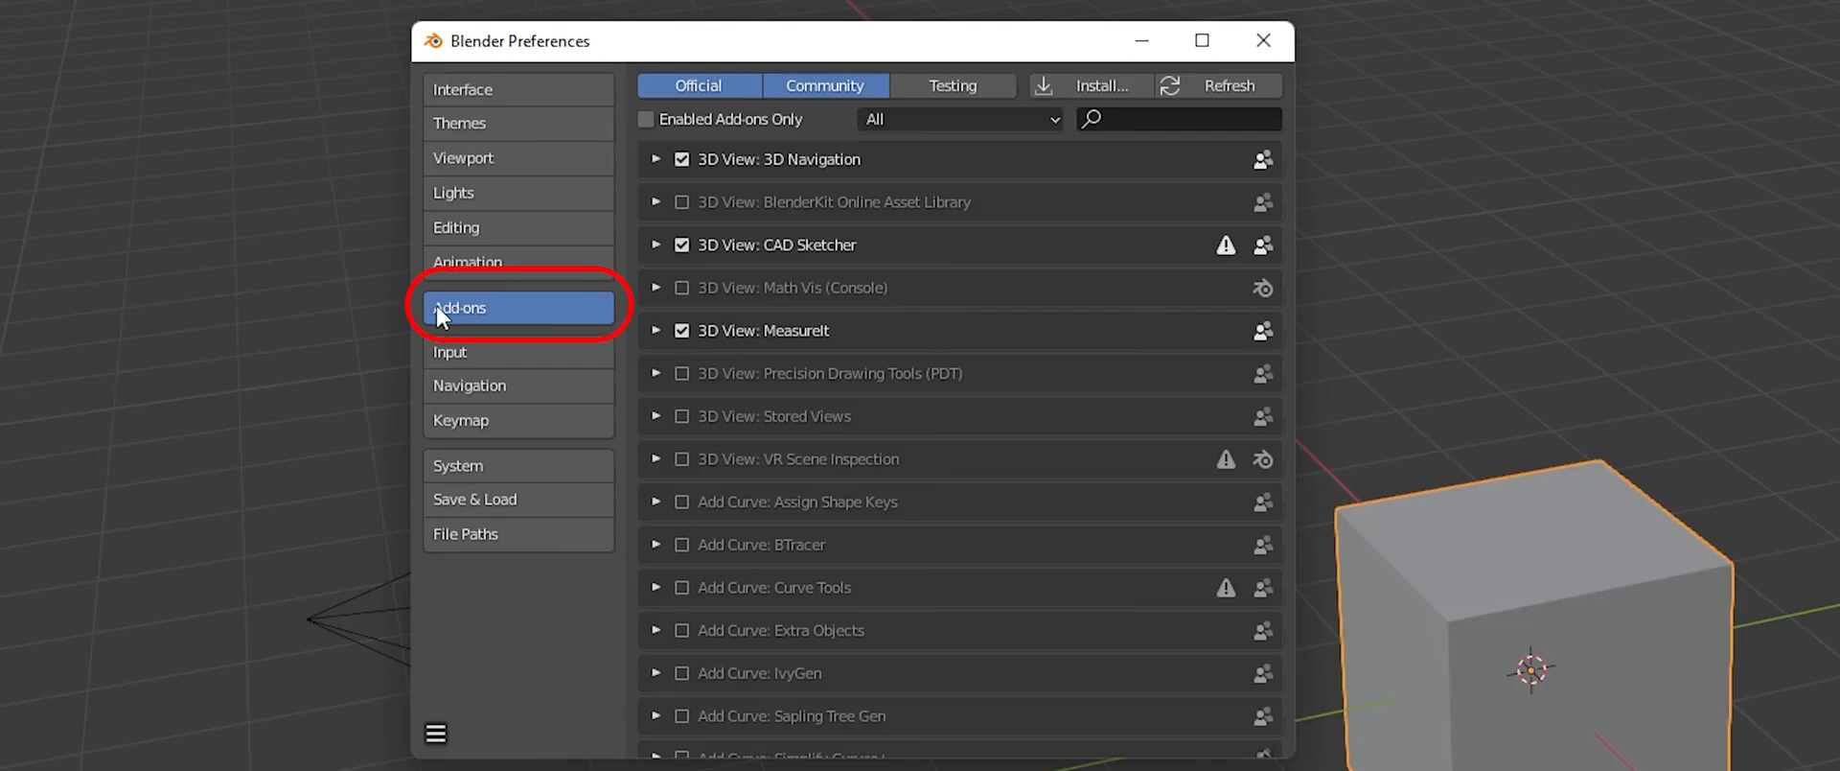
{"action": "mouse_move", "coordinate": [490, 213]}
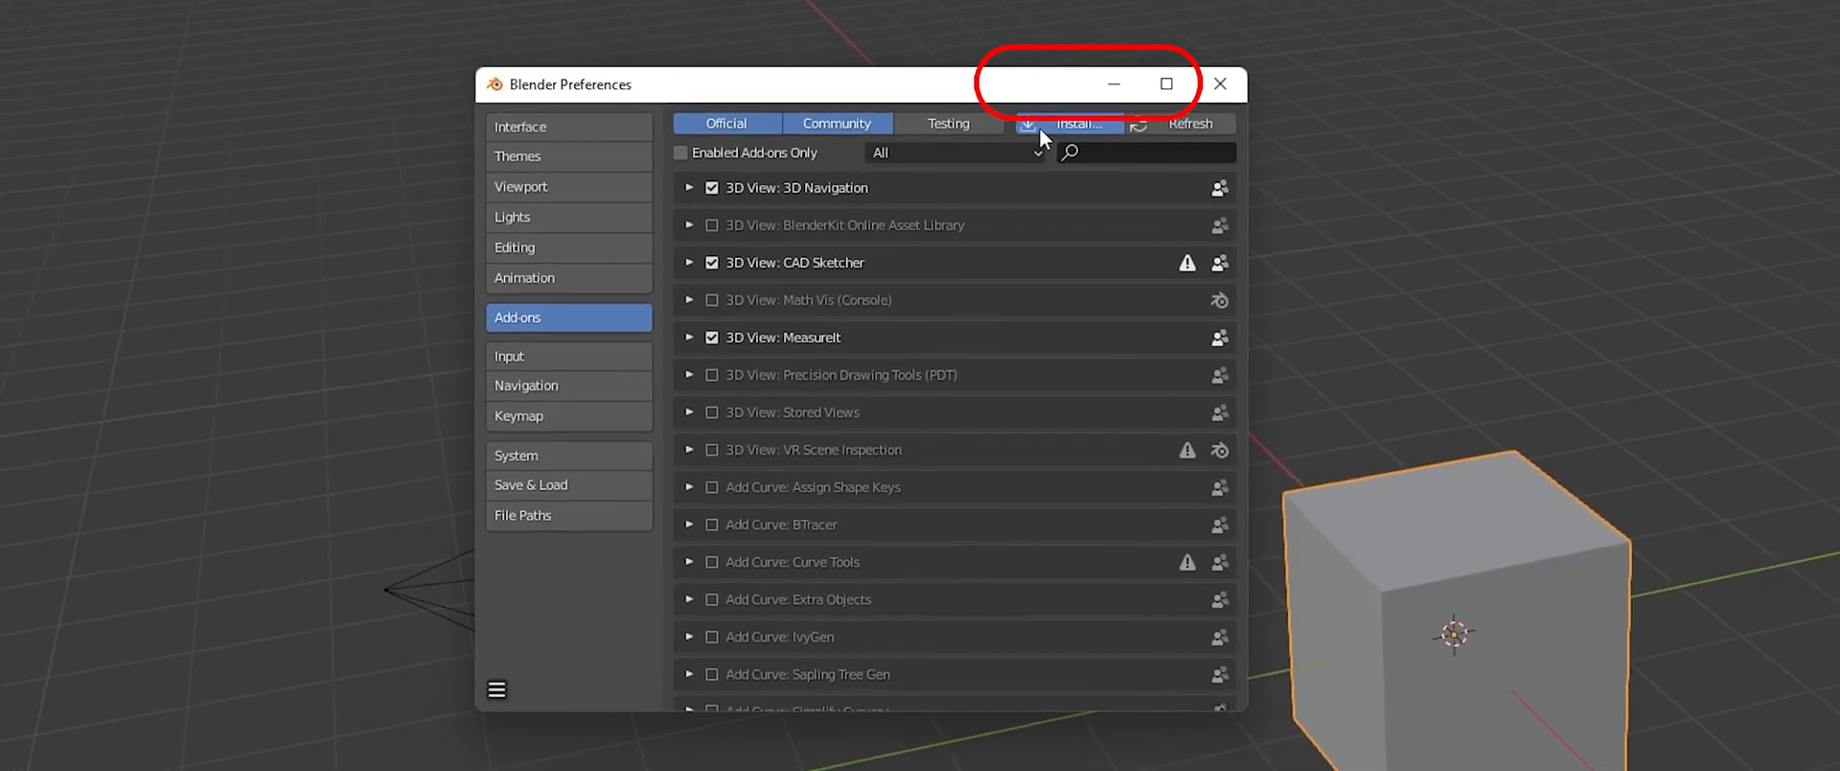
Install the add-on from i3d_exporter.zip in the Downloads folder
{"action": "left_click", "coordinate": [1083, 123]}
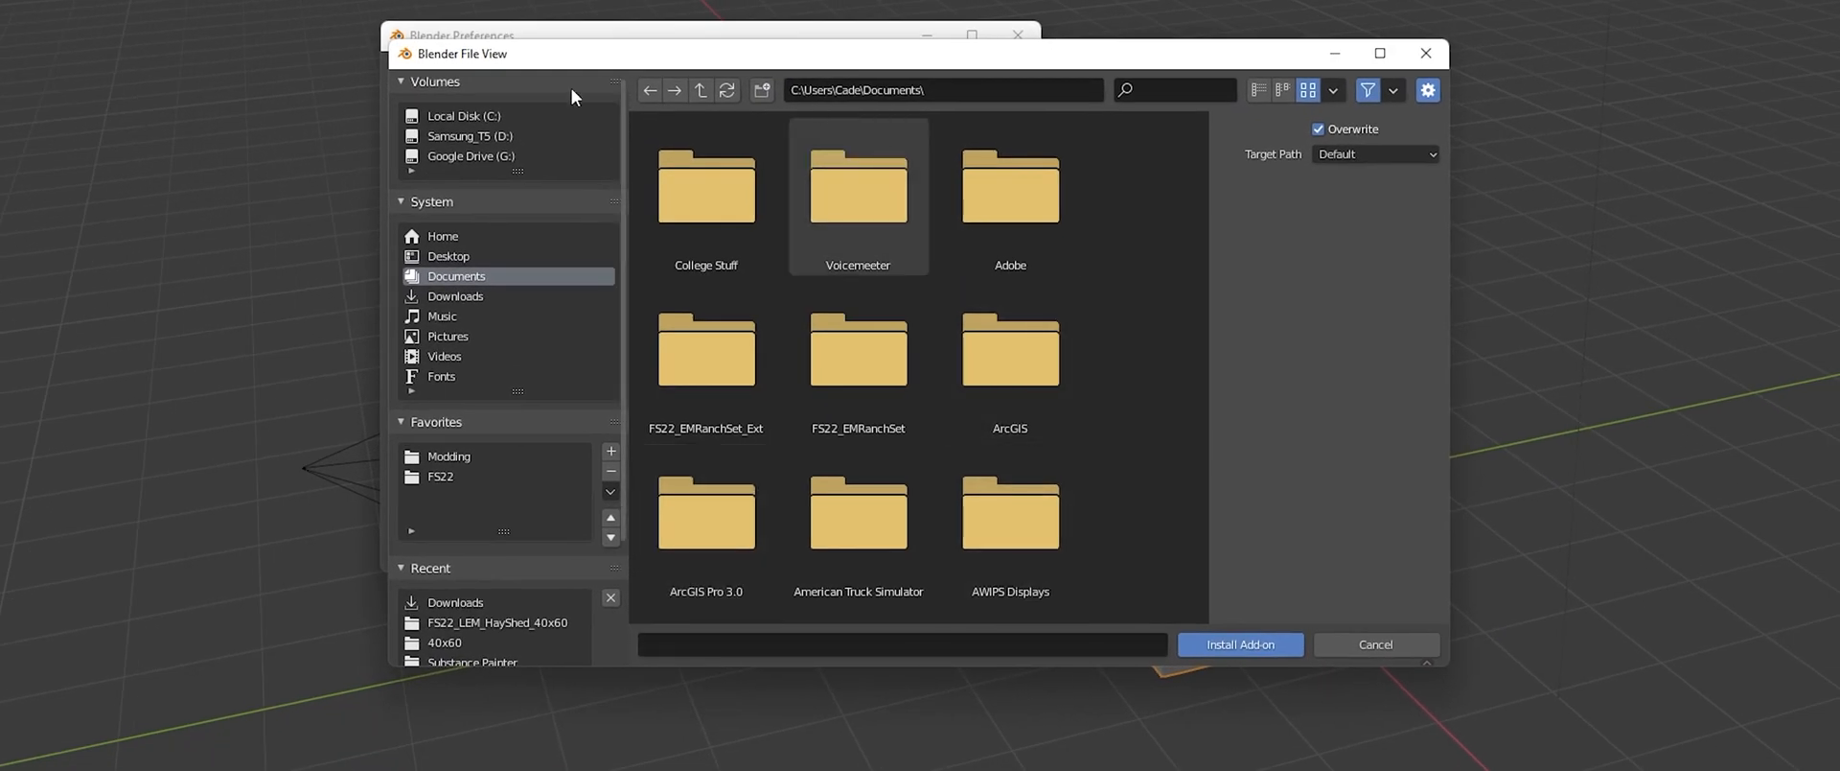
{"action": "left_click", "coordinate": [705, 512]}
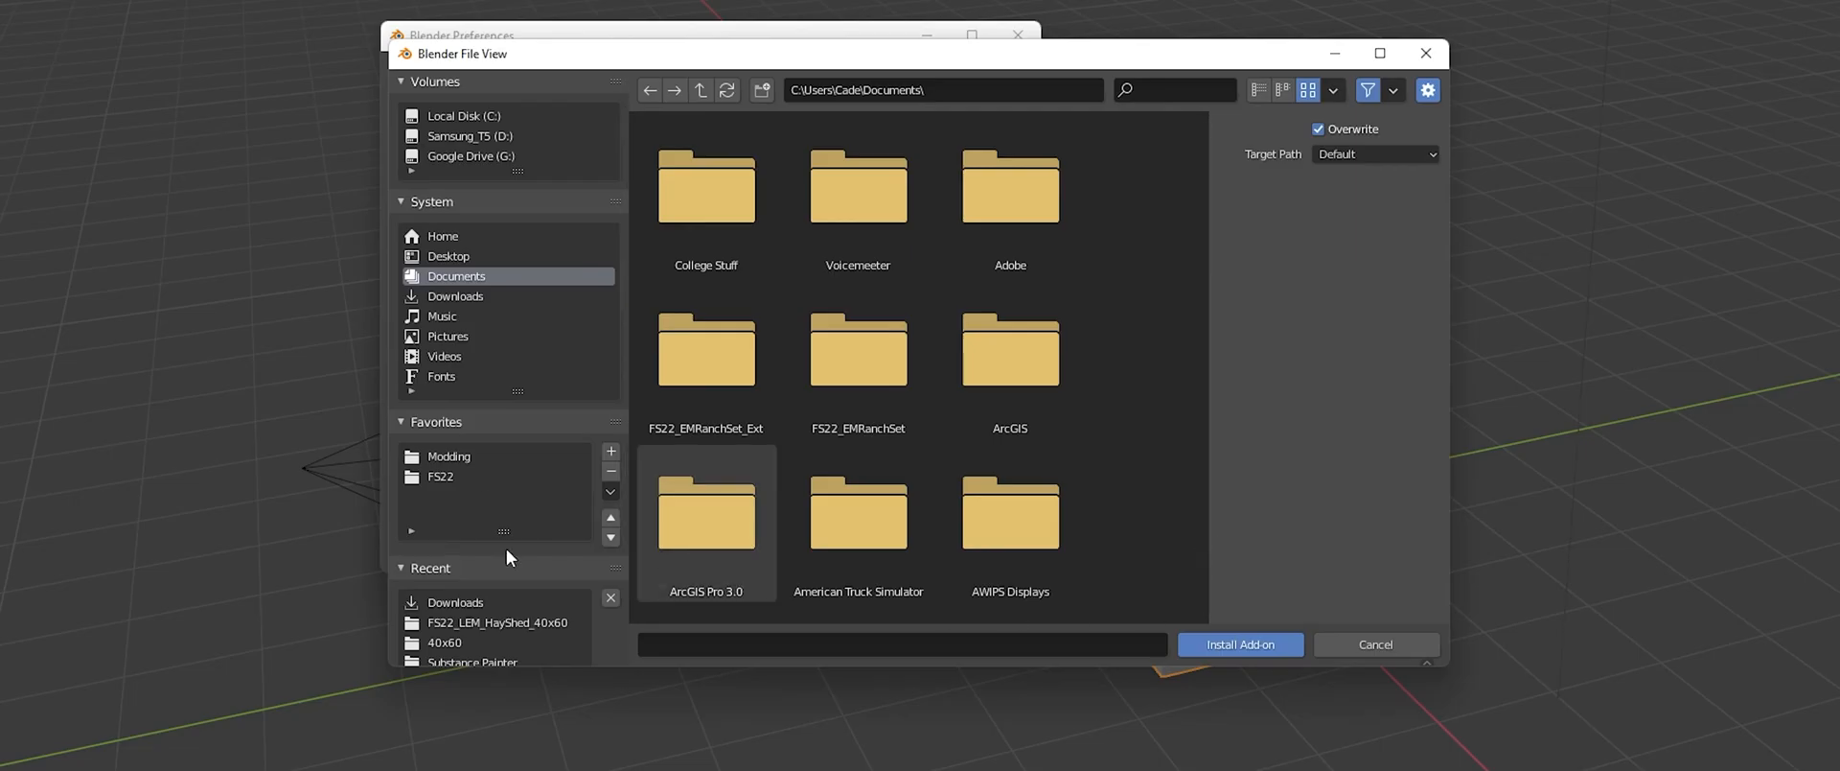
{"action": "left_click", "coordinate": [456, 296]}
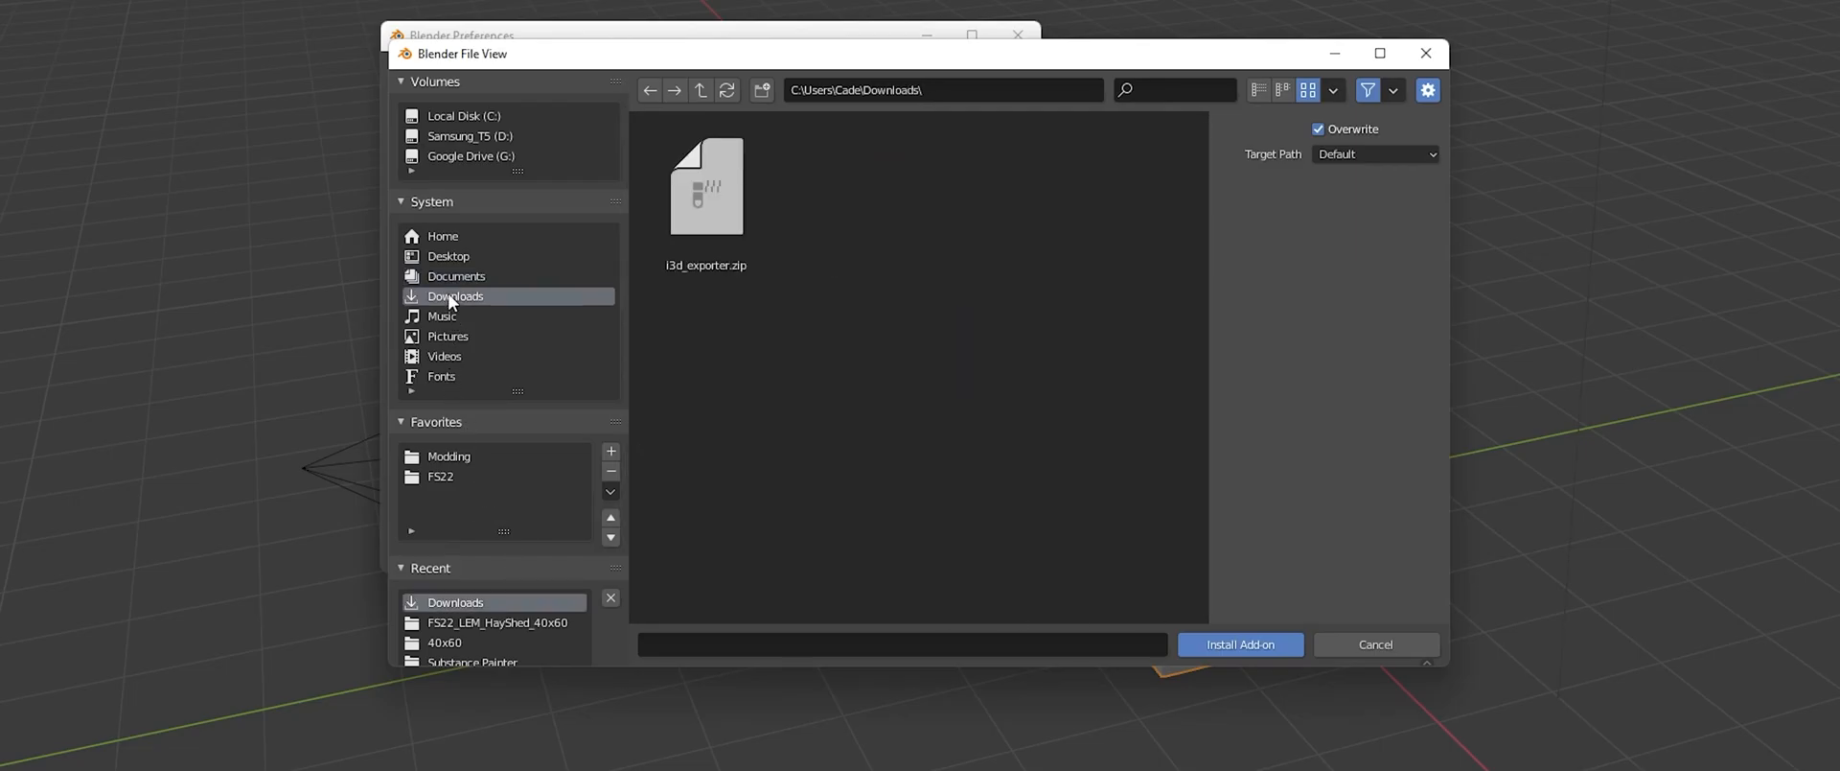
{"action": "left_click", "coordinate": [705, 186]}
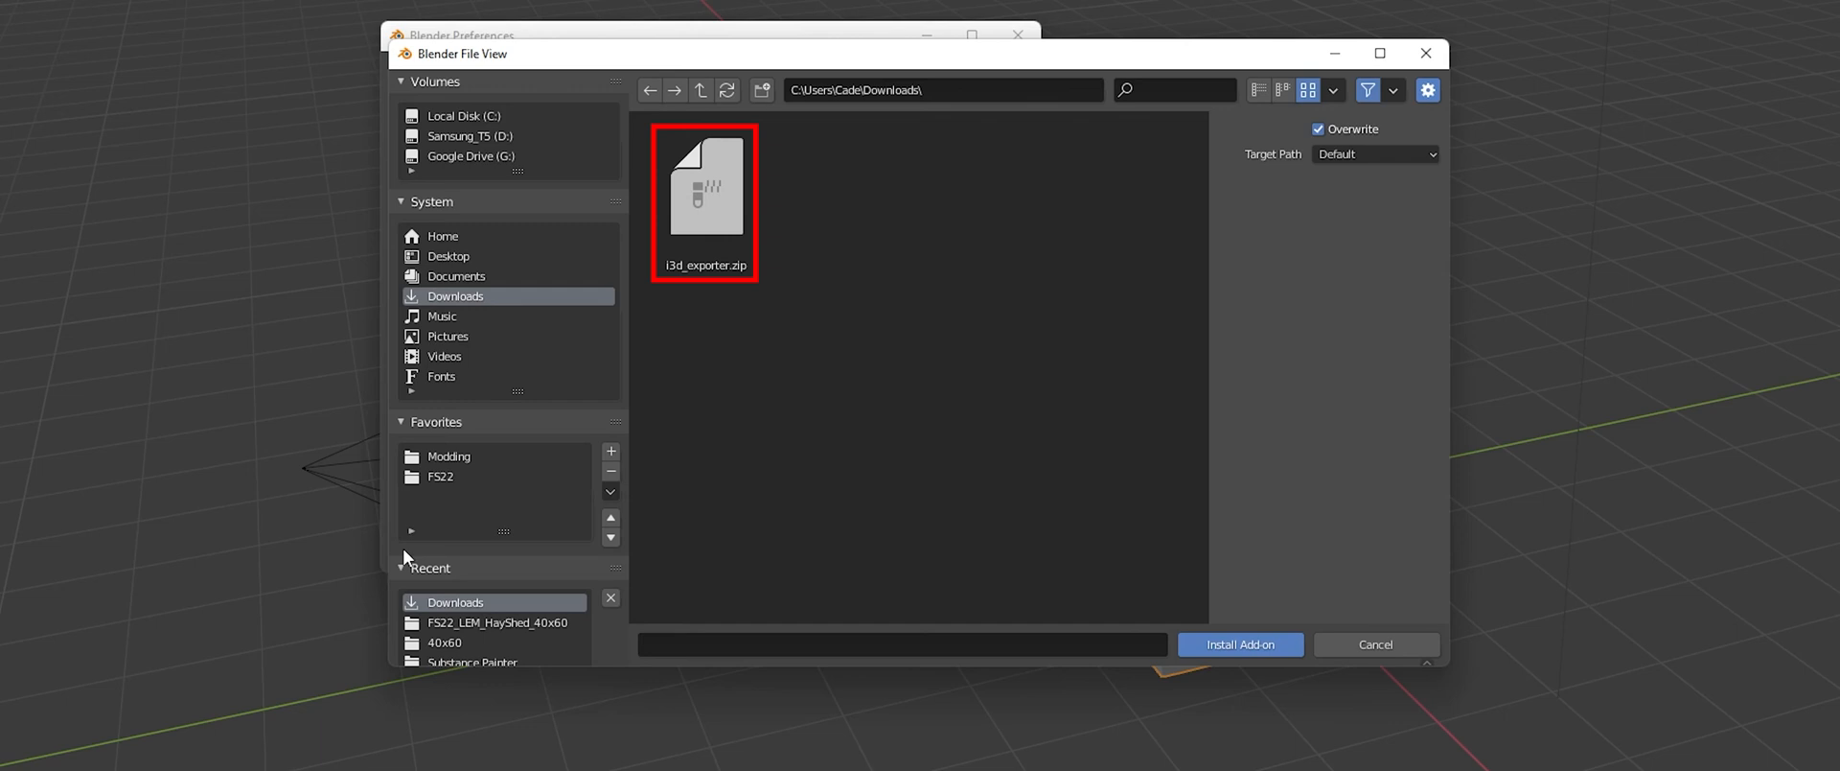
{"action": "mouse_move", "coordinate": [689, 309]}
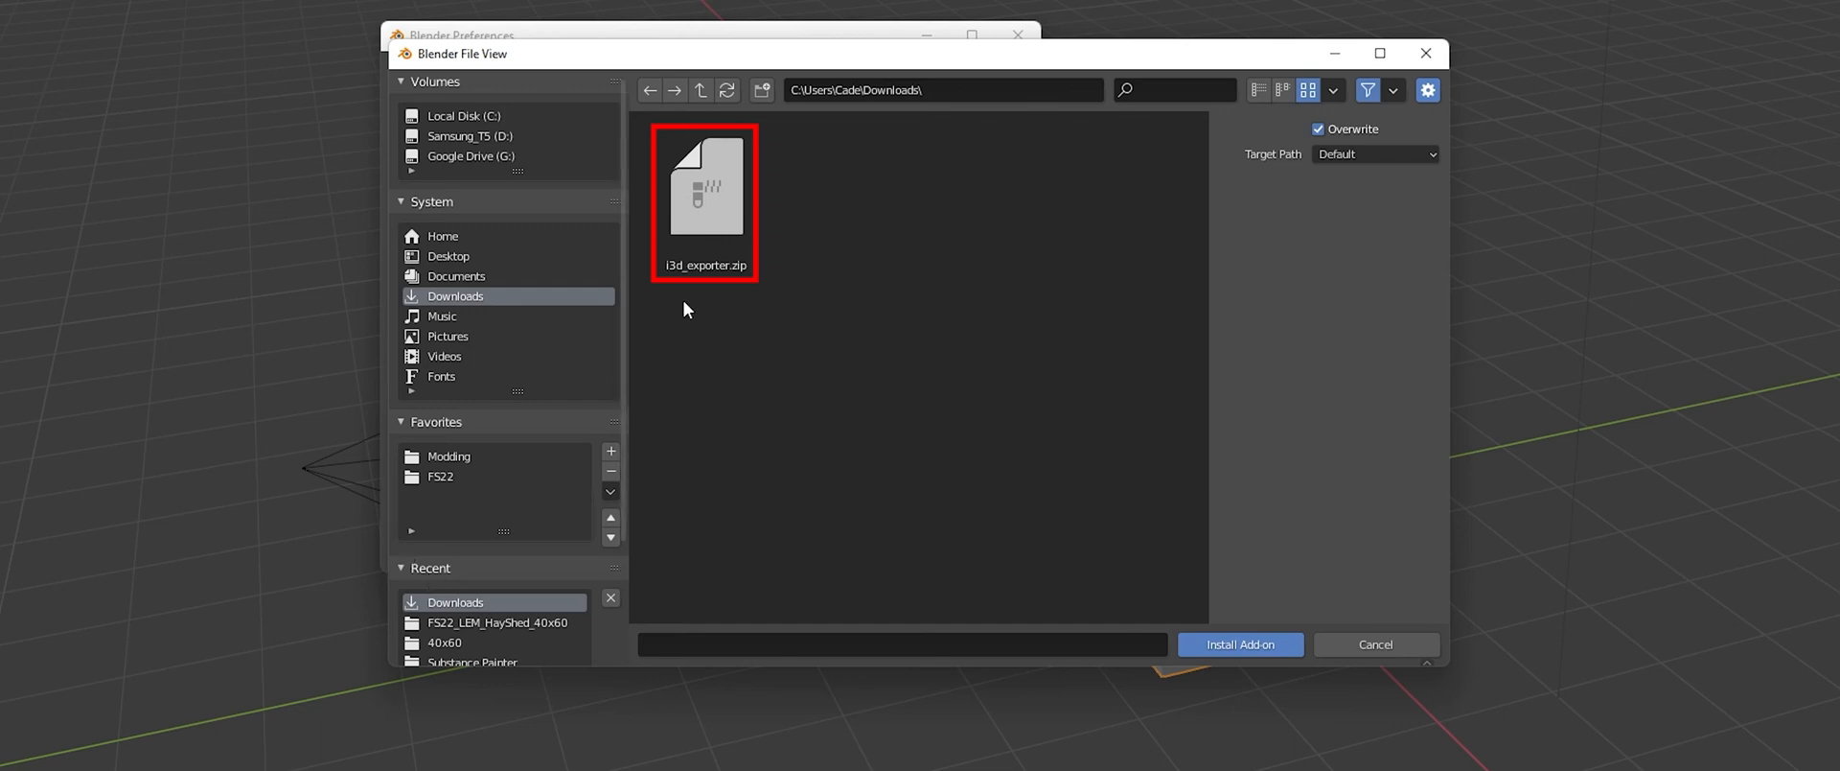
{"action": "left_click", "coordinate": [705, 192]}
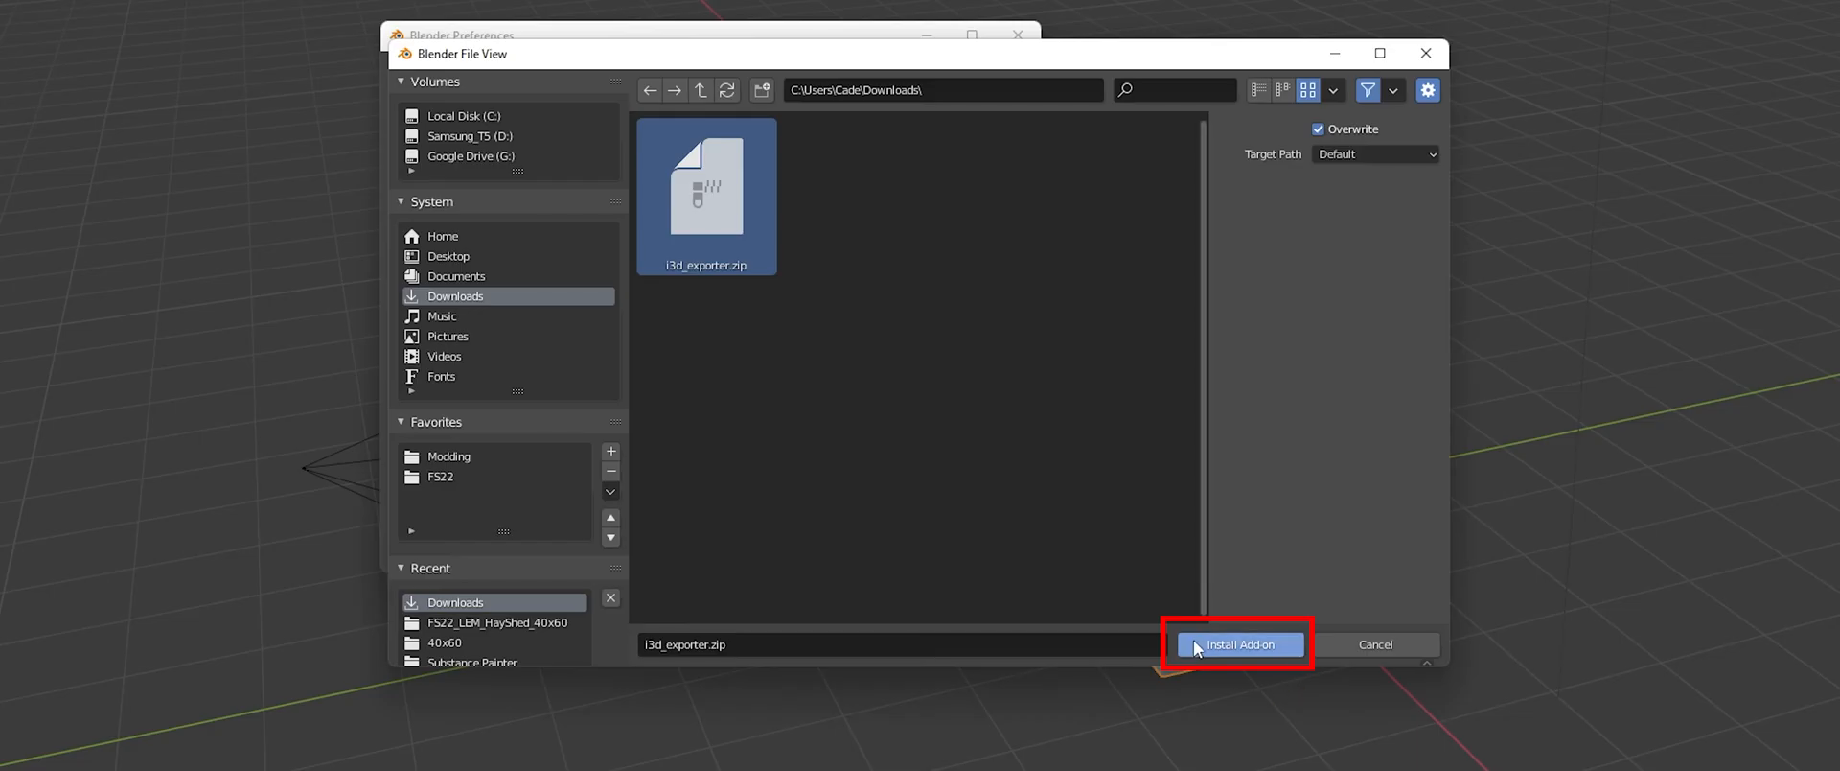
{"action": "left_click", "coordinate": [1239, 644]}
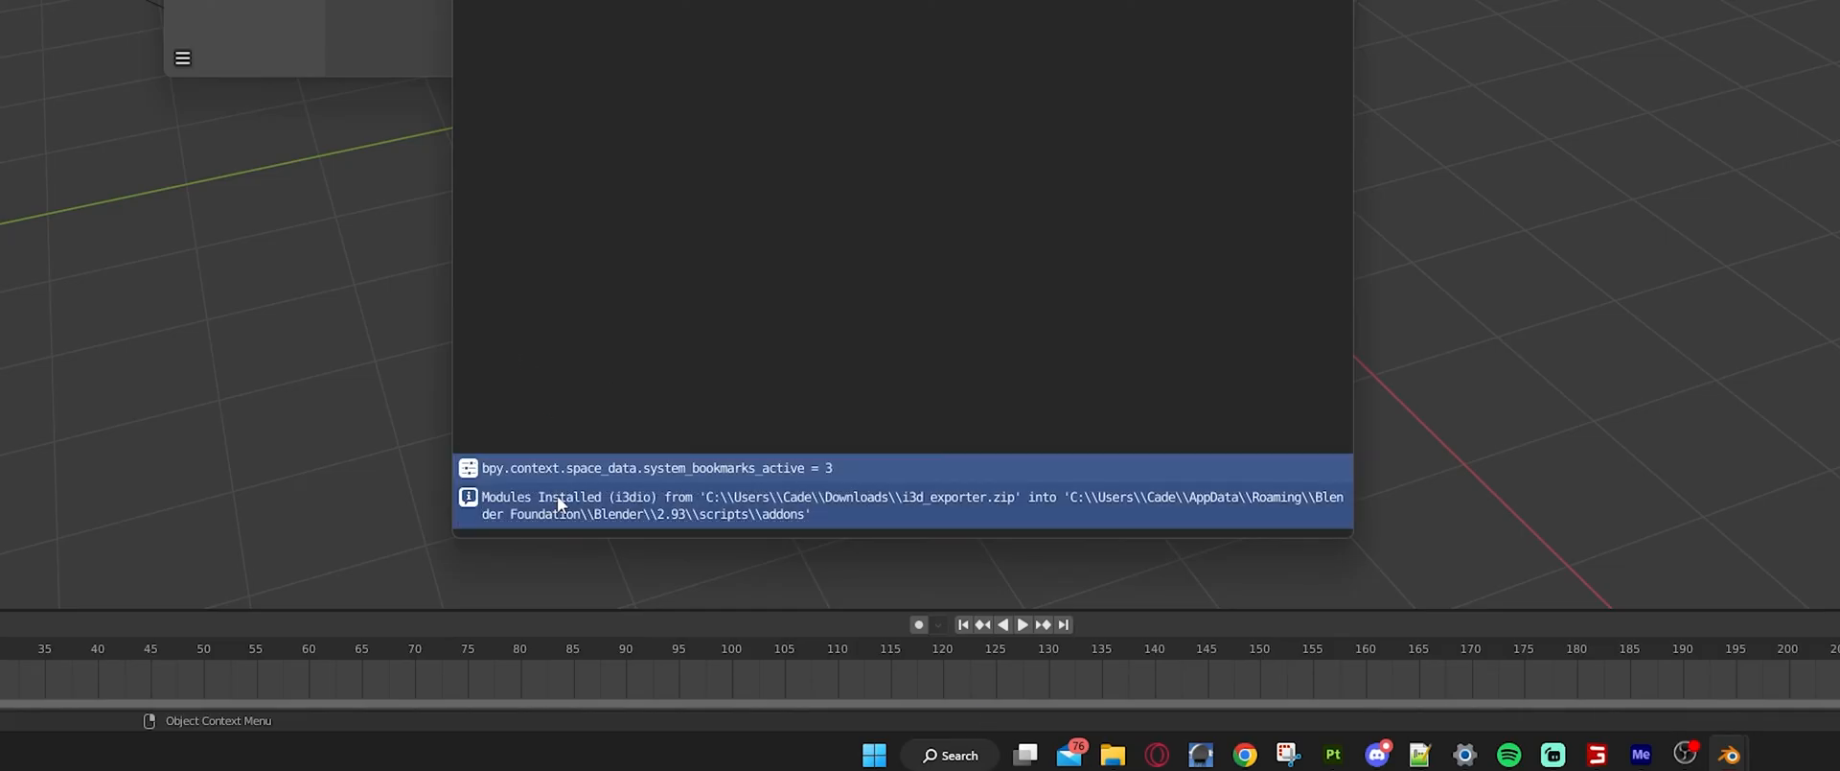
{"action": "mouse_move", "coordinate": [828, 531]}
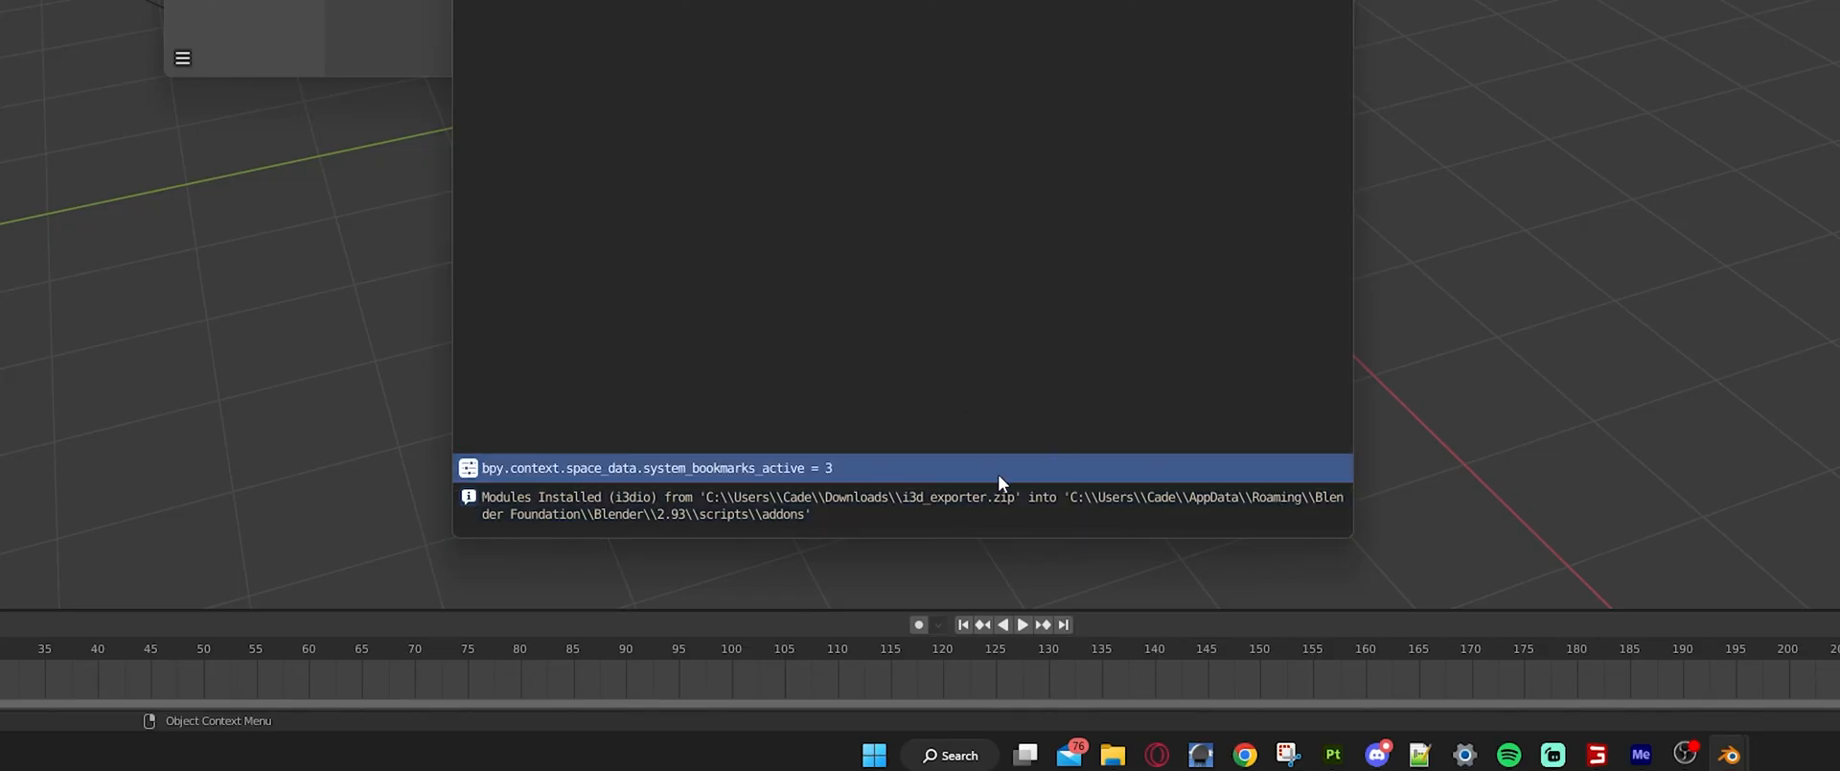
{"action": "mouse_move", "coordinate": [786, 491]}
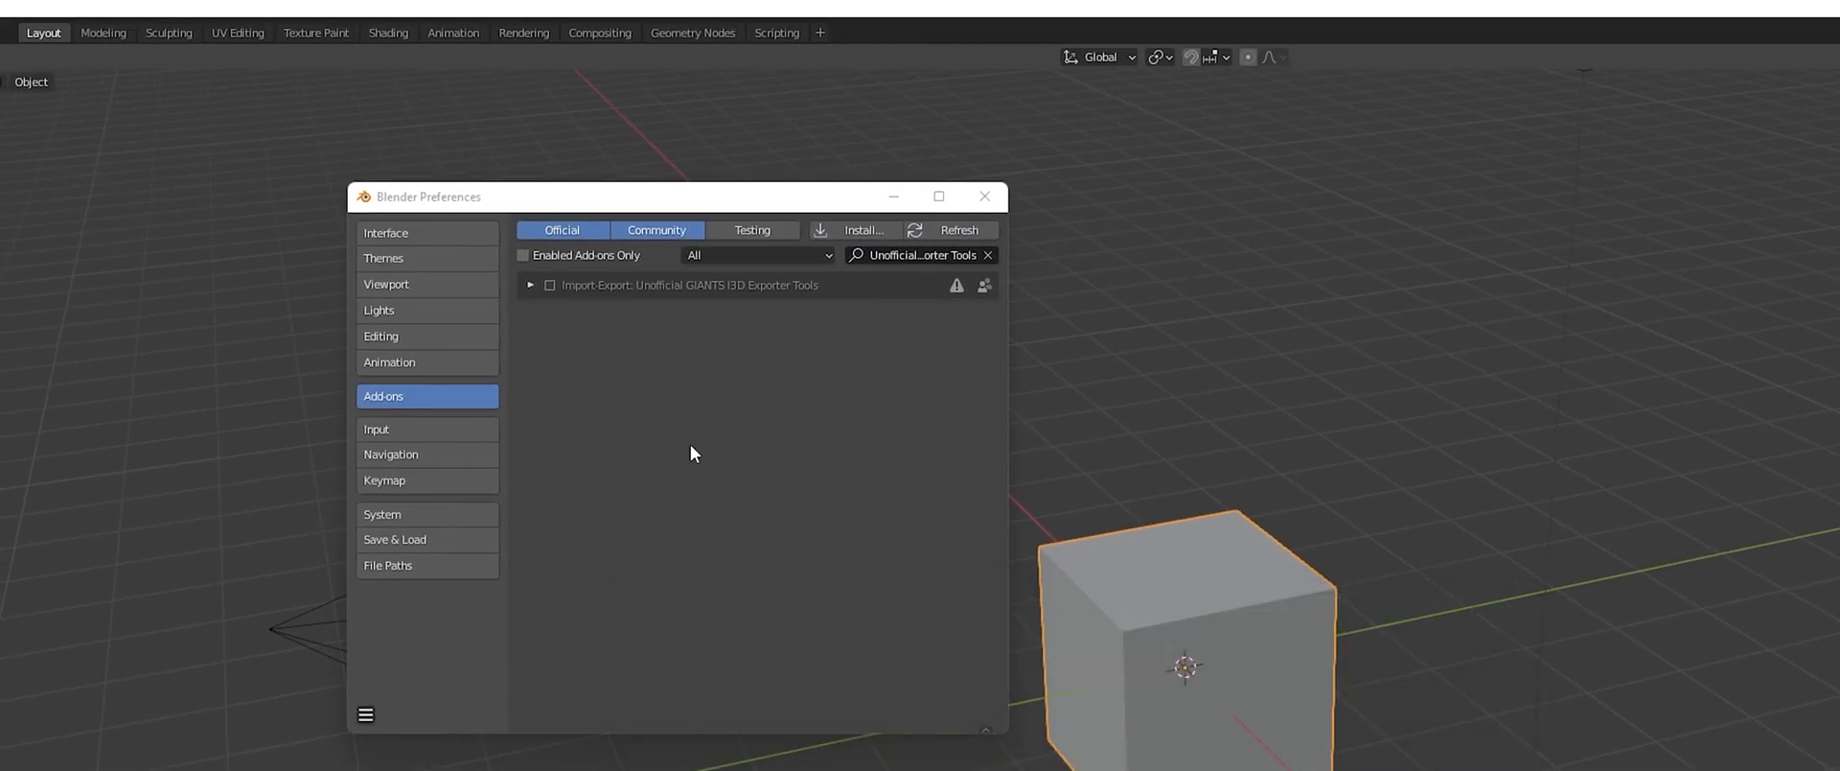
{"action": "mouse_move", "coordinate": [713, 608]}
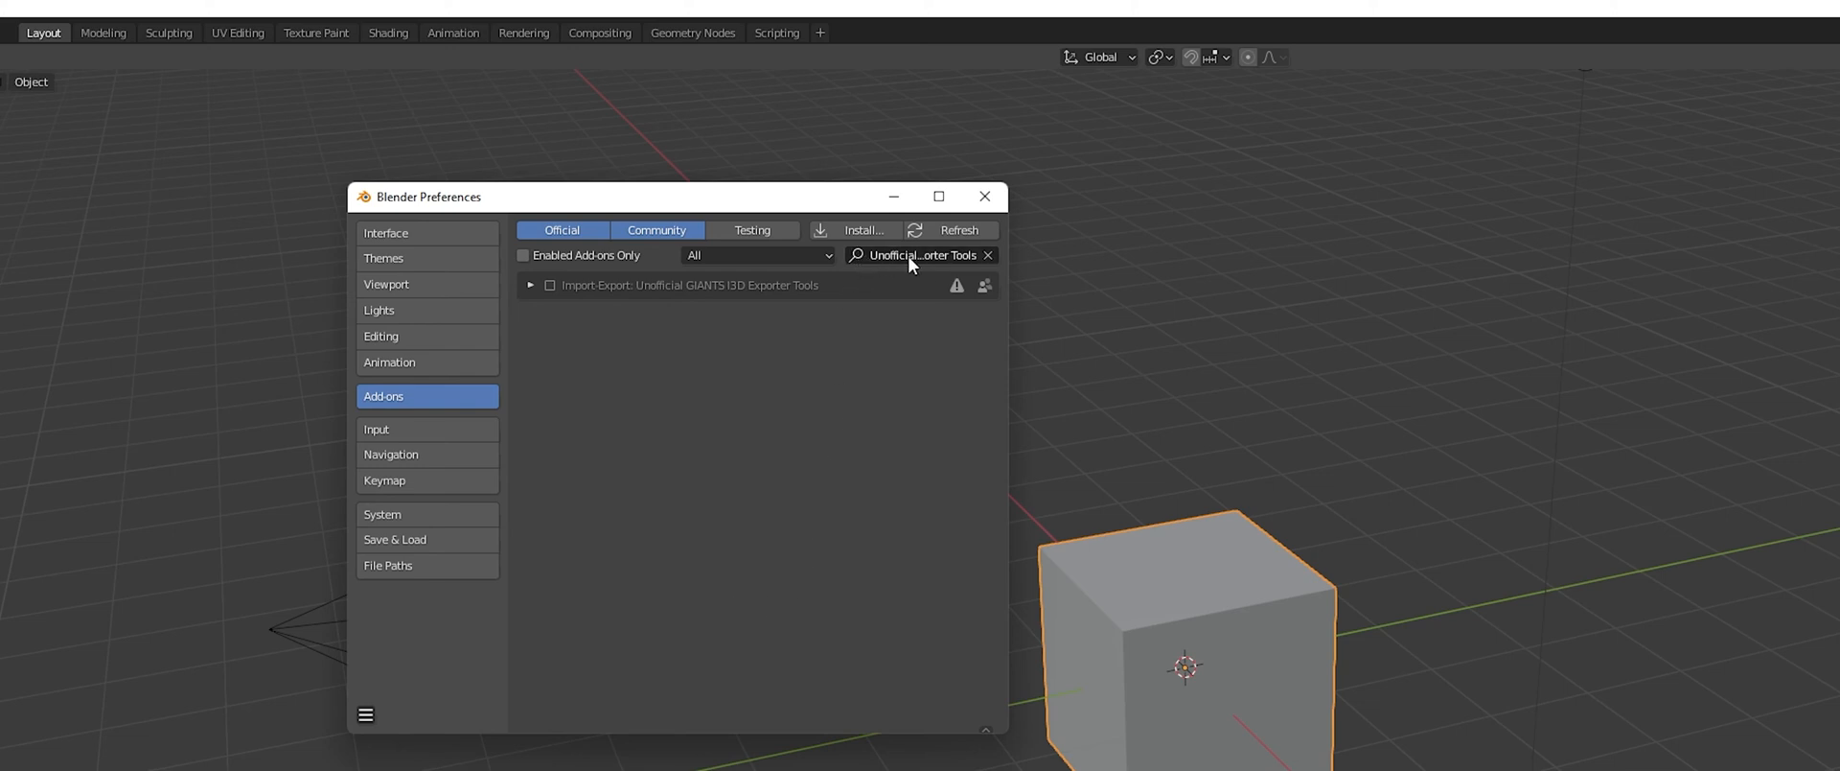
{"action": "mouse_move", "coordinate": [640, 301]}
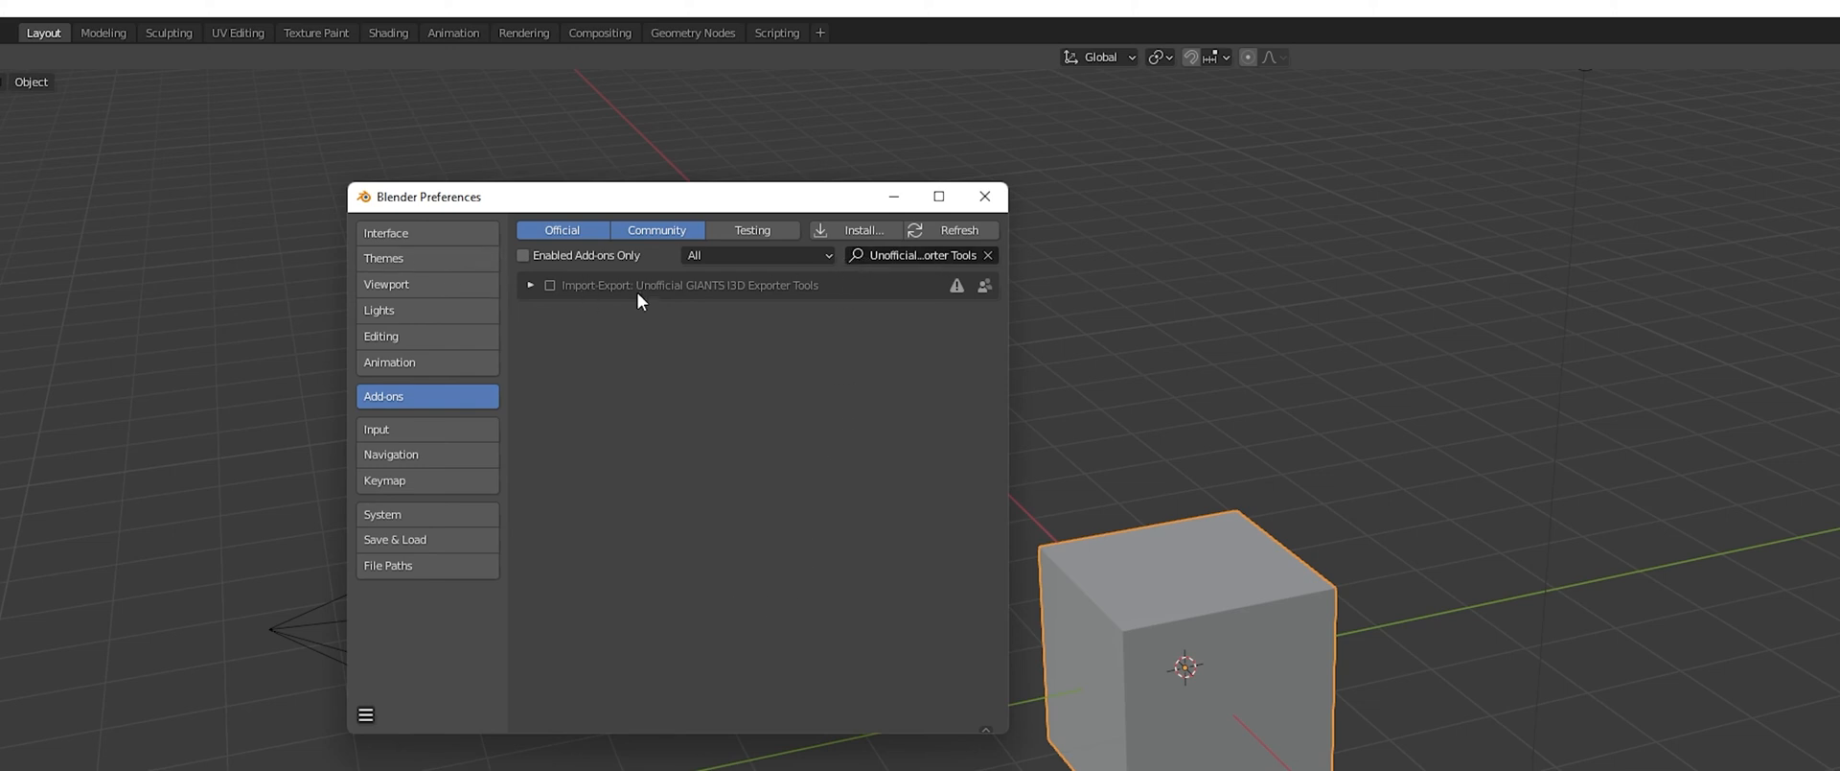
{"action": "mouse_move", "coordinate": [989, 335]}
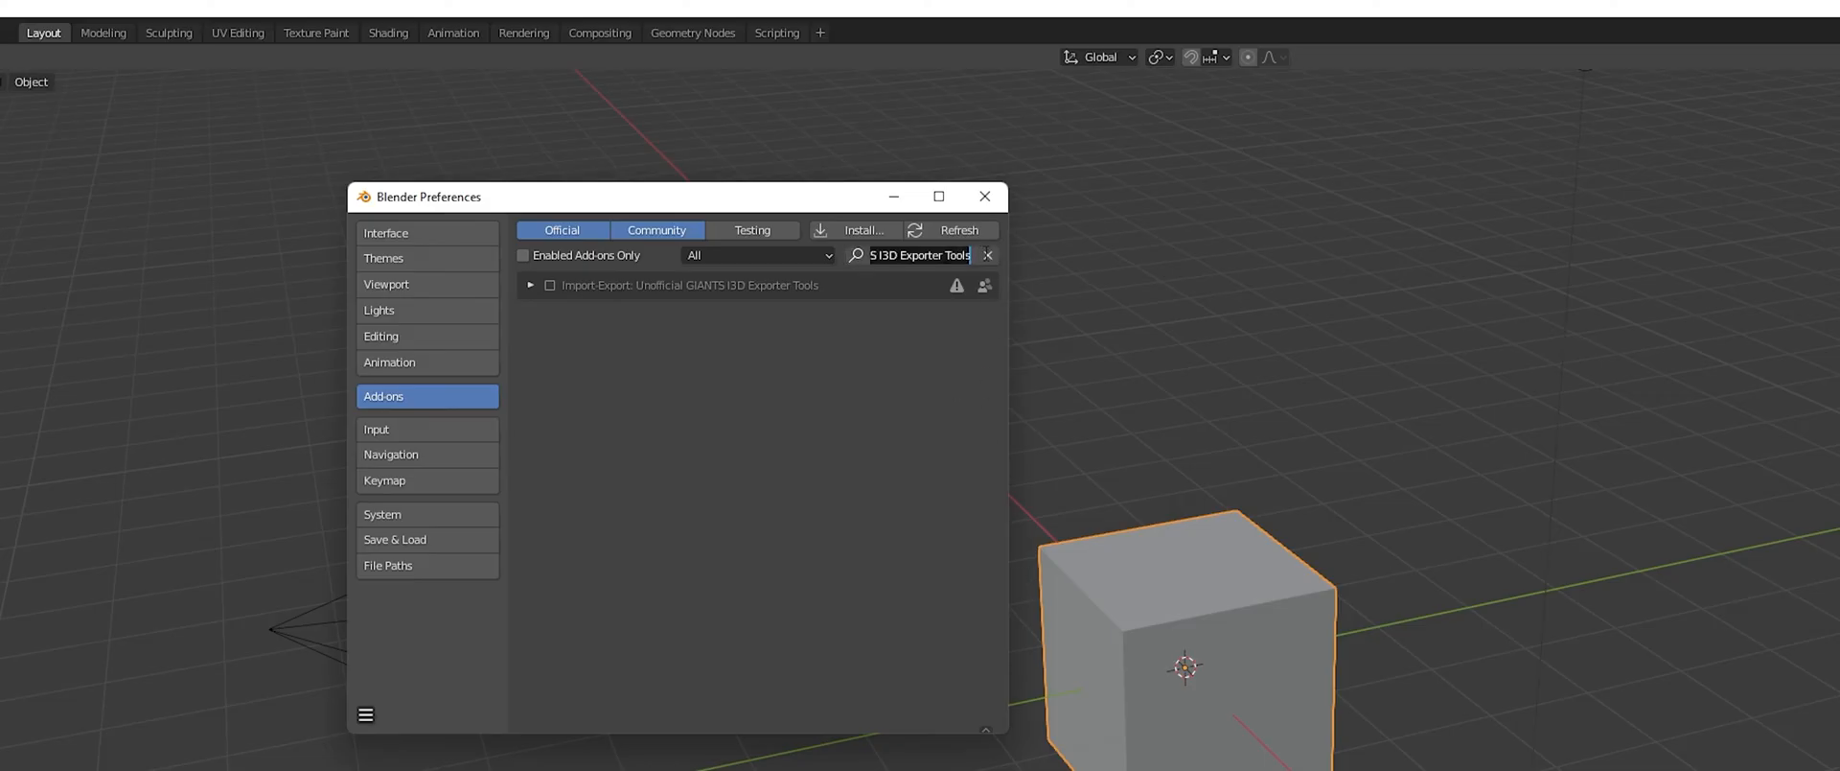
Filter the add-on list with the search term 'i3d'
{"action": "left_click", "coordinate": [987, 255]}
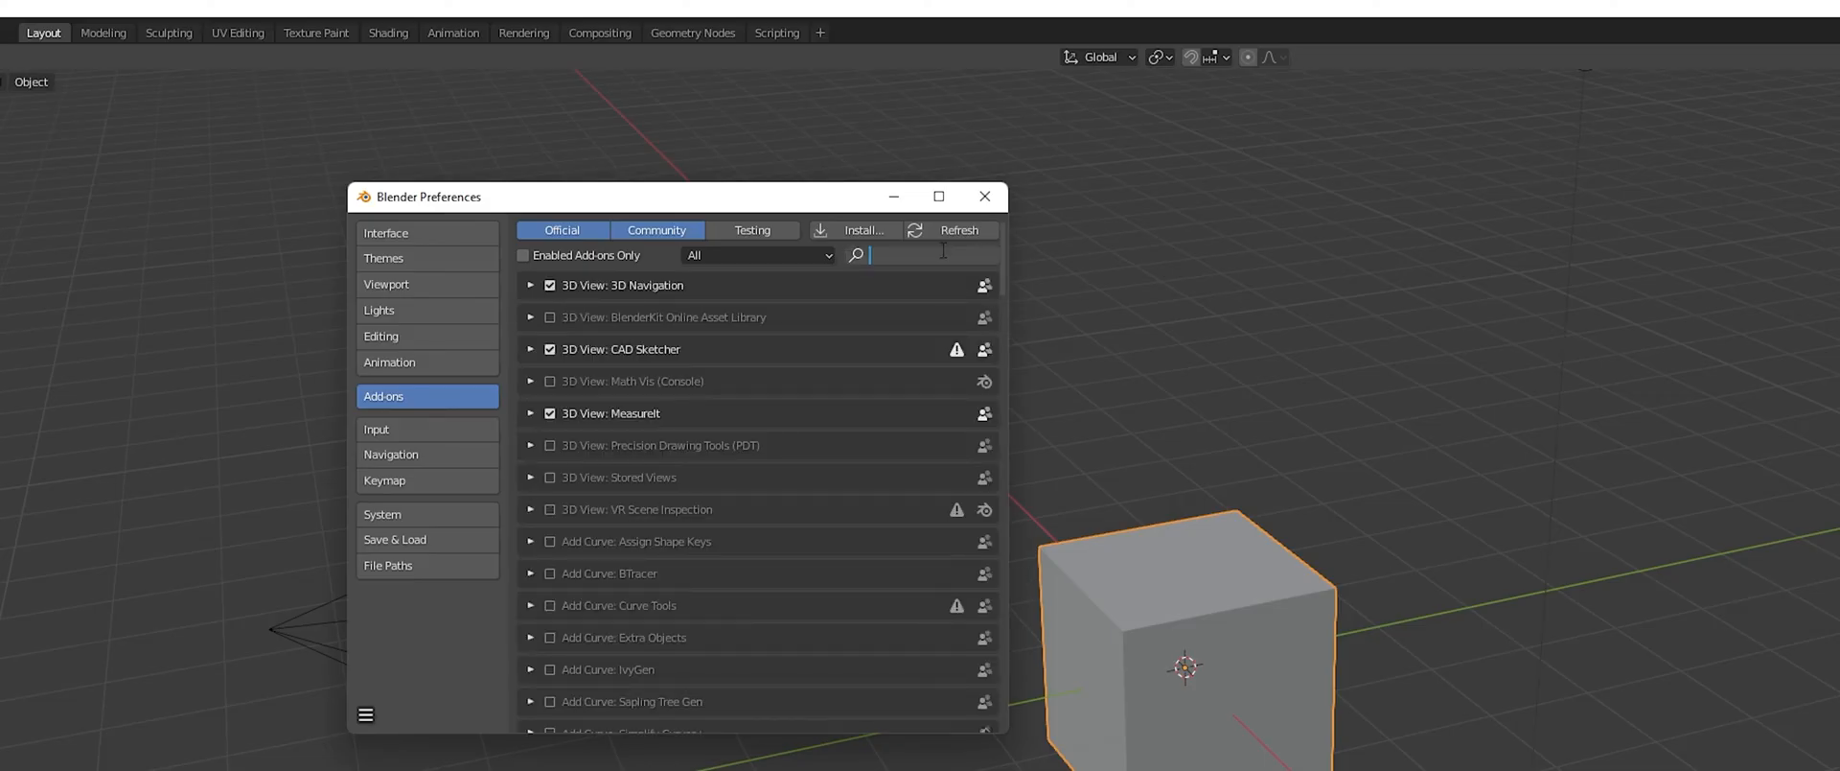
{"action": "type", "text": "i3d"}
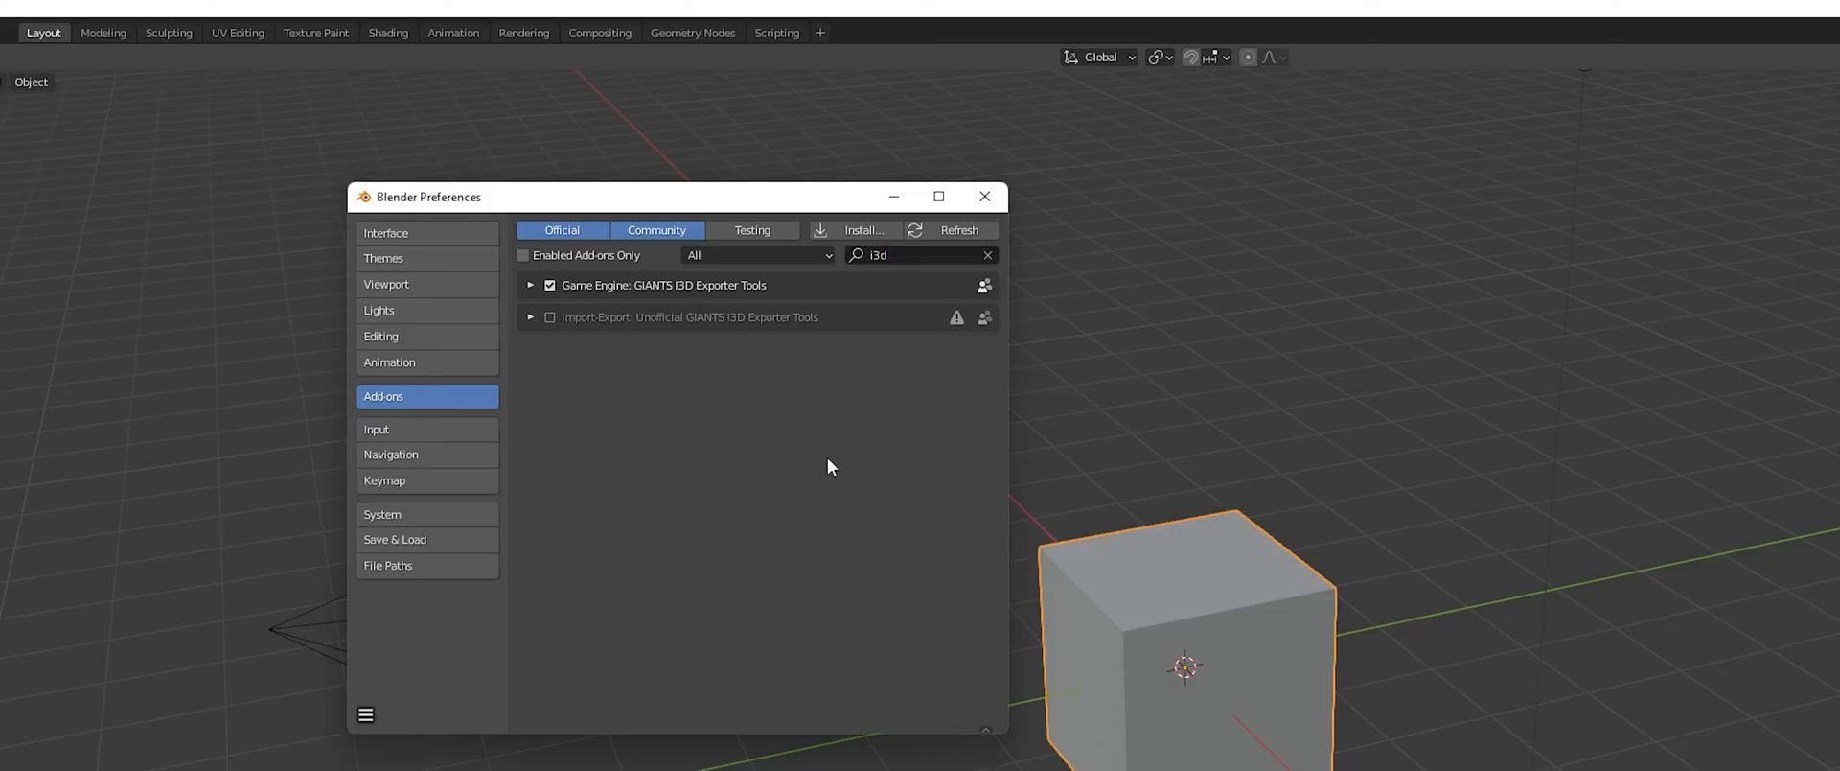
{"action": "mouse_move", "coordinate": [562, 345]}
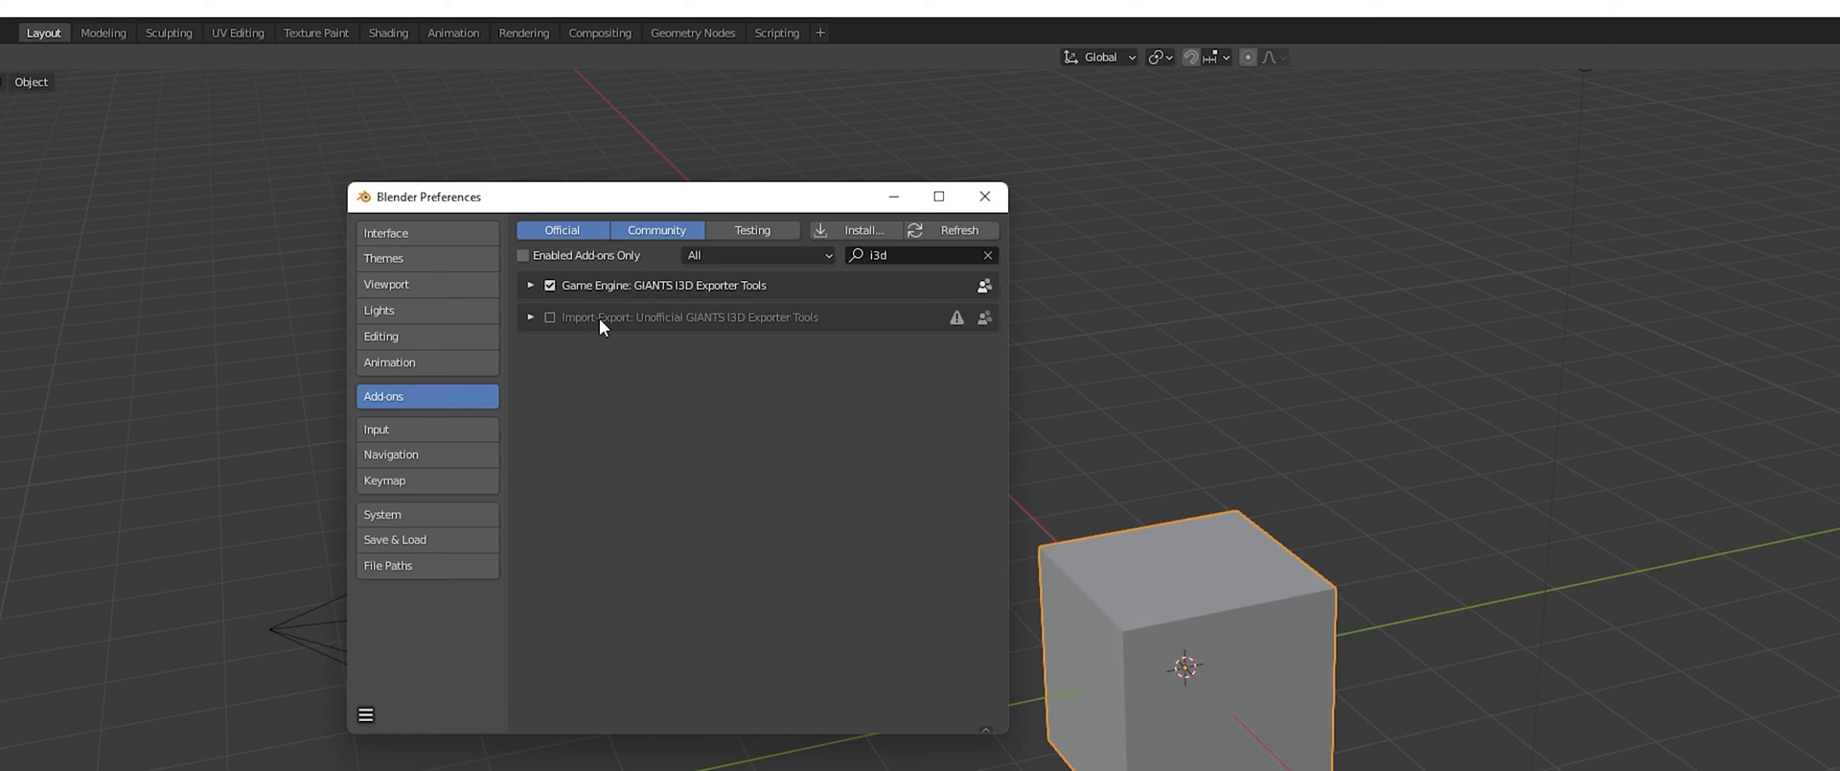
{"action": "mouse_move", "coordinate": [591, 332]}
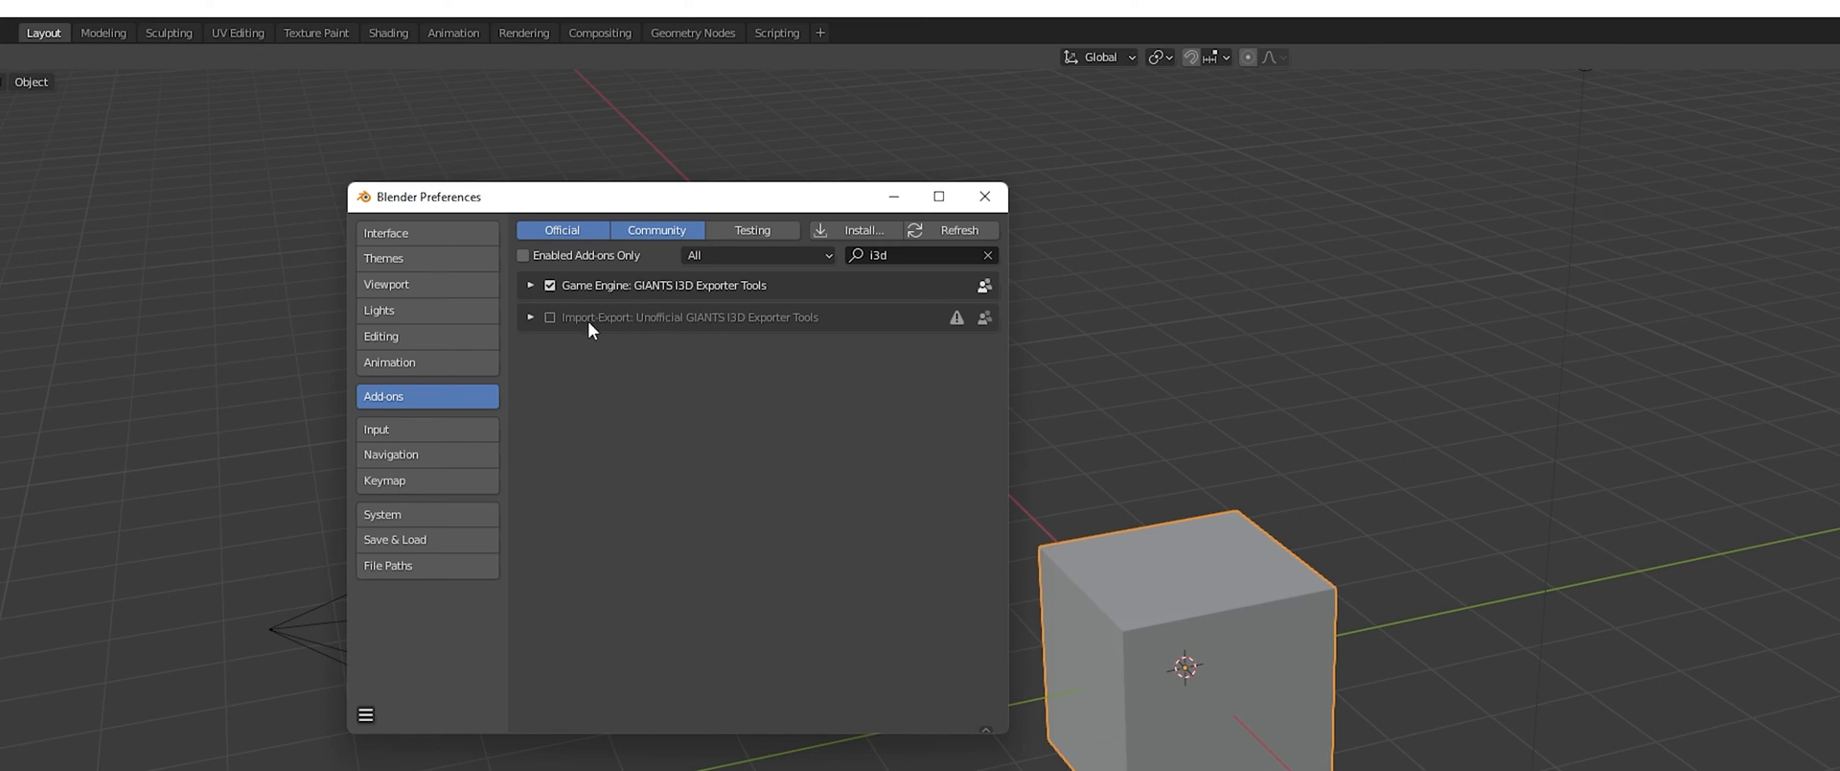
{"action": "mouse_move", "coordinate": [745, 328]}
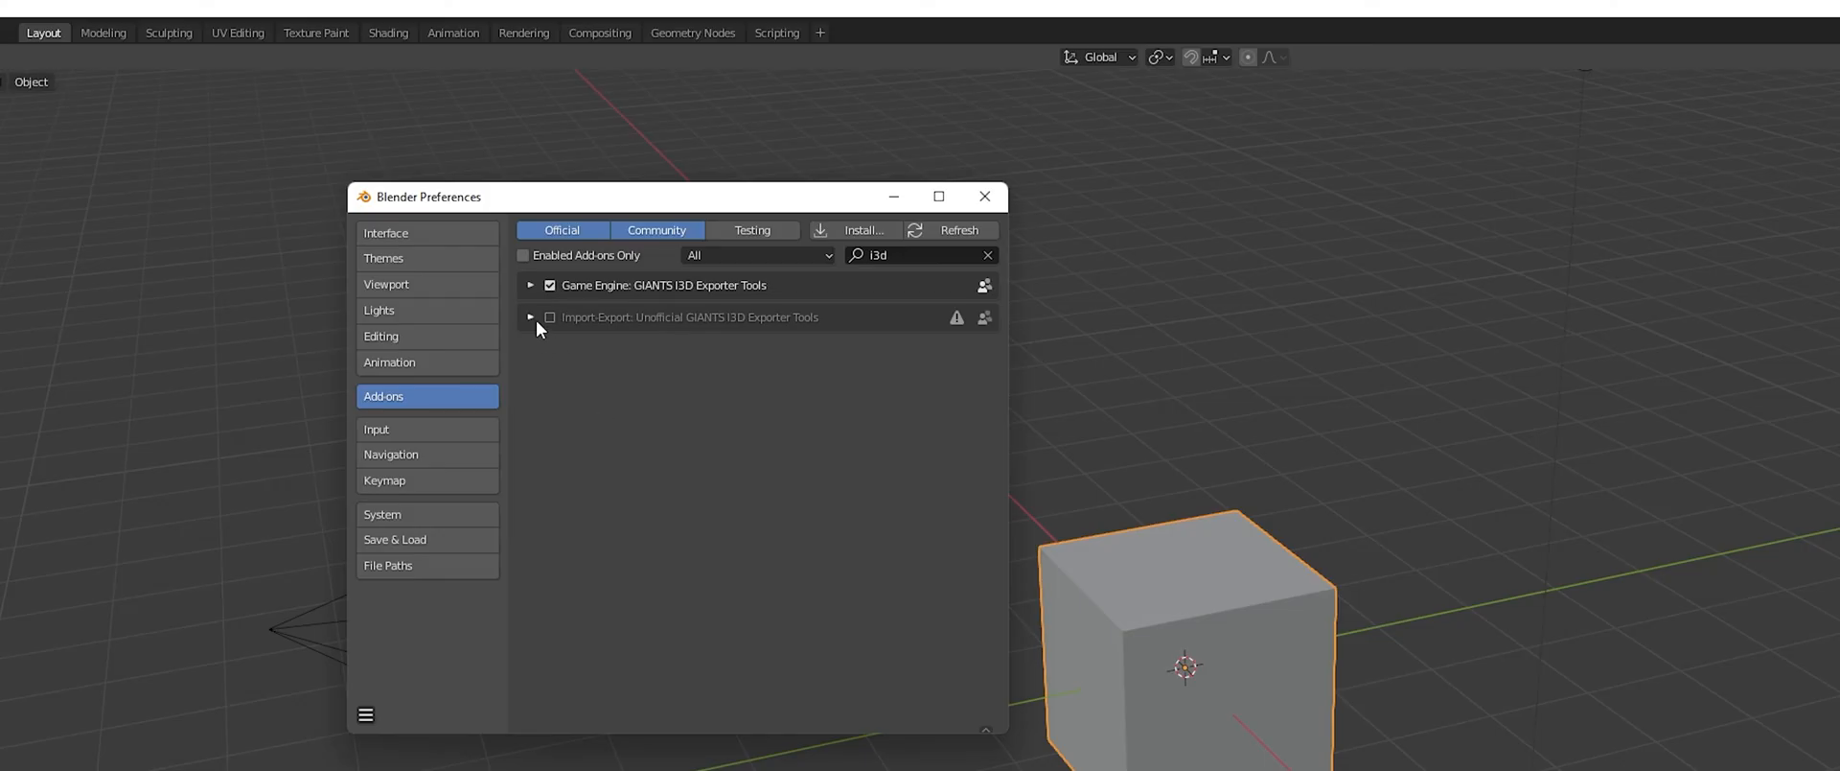
Tick the Unofficial GIANTS I3D Exporter Tools add-on, leaving its XML library on ElementTree
{"action": "left_click", "coordinate": [531, 316]}
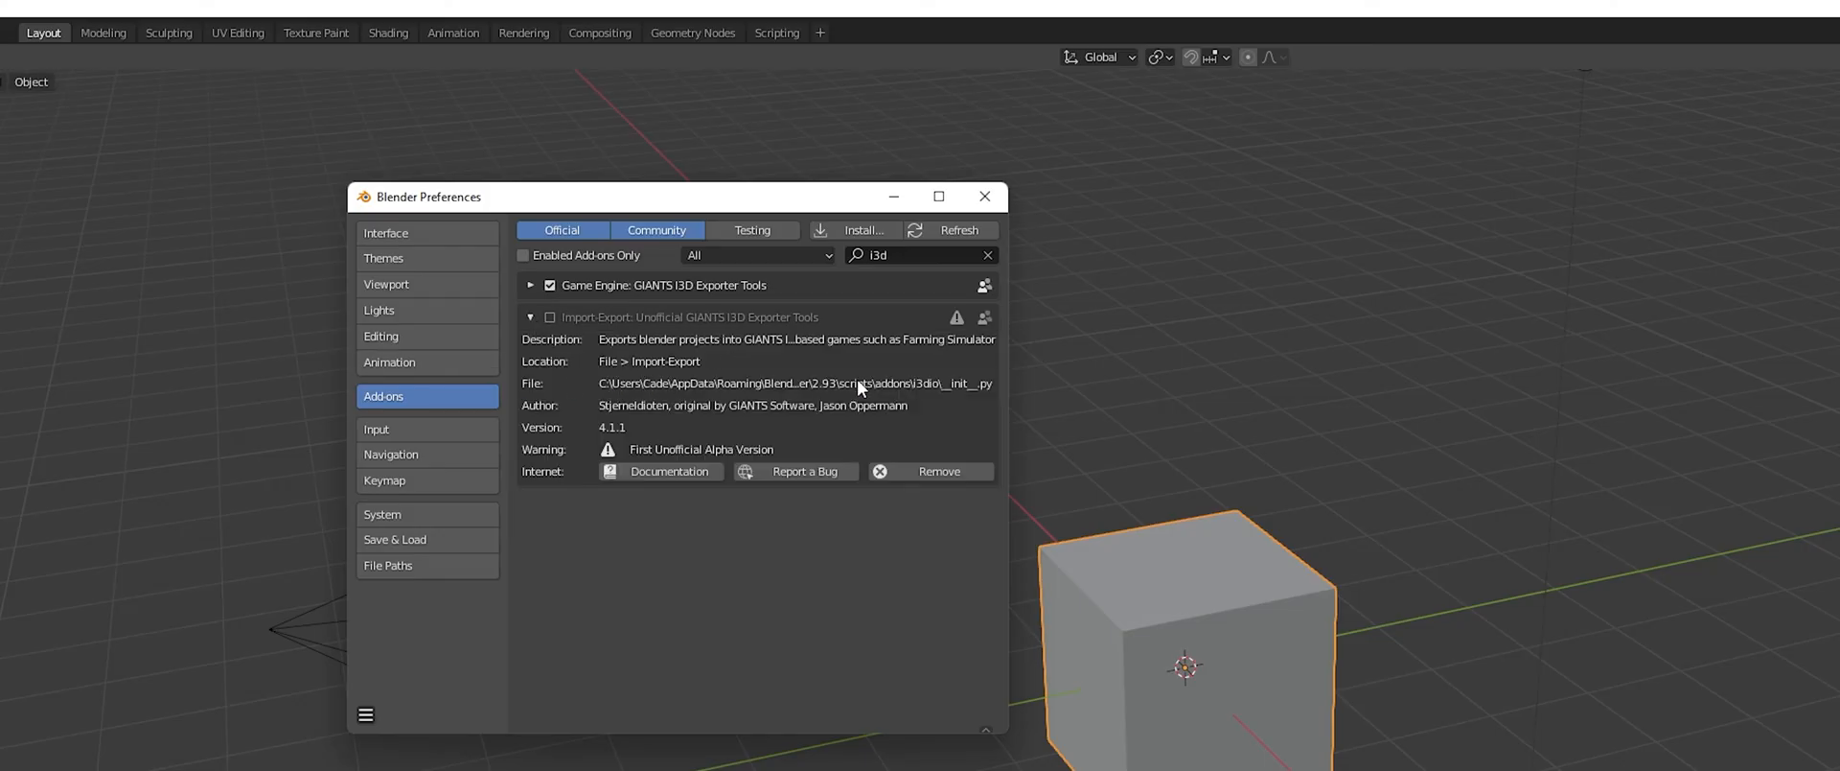
{"action": "mouse_move", "coordinate": [813, 412]}
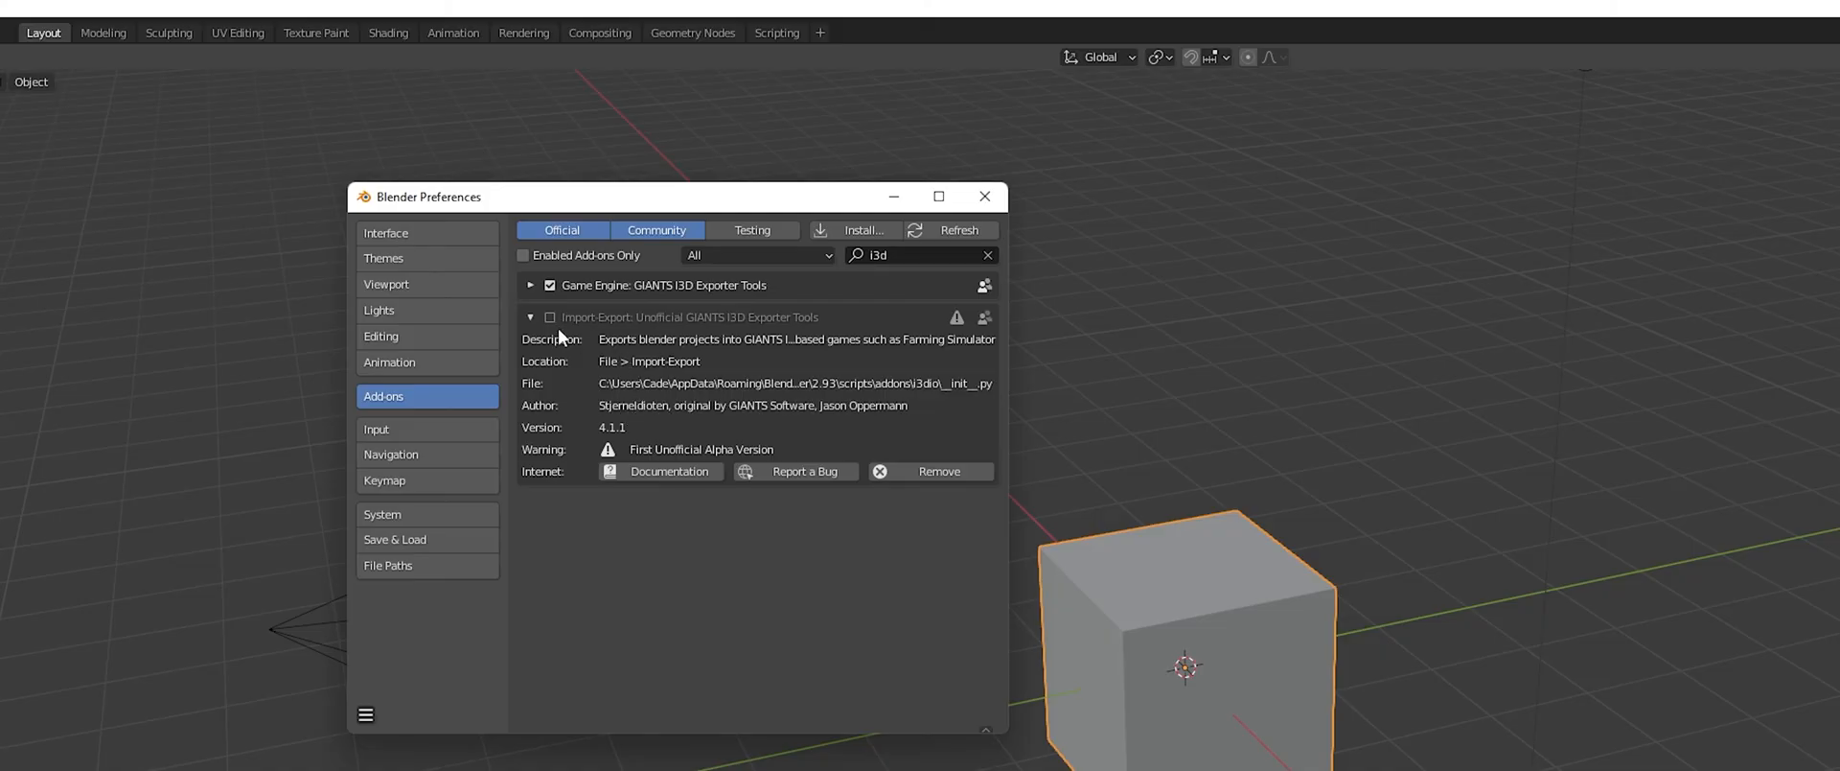
{"action": "left_click", "coordinate": [549, 316]}
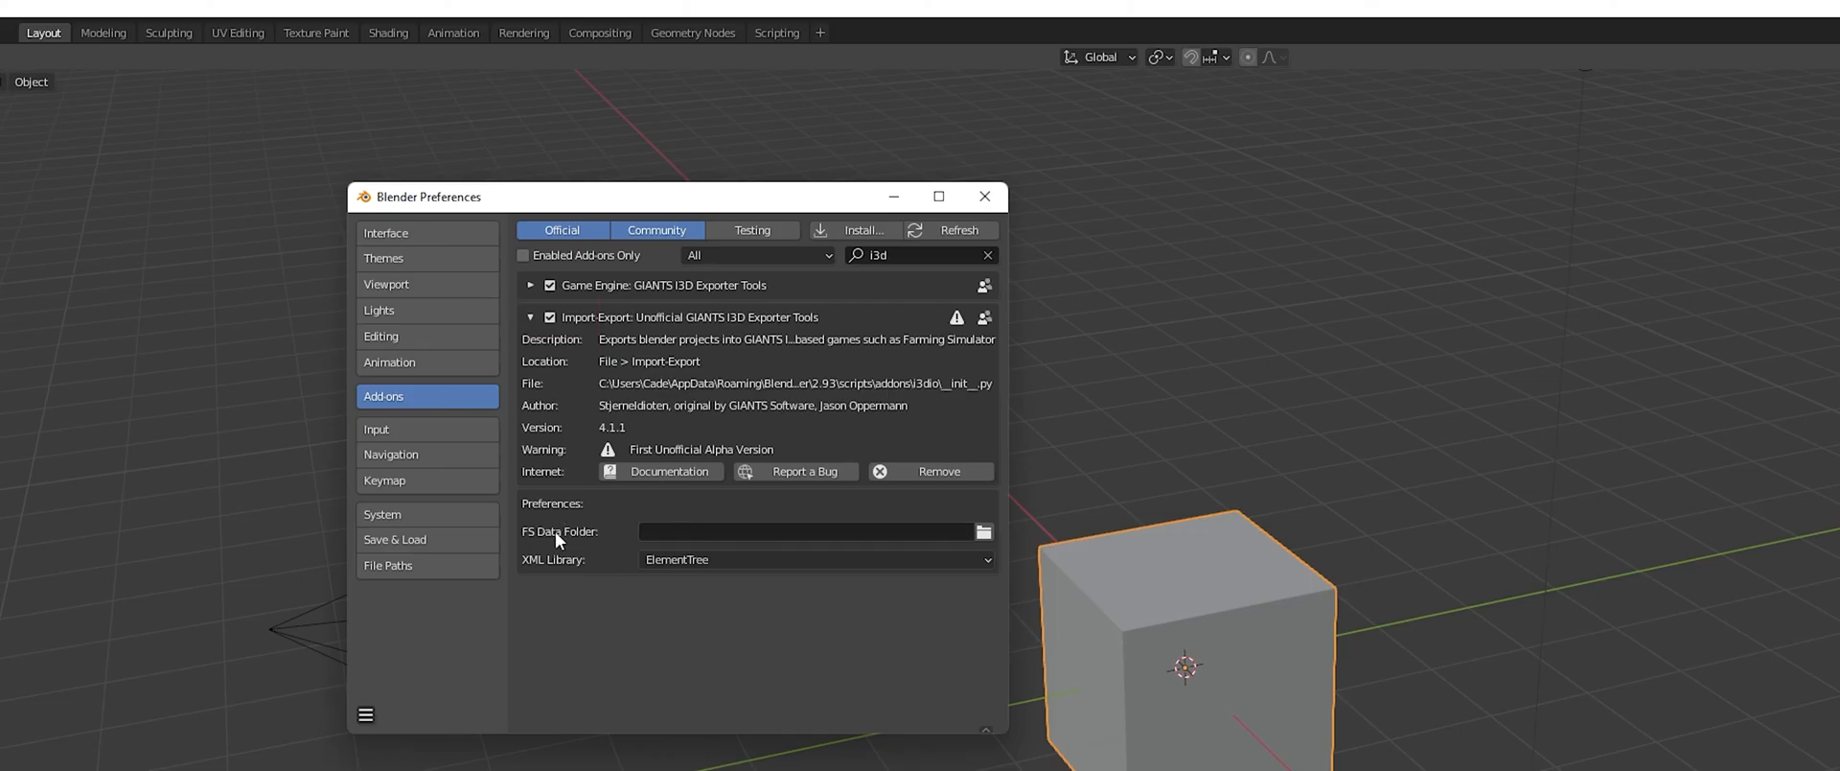
{"action": "left_click", "coordinate": [813, 558]}
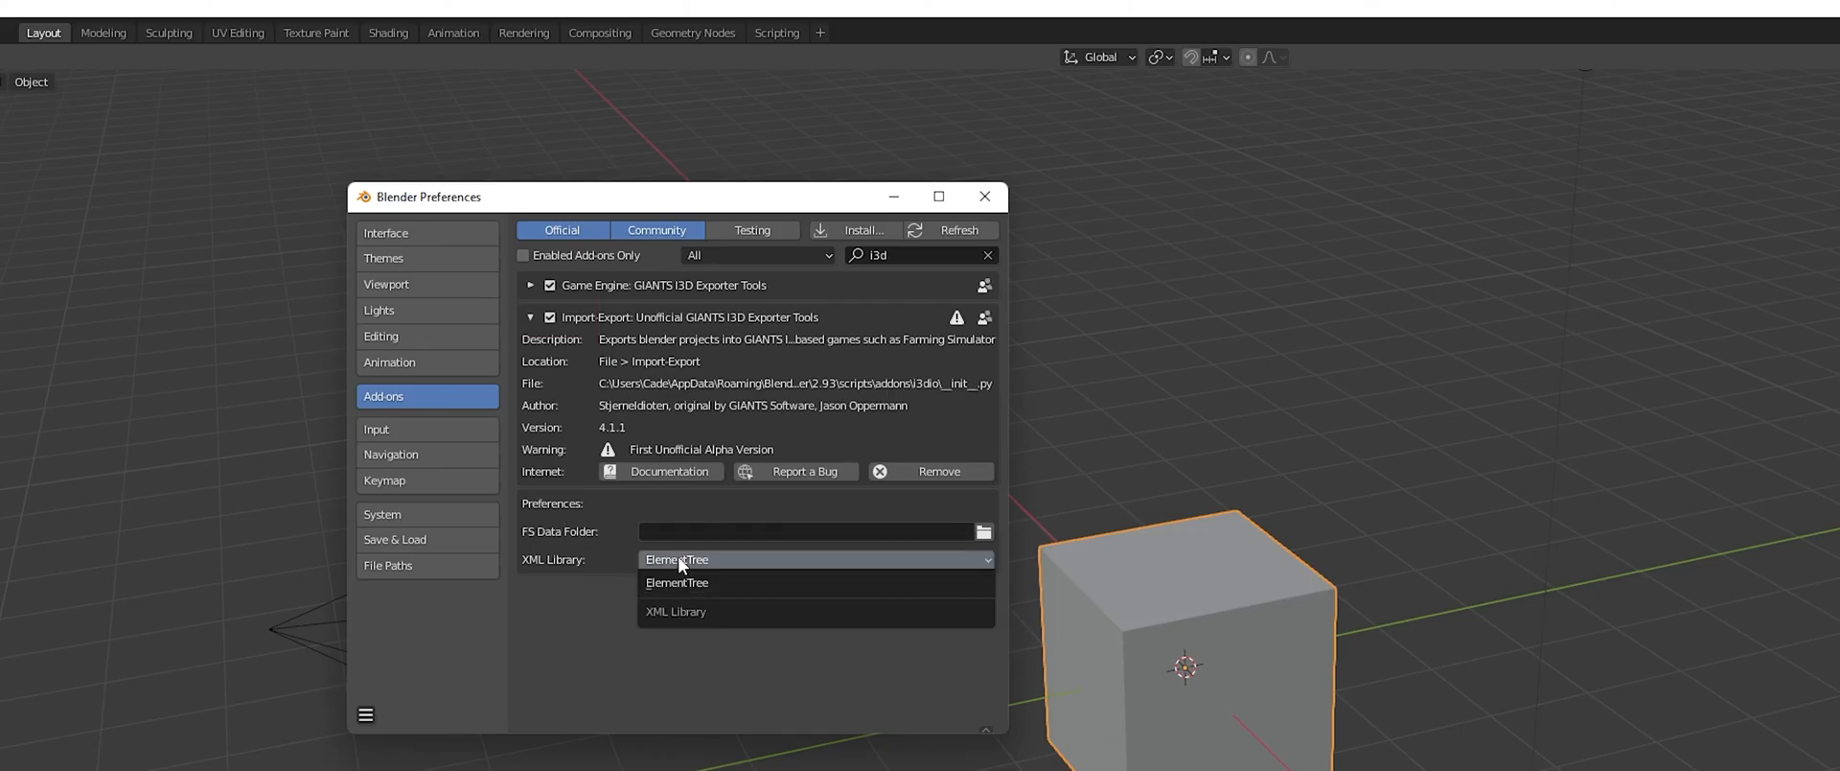
{"action": "left_click", "coordinate": [677, 580]}
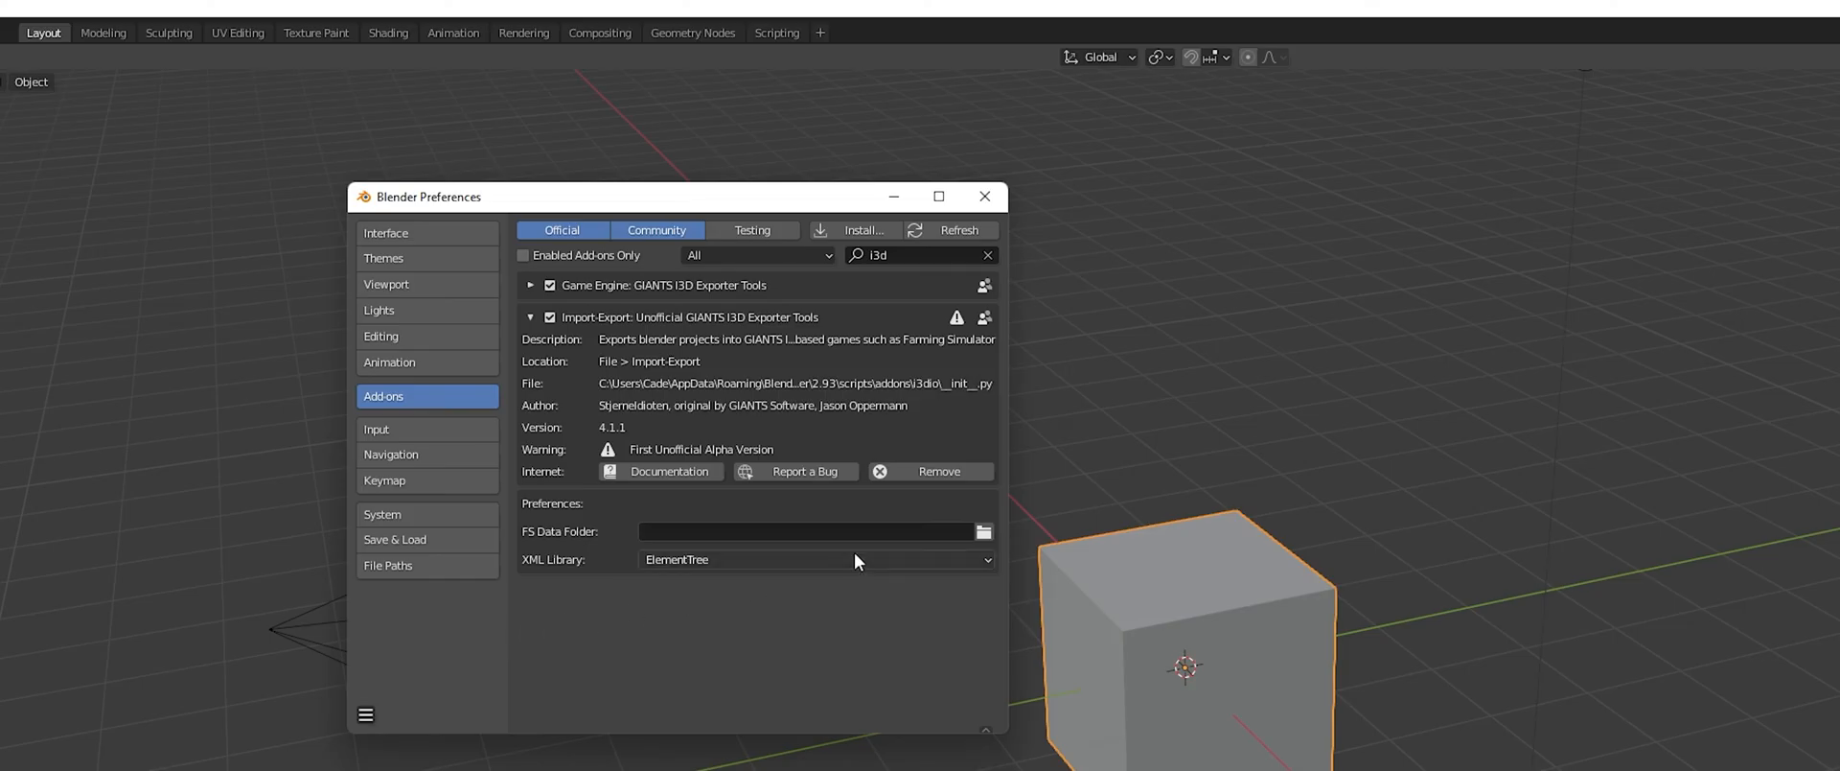
{"action": "mouse_move", "coordinate": [750, 674]}
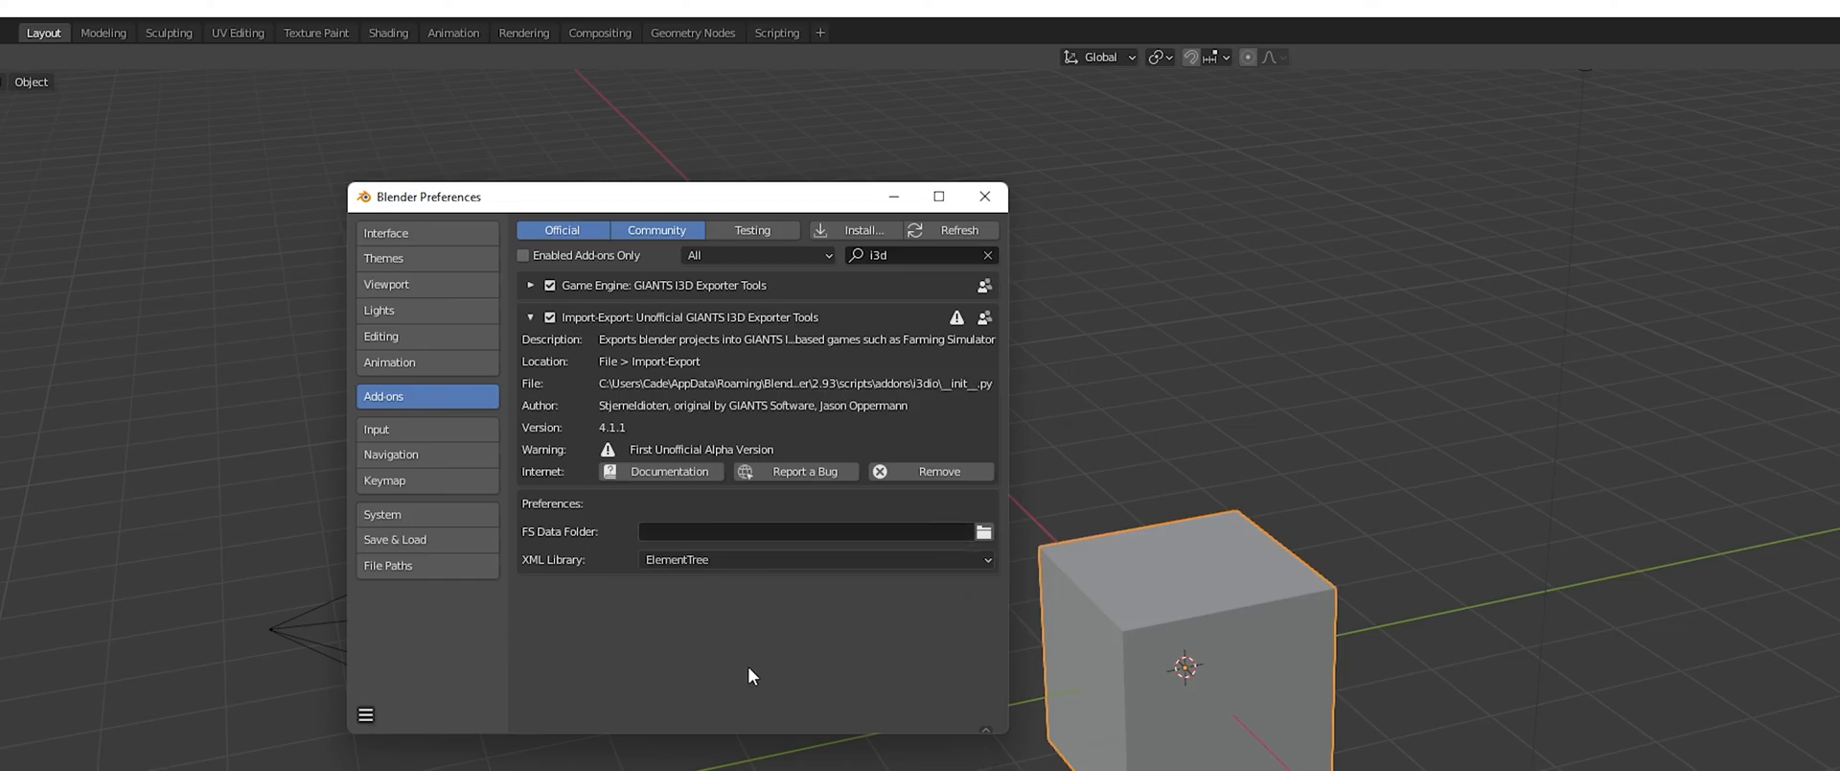
{"action": "mouse_move", "coordinate": [955, 266]}
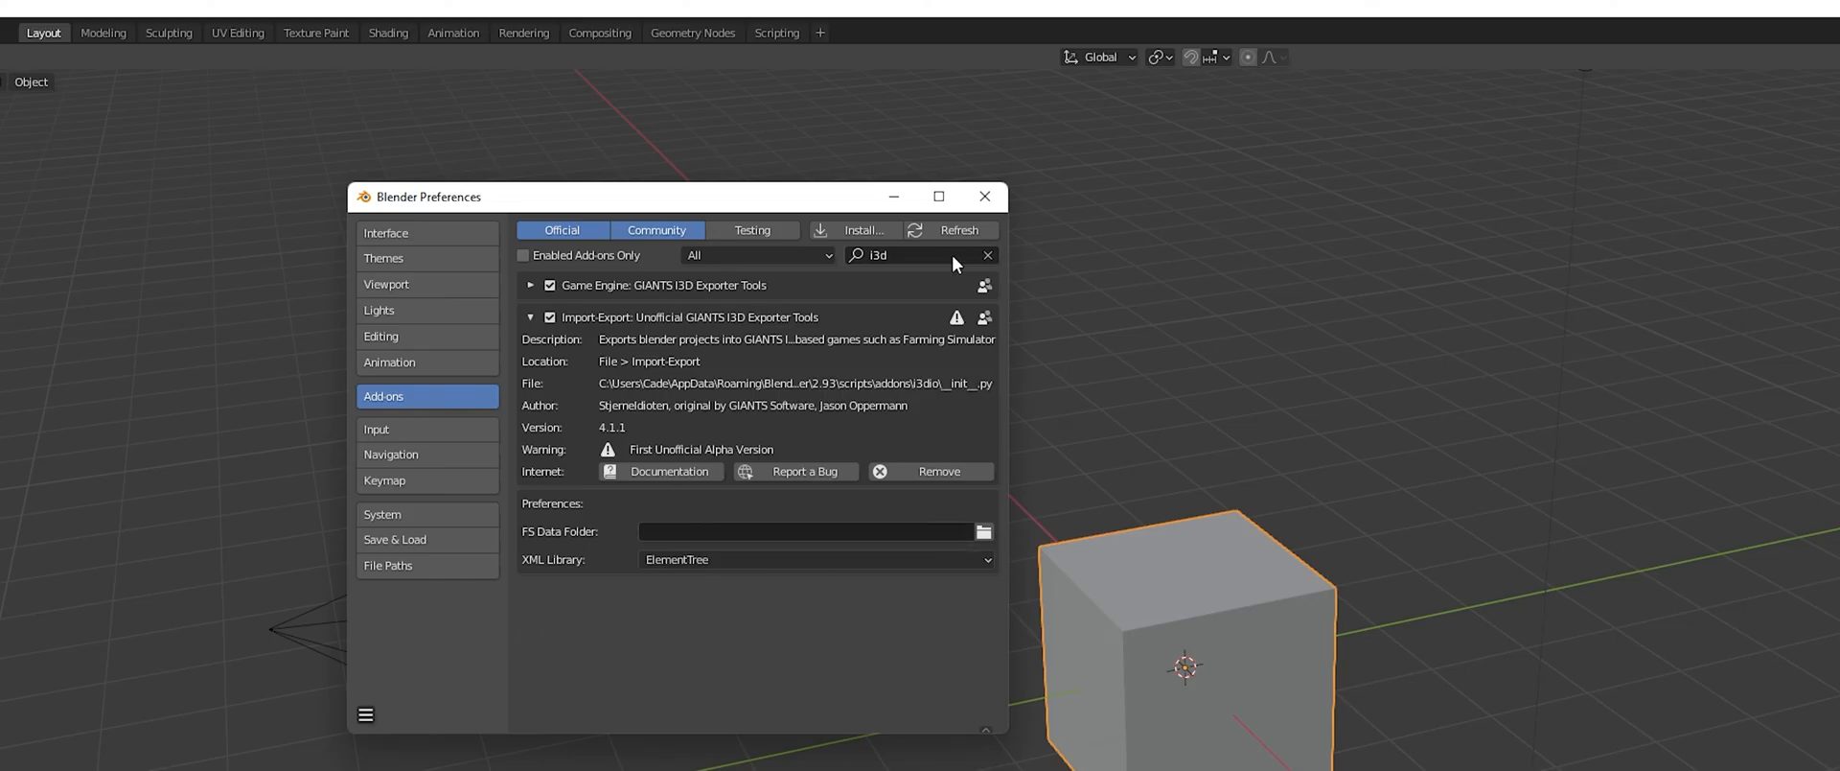
{"action": "left_click", "coordinate": [531, 317]}
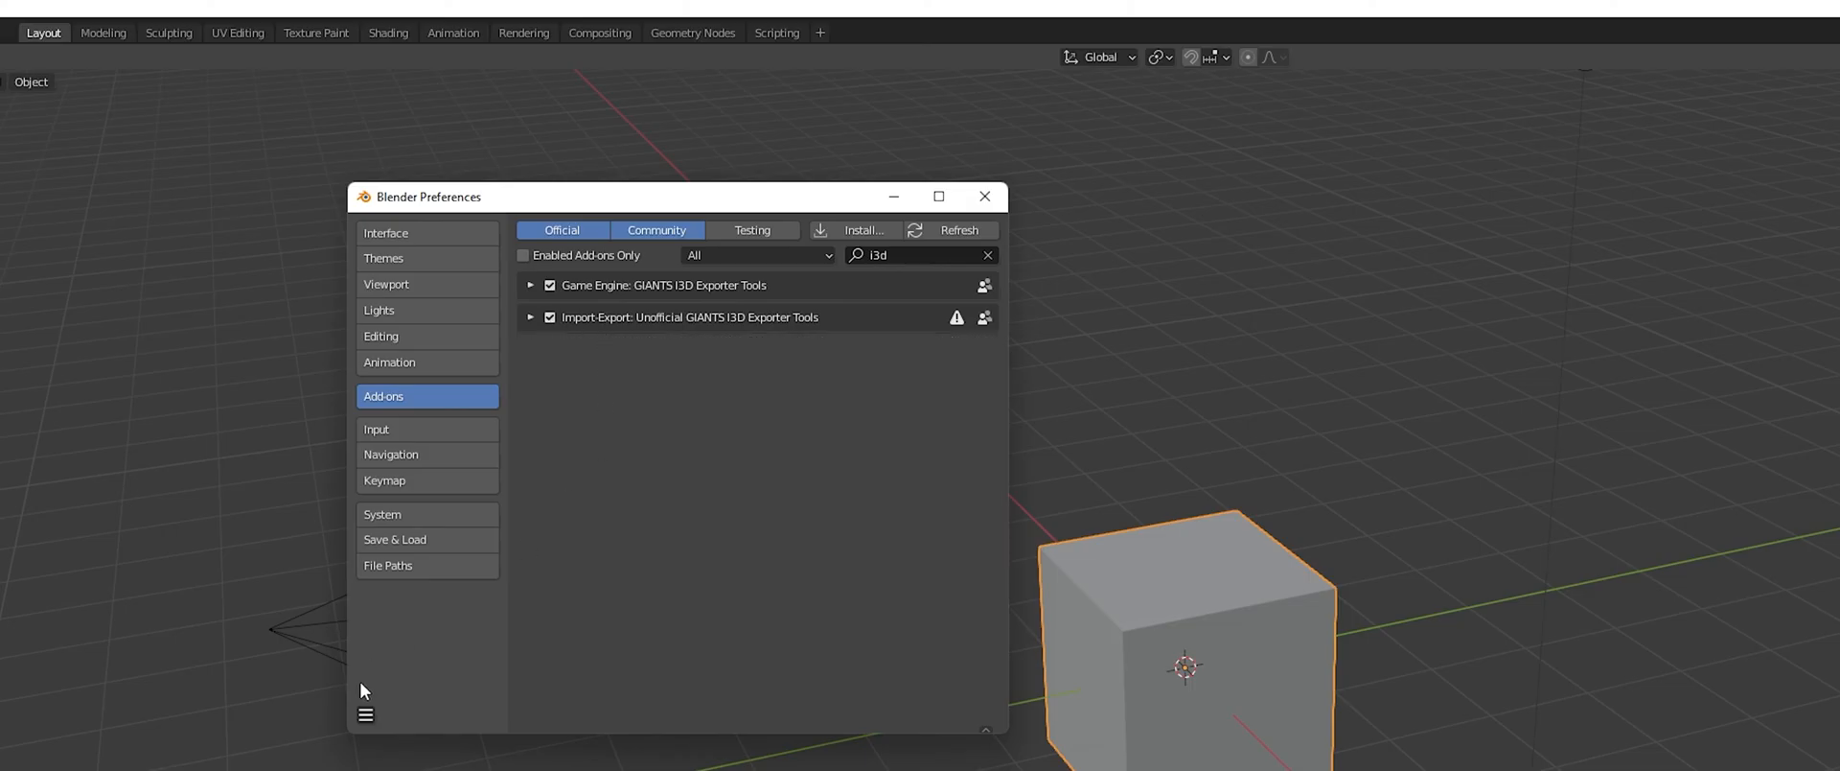
{"action": "mouse_move", "coordinate": [536, 477]}
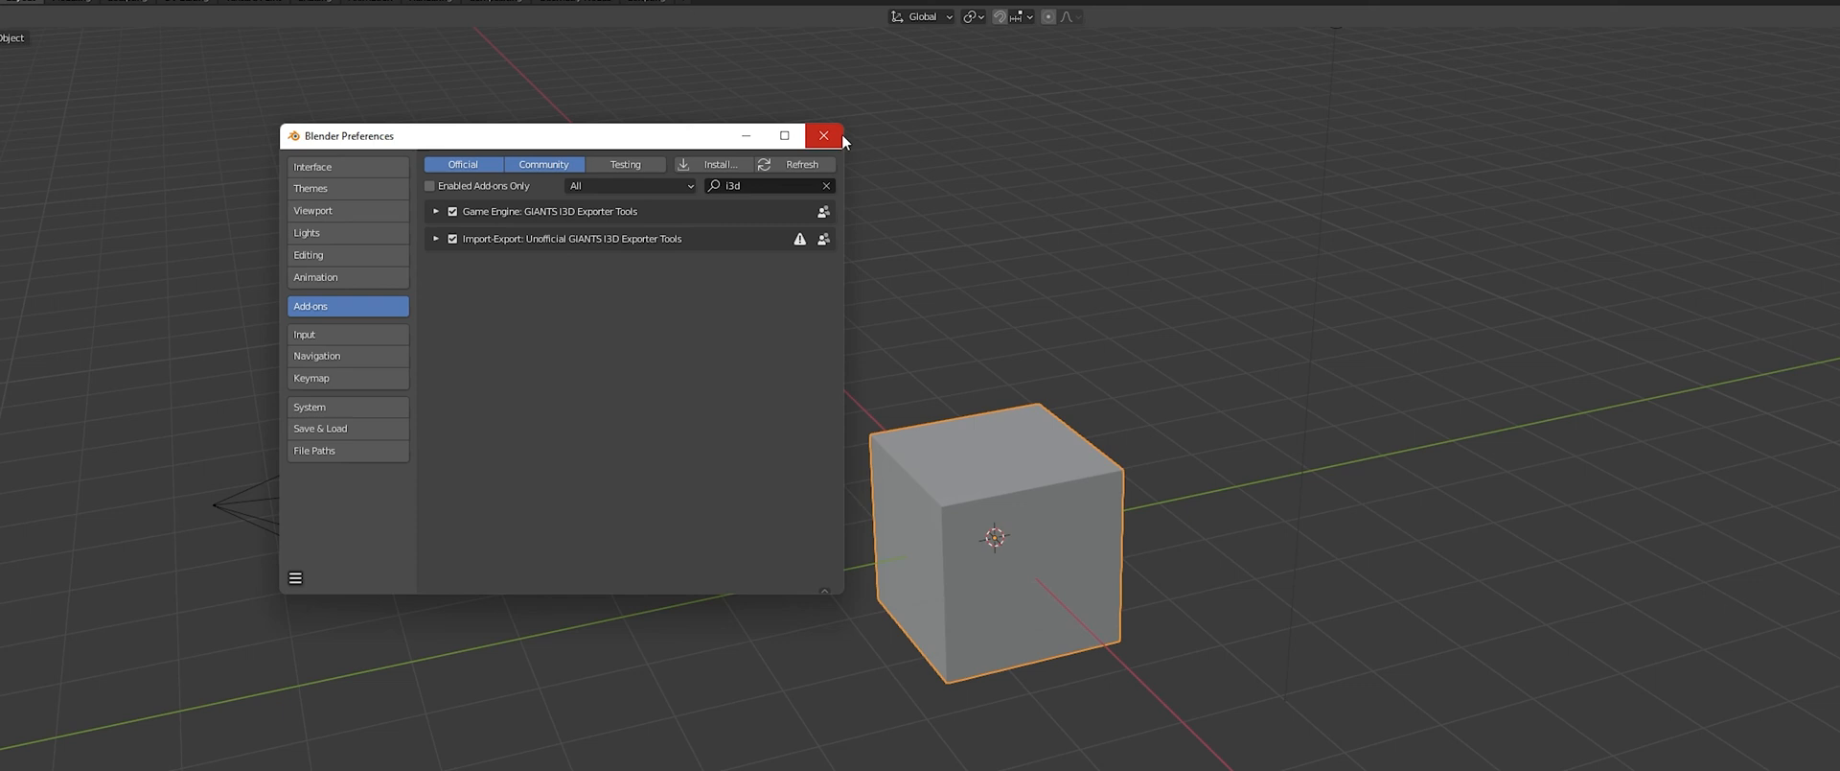
Close Preferences and export the cube as untitled.i3d via File > Export > I3D
{"action": "left_click", "coordinate": [824, 134]}
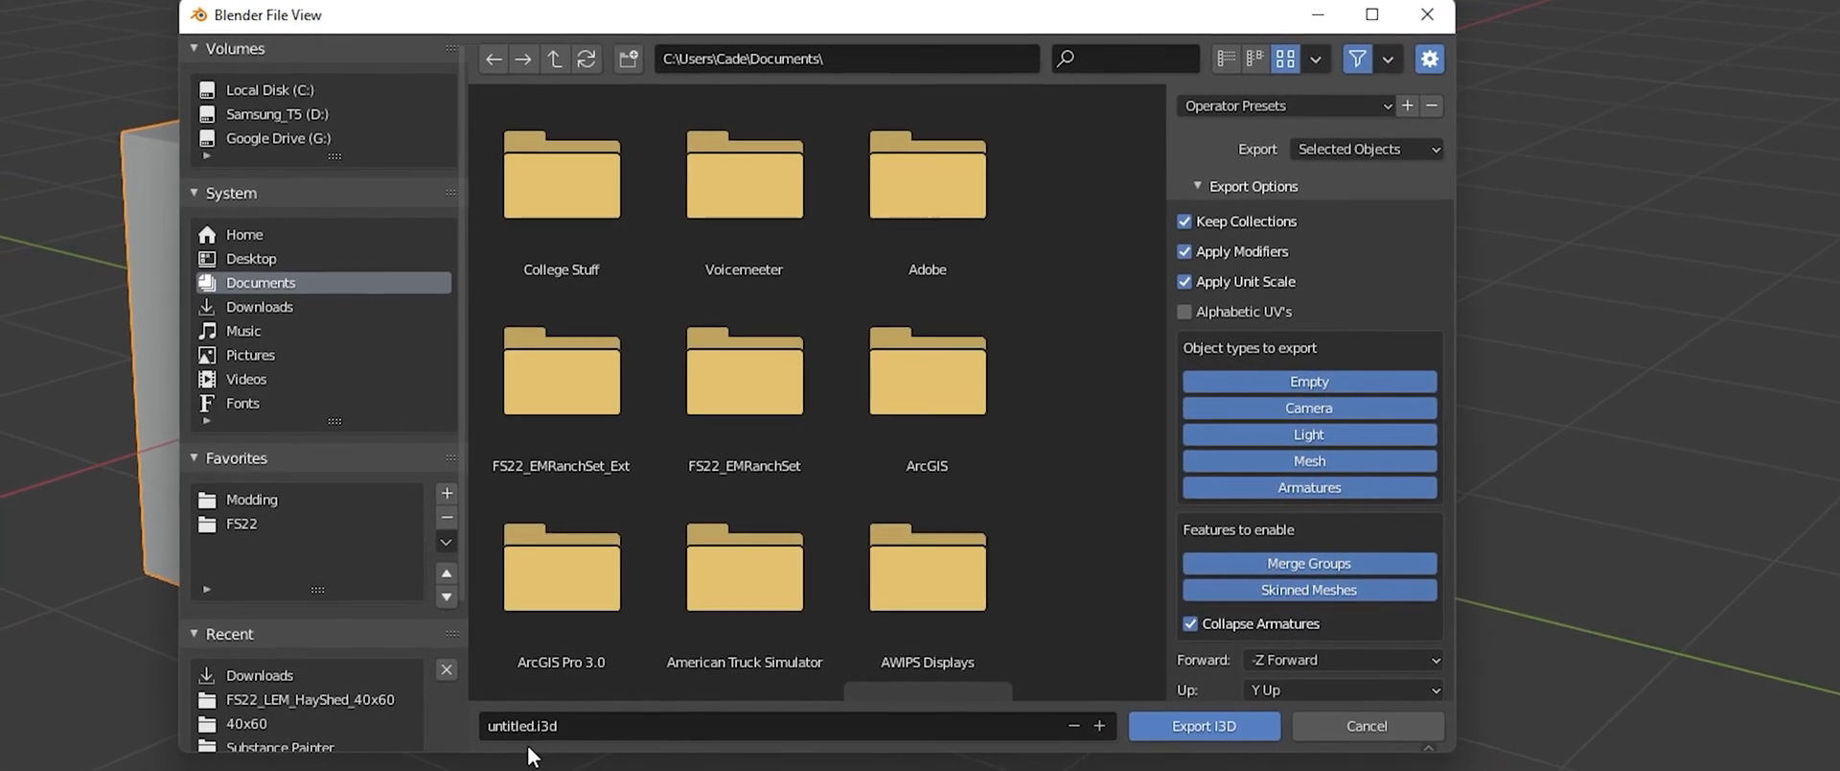
{"action": "left_click", "coordinate": [258, 306]}
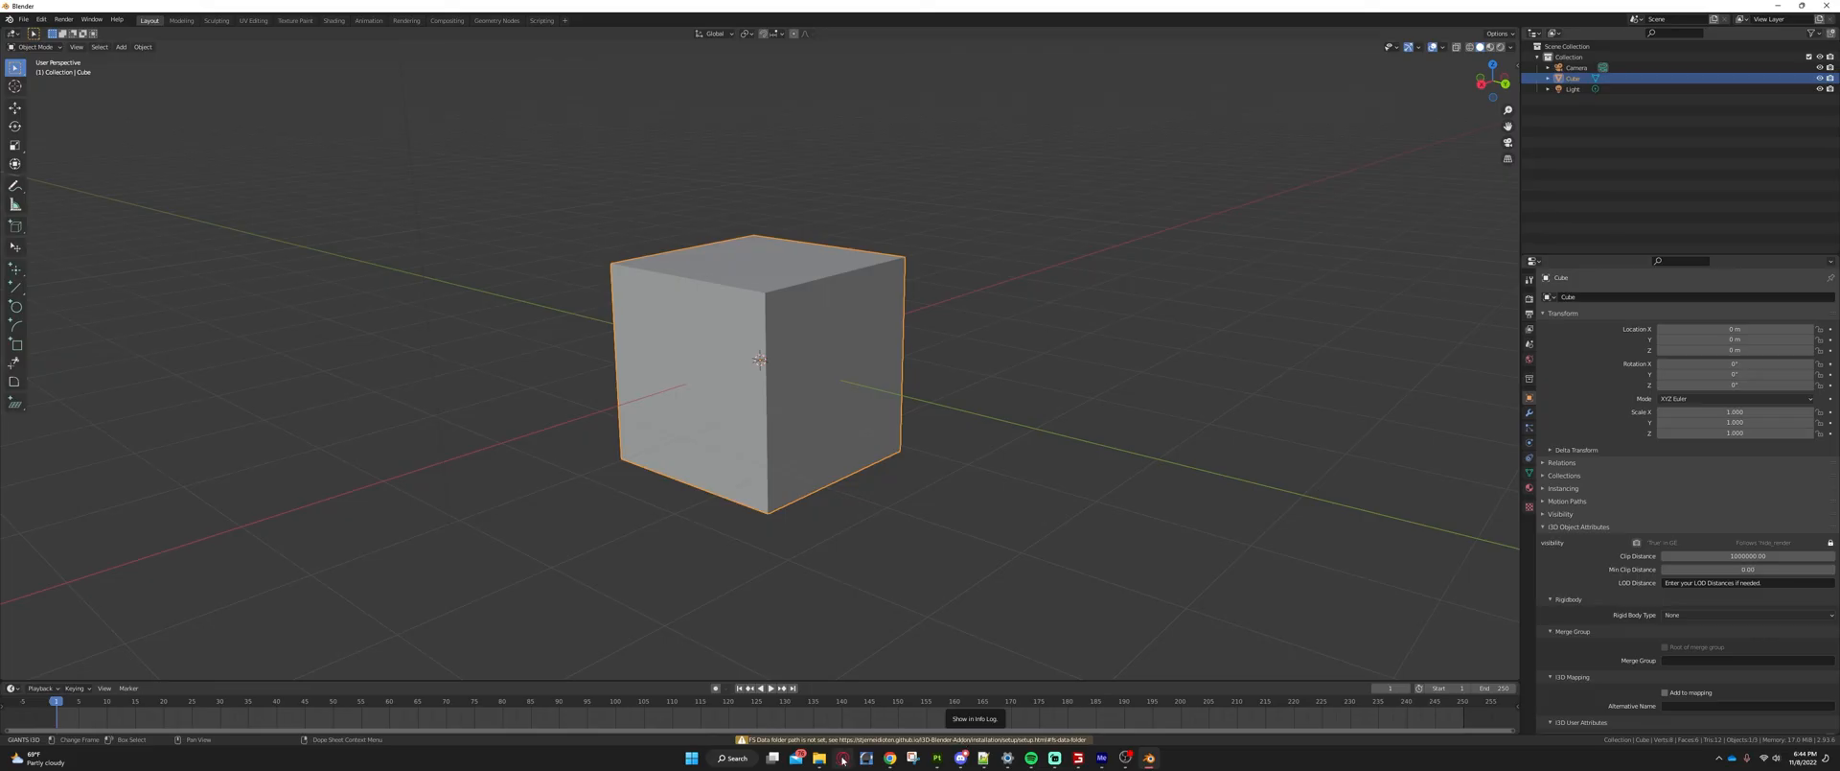
Open untitled.i3d from the Downloads folder in GIANTS Editor
{"action": "left_click", "coordinate": [824, 757]}
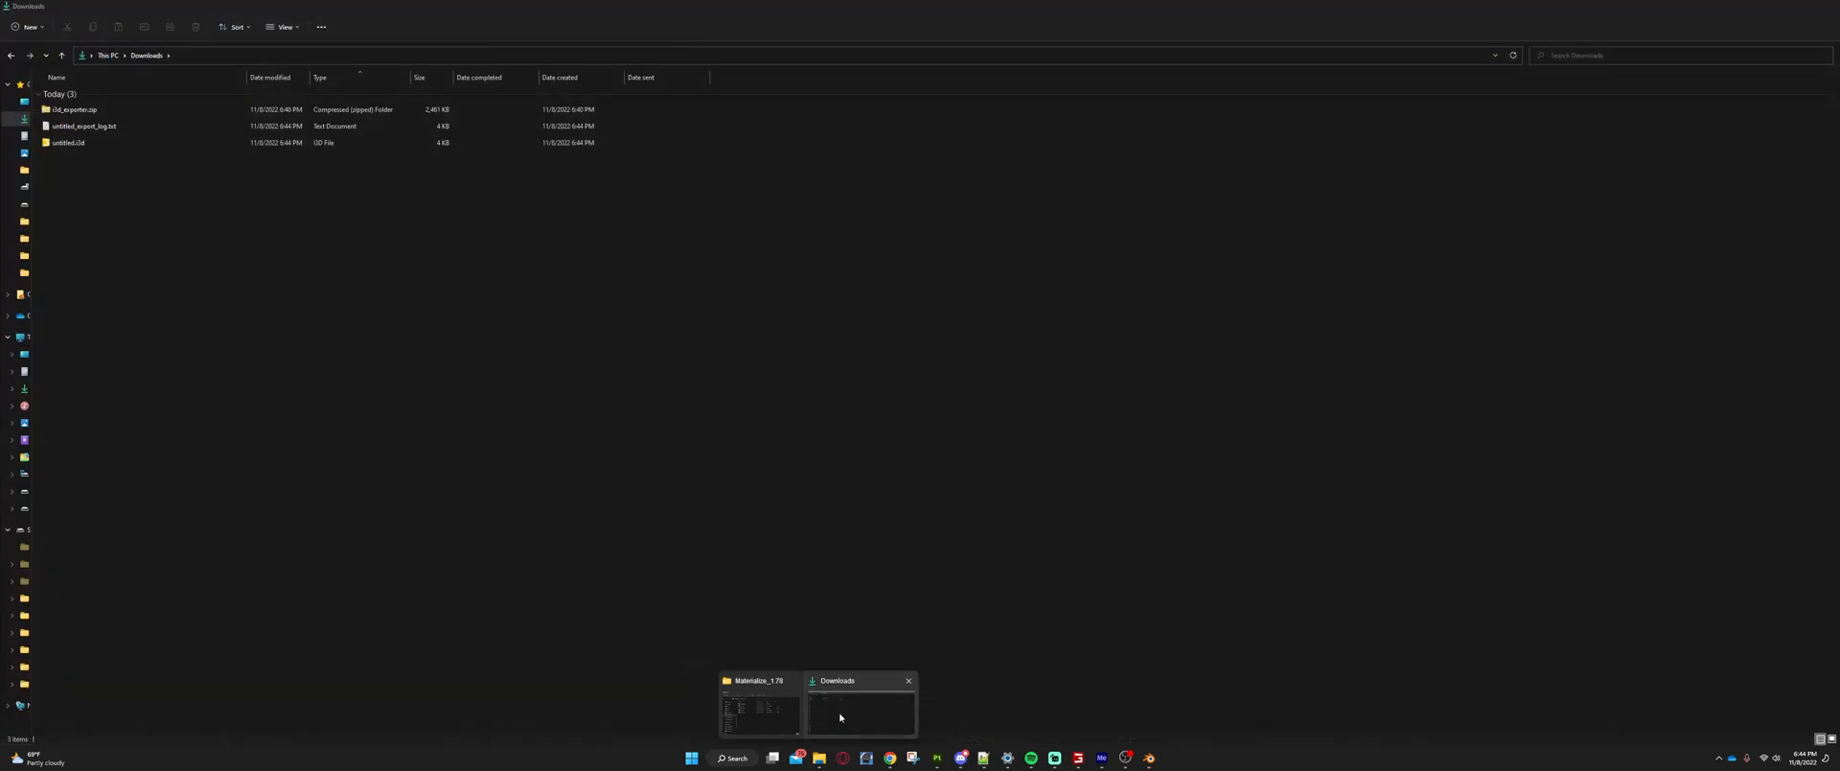
{"action": "left_click", "coordinate": [69, 142]}
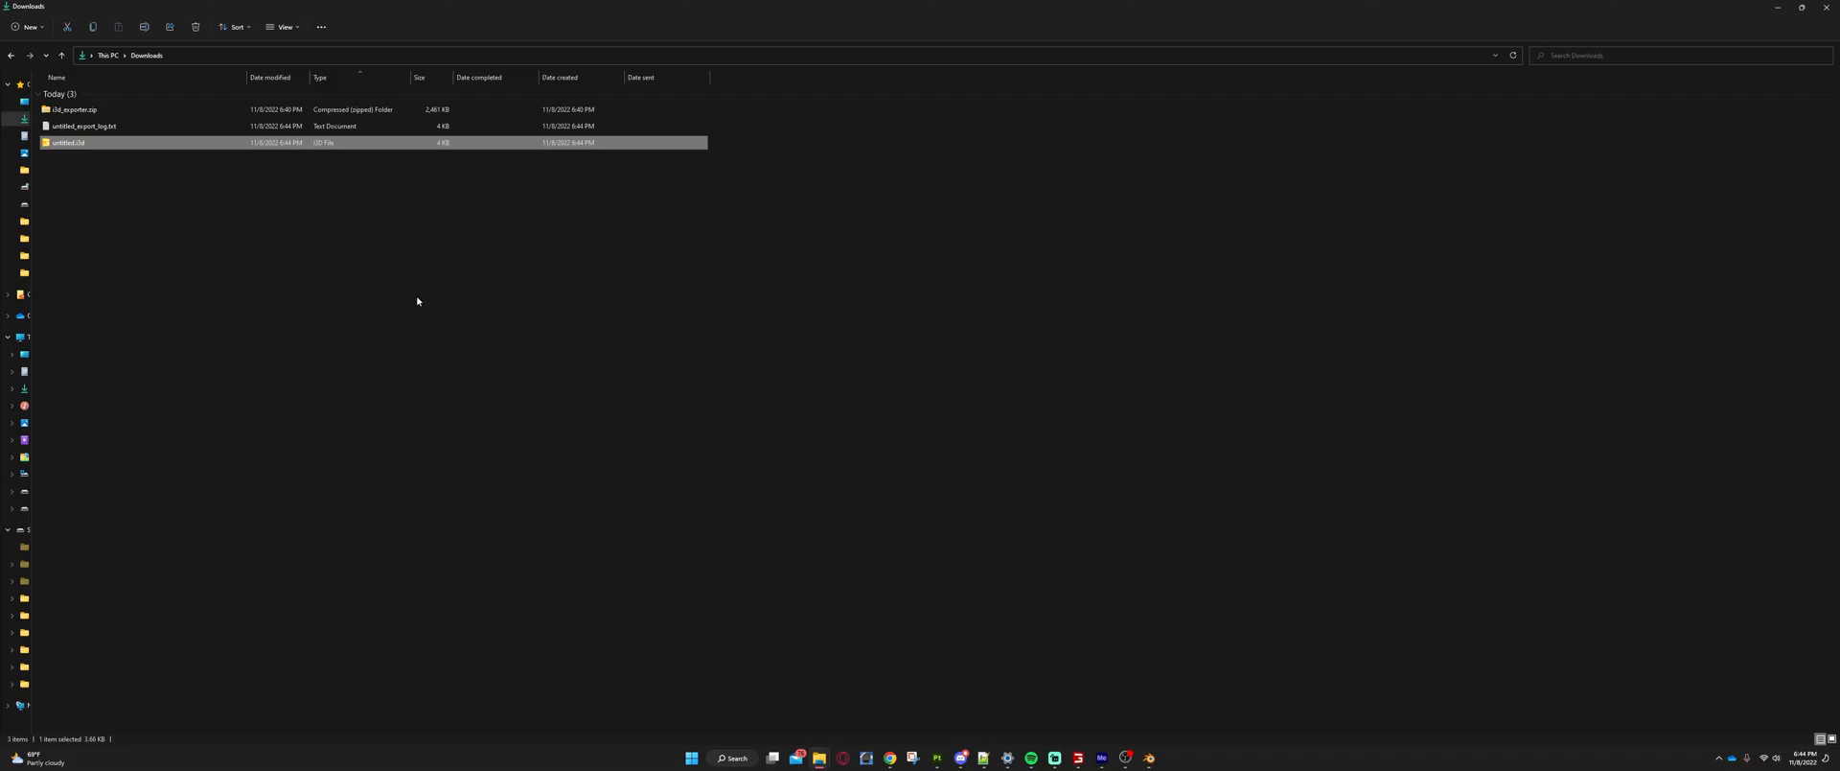
{"action": "double_click", "coordinate": [59, 142]}
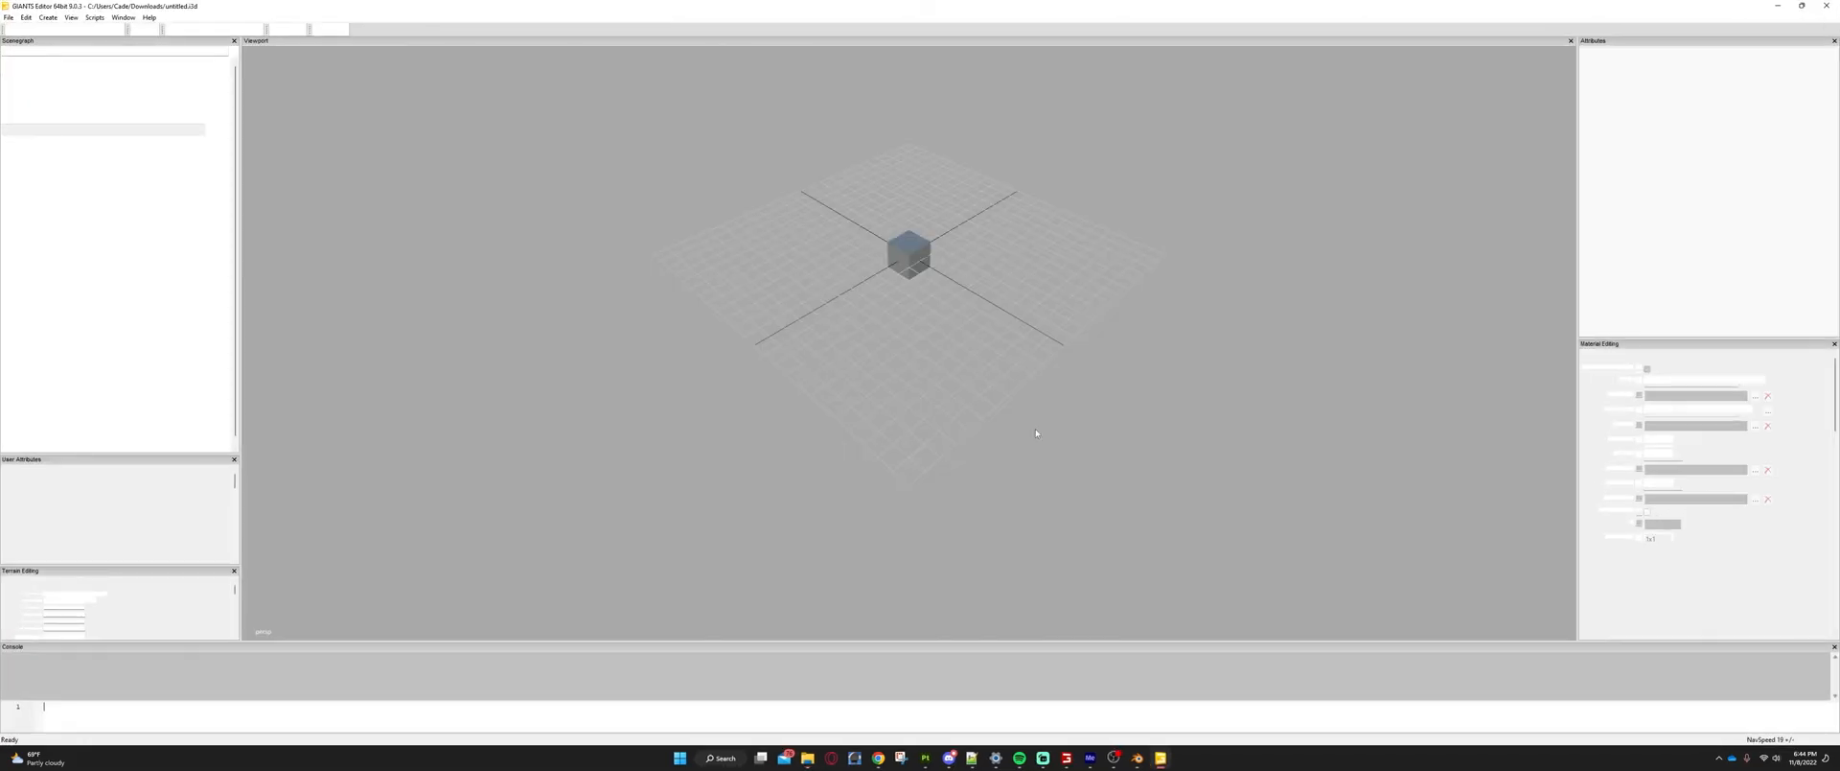